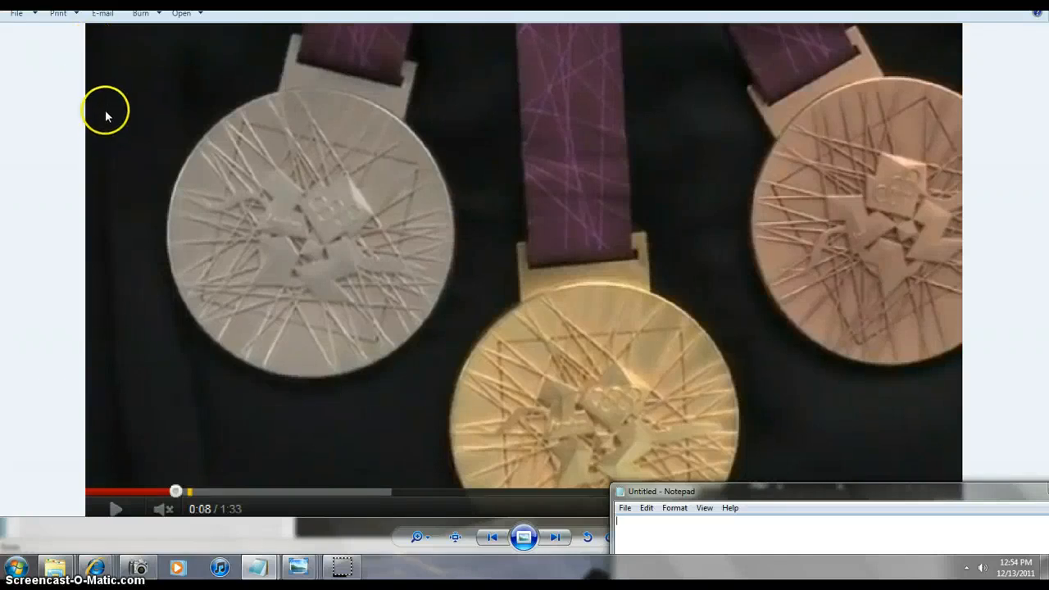
{"action": "mouse_move", "coordinate": [59, 351]}
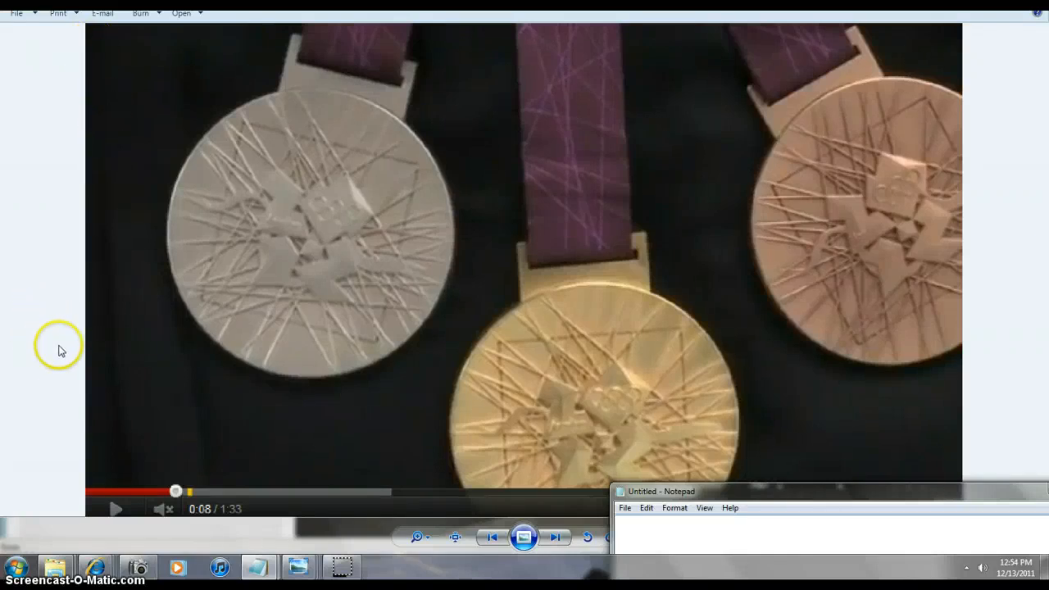
{"action": "mouse_move", "coordinate": [355, 446]}
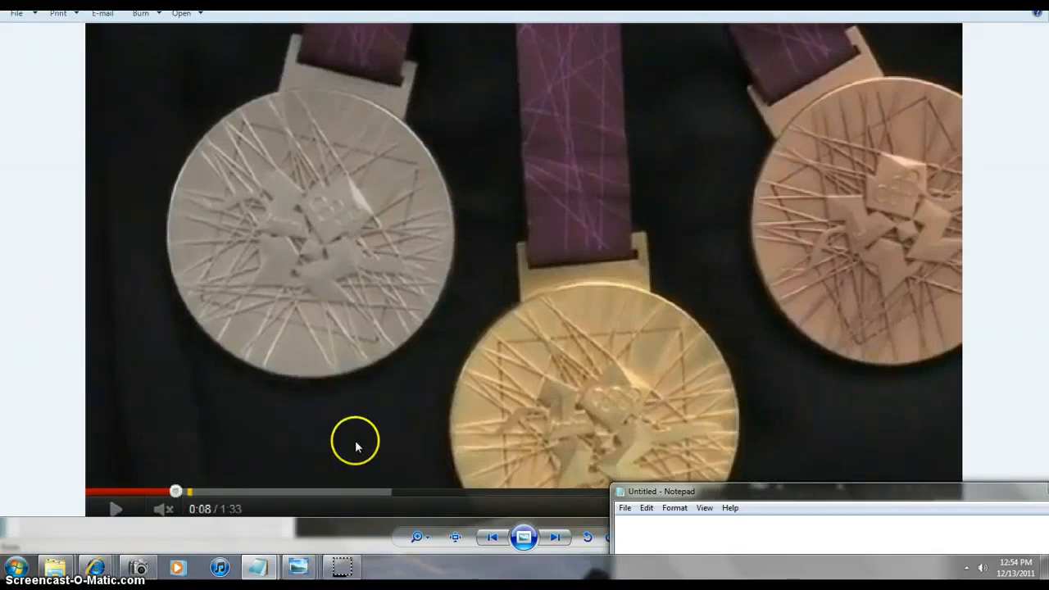
{"action": "mouse_move", "coordinate": [364, 298]}
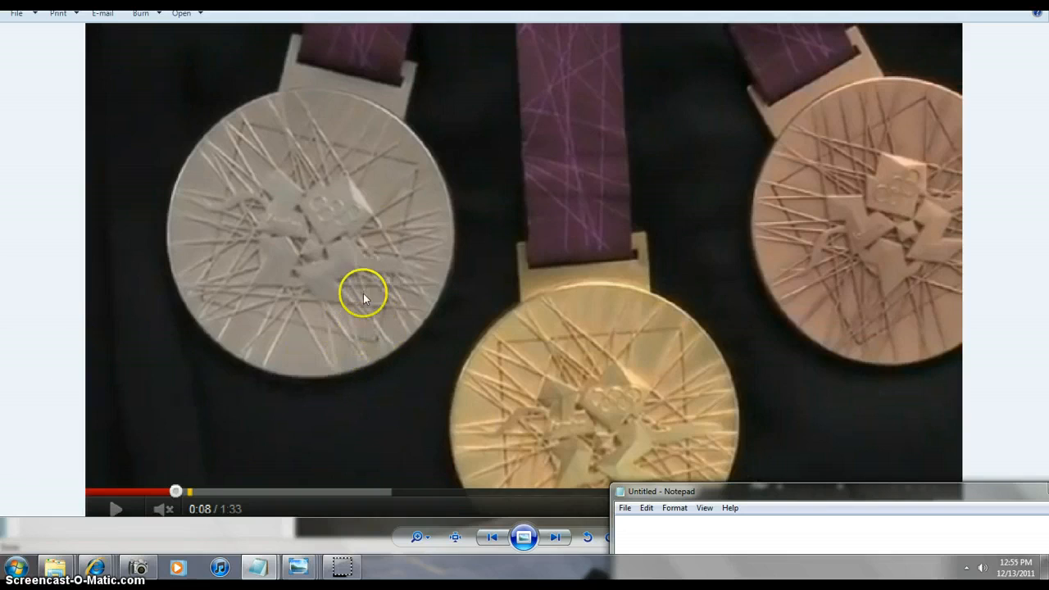
{"action": "mouse_move", "coordinate": [898, 253]}
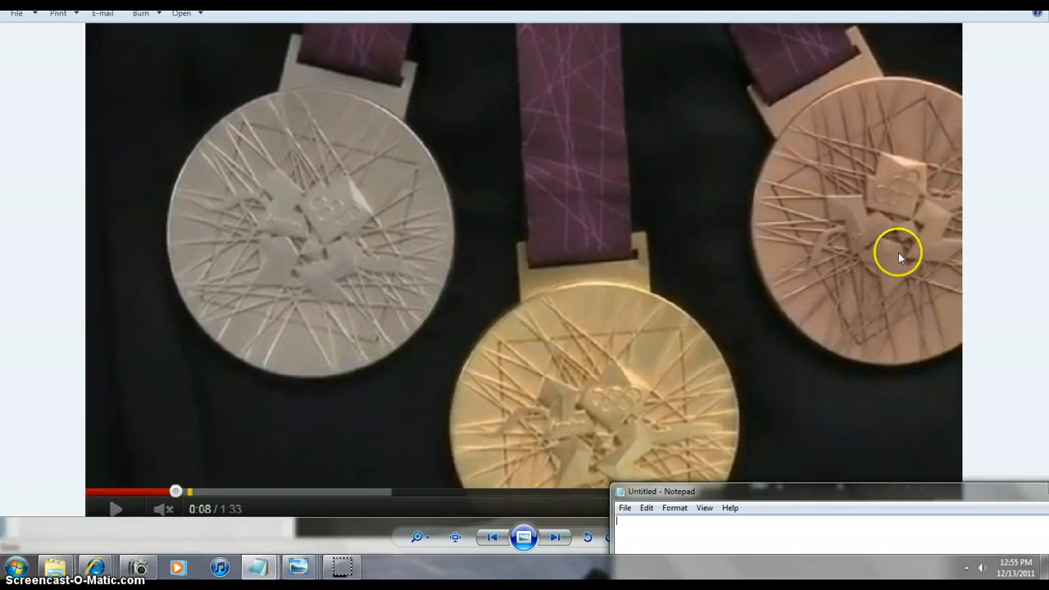
{"action": "mouse_move", "coordinate": [571, 179]}
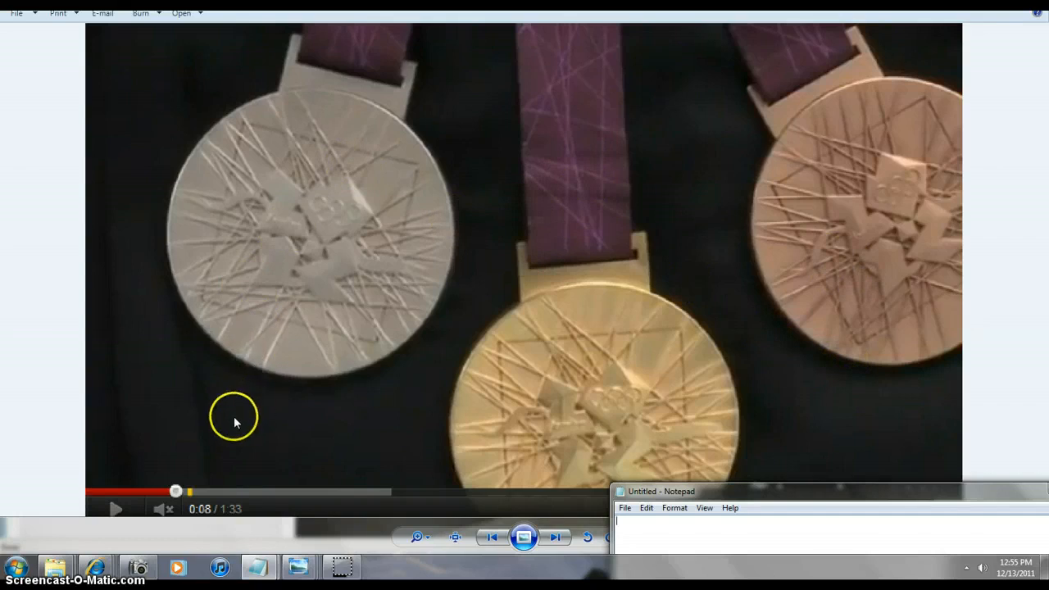
{"action": "mouse_move", "coordinate": [226, 420]}
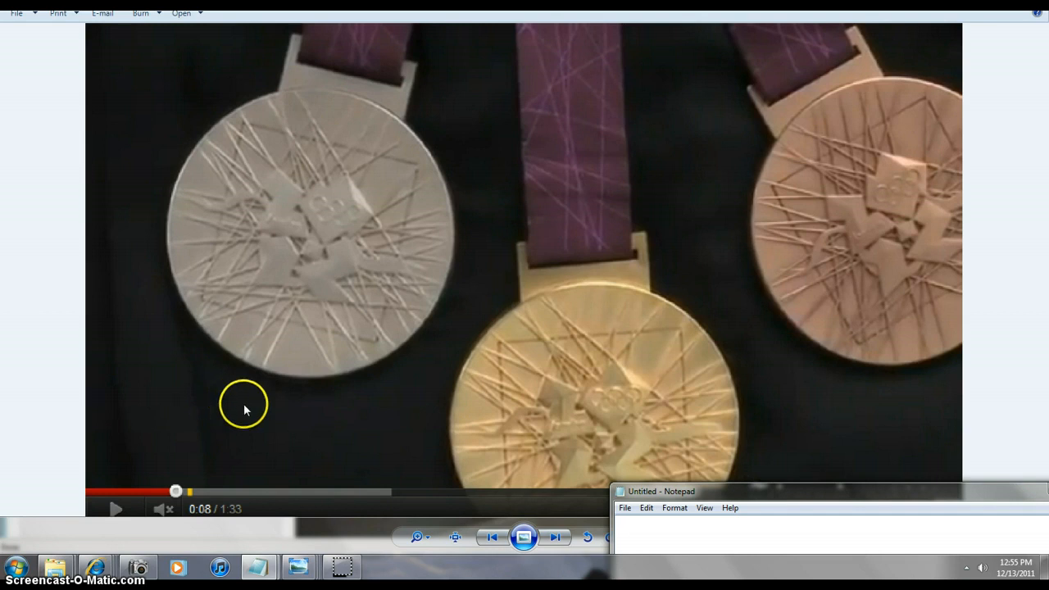
{"action": "mouse_move", "coordinate": [286, 393]}
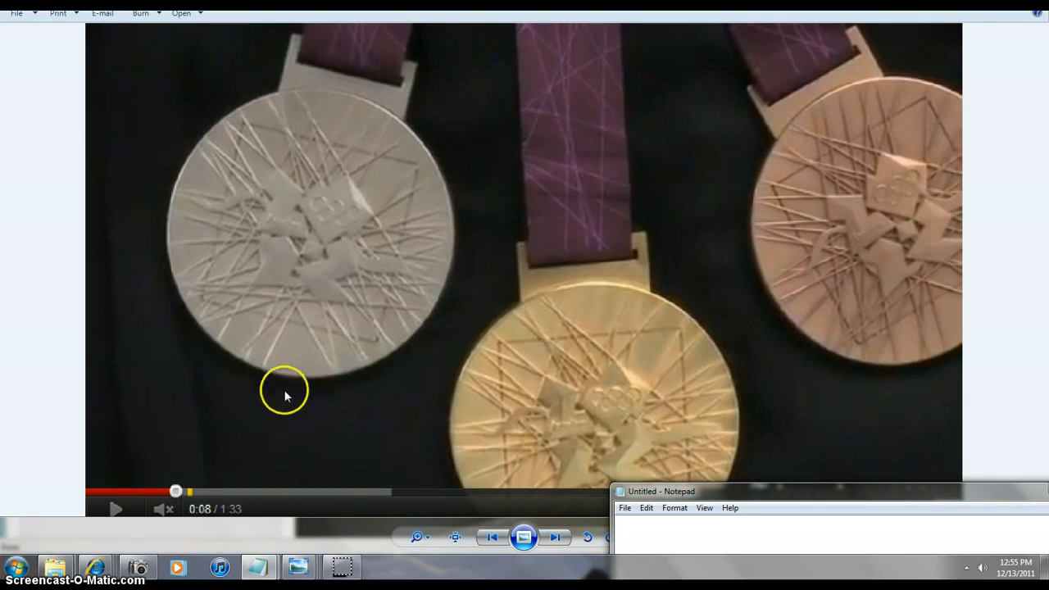
{"action": "mouse_move", "coordinate": [457, 352]}
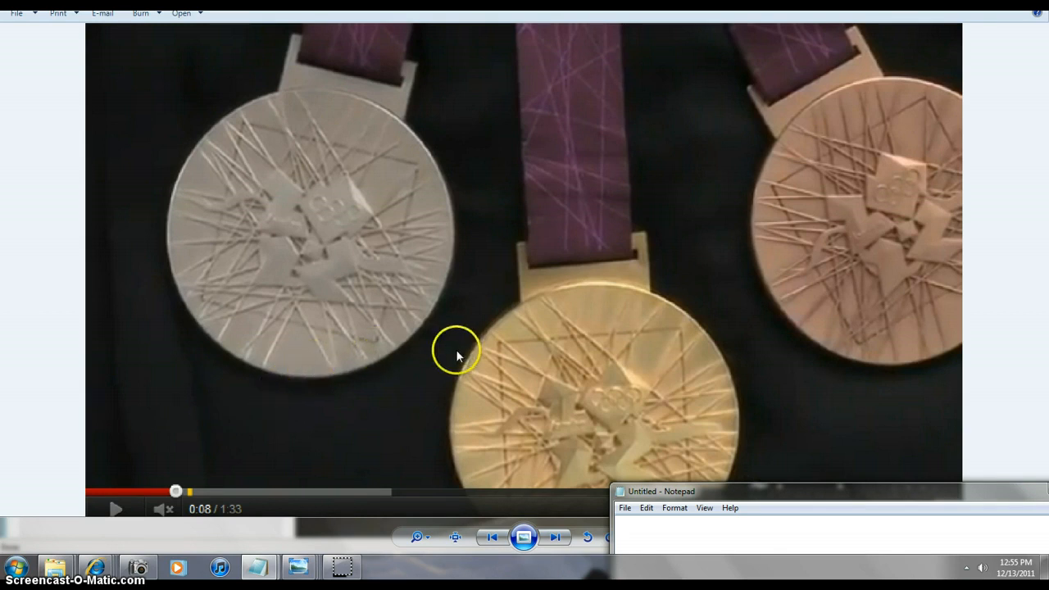
{"action": "mouse_move", "coordinate": [838, 249]}
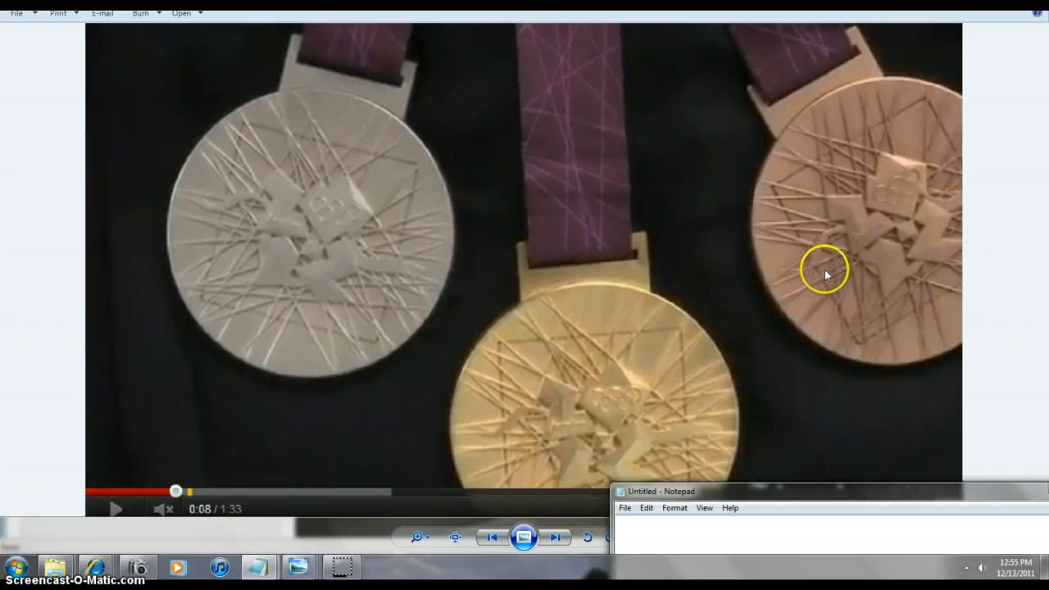
{"action": "mouse_move", "coordinate": [701, 413]}
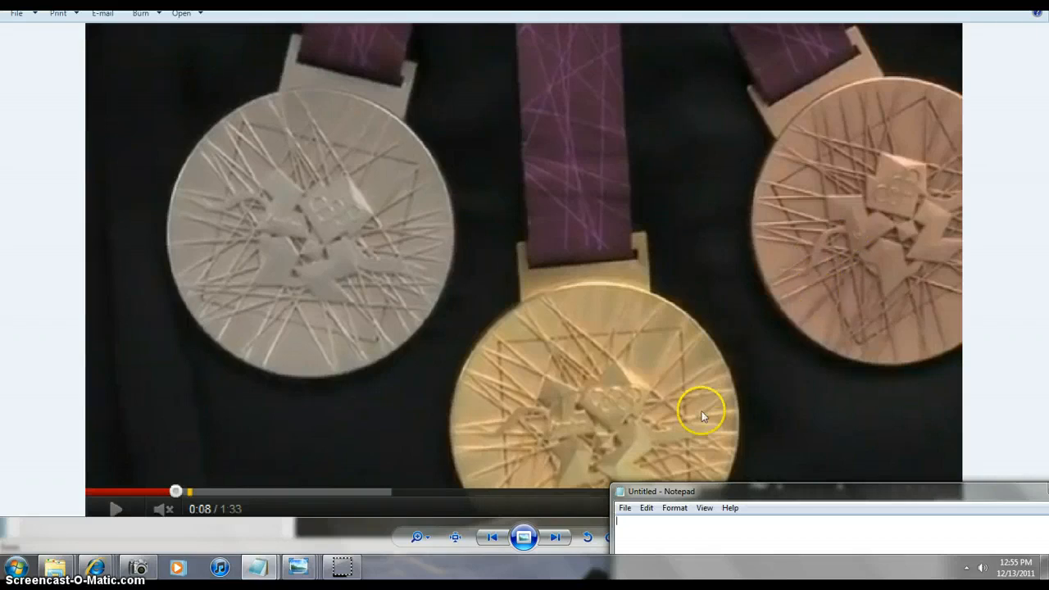
{"action": "mouse_move", "coordinate": [656, 434]}
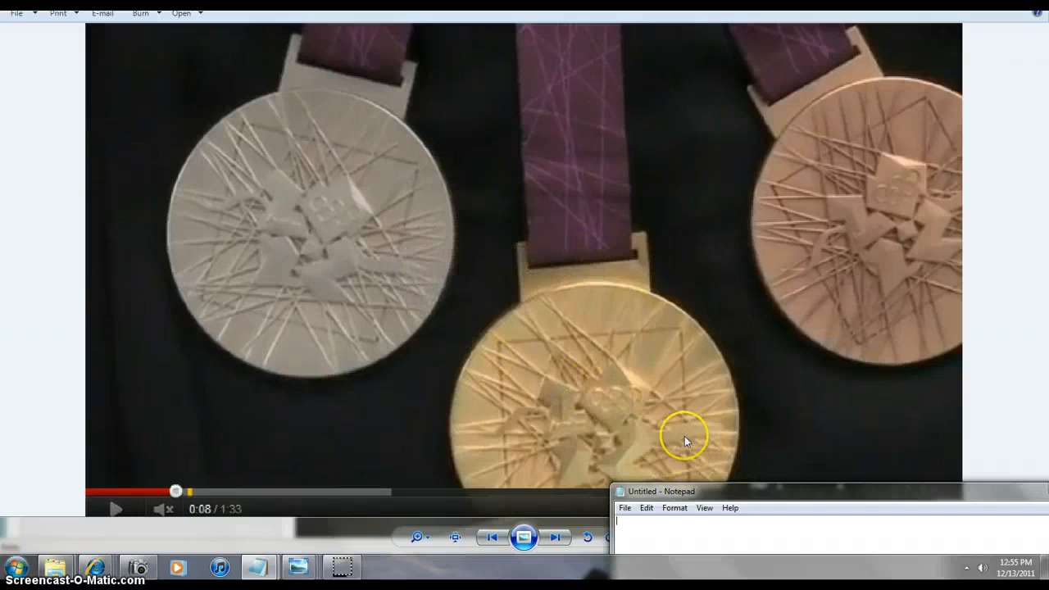
{"action": "mouse_move", "coordinate": [825, 243]}
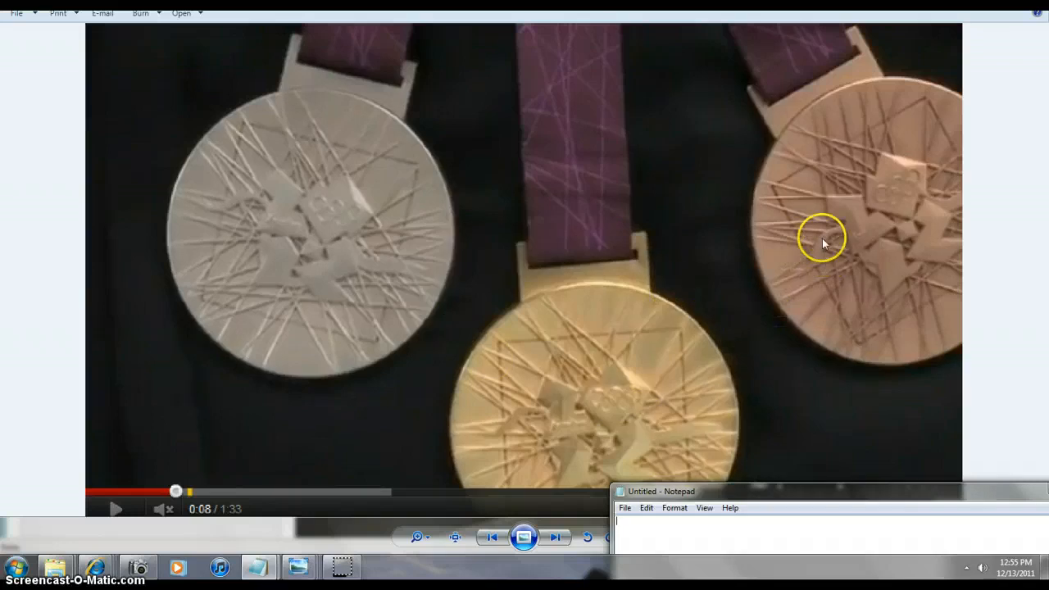
{"action": "mouse_move", "coordinate": [738, 214]}
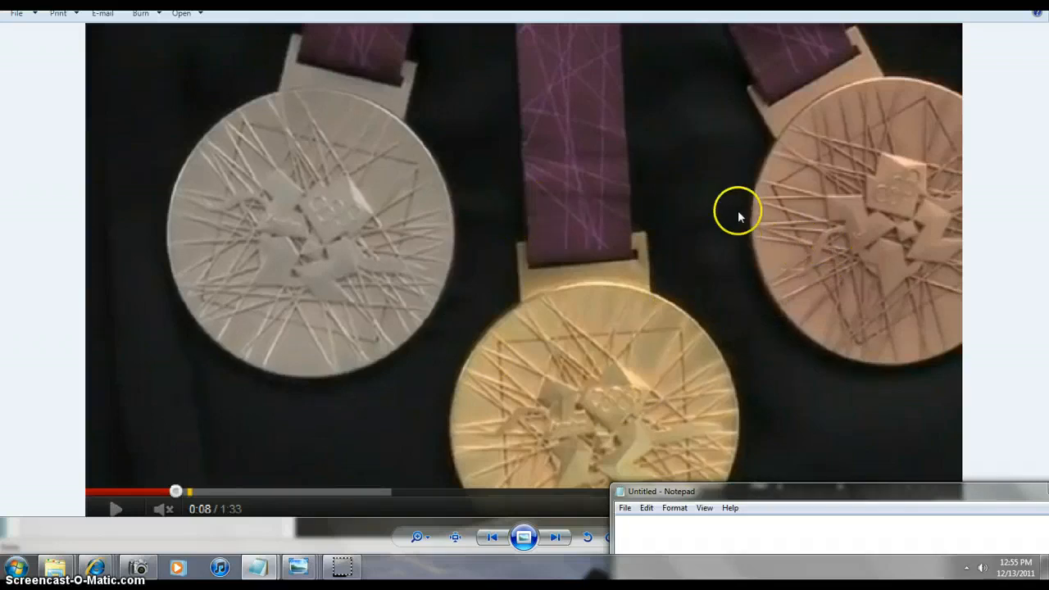
{"action": "mouse_move", "coordinate": [351, 280]}
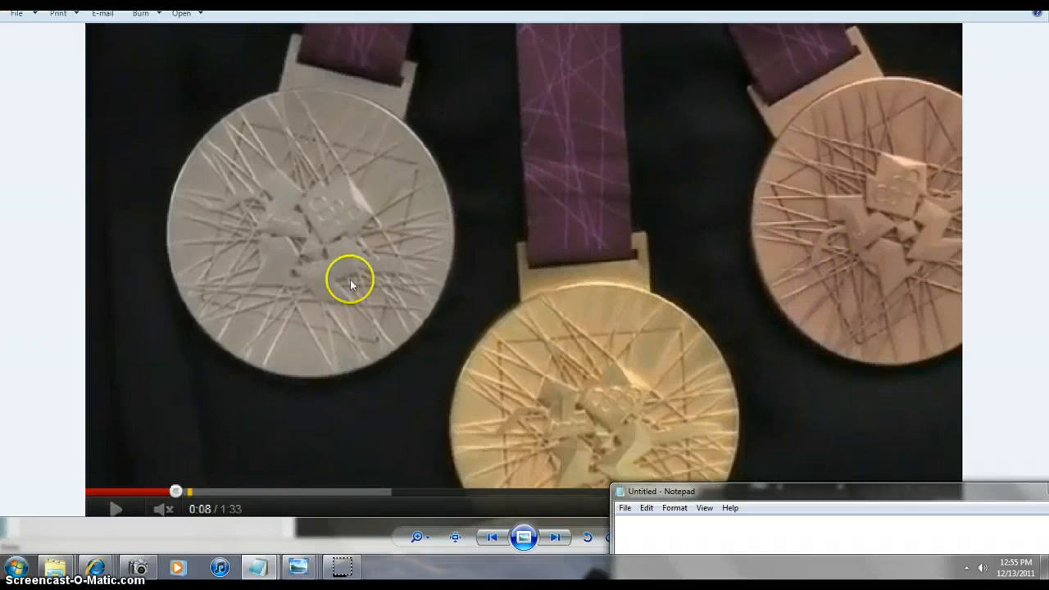
{"action": "mouse_move", "coordinate": [326, 131]}
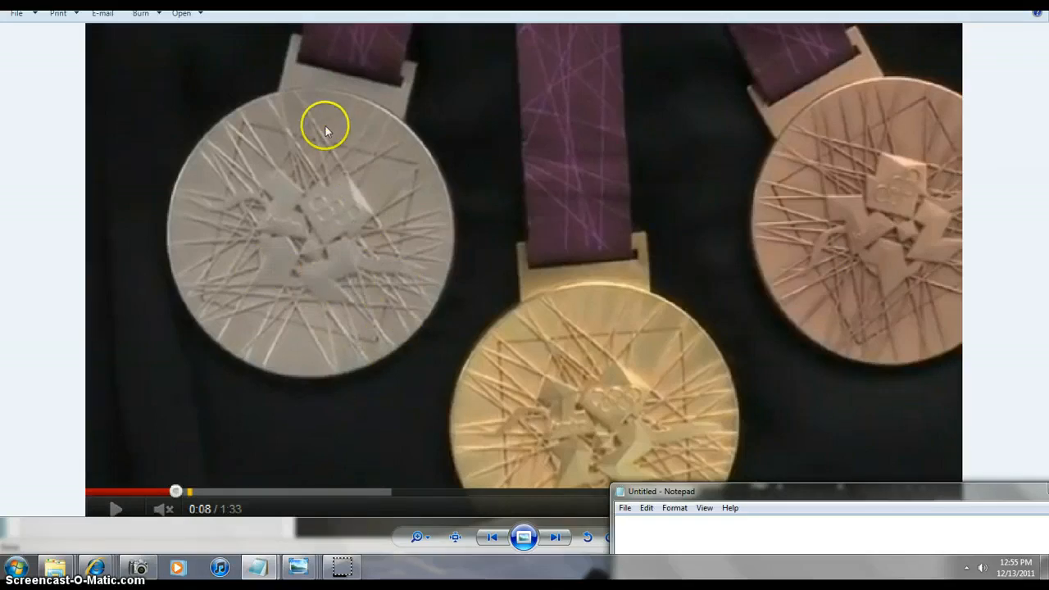
{"action": "mouse_move", "coordinate": [336, 149]}
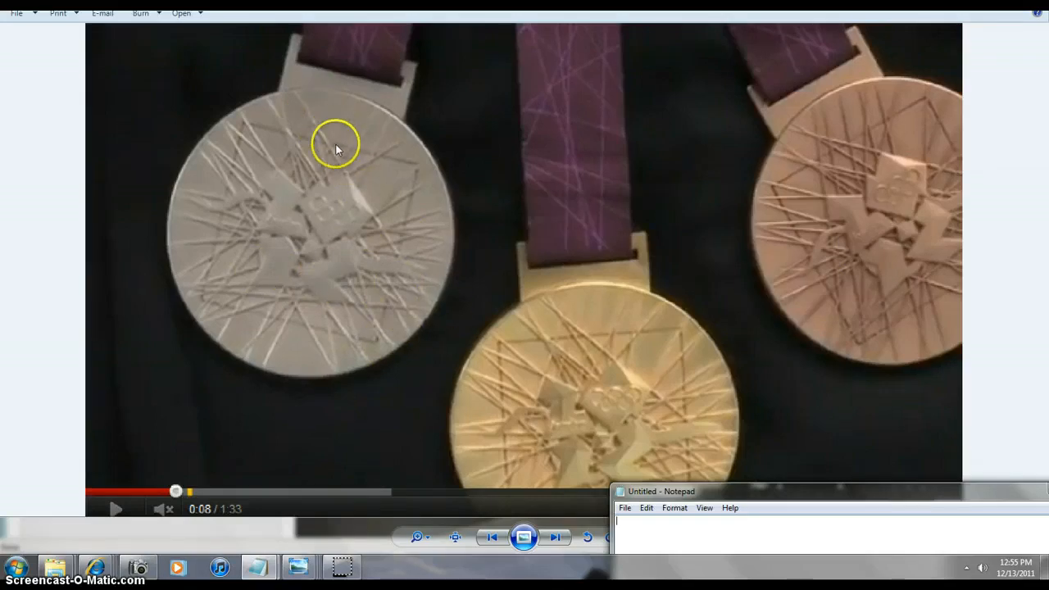
{"action": "mouse_move", "coordinate": [369, 168]}
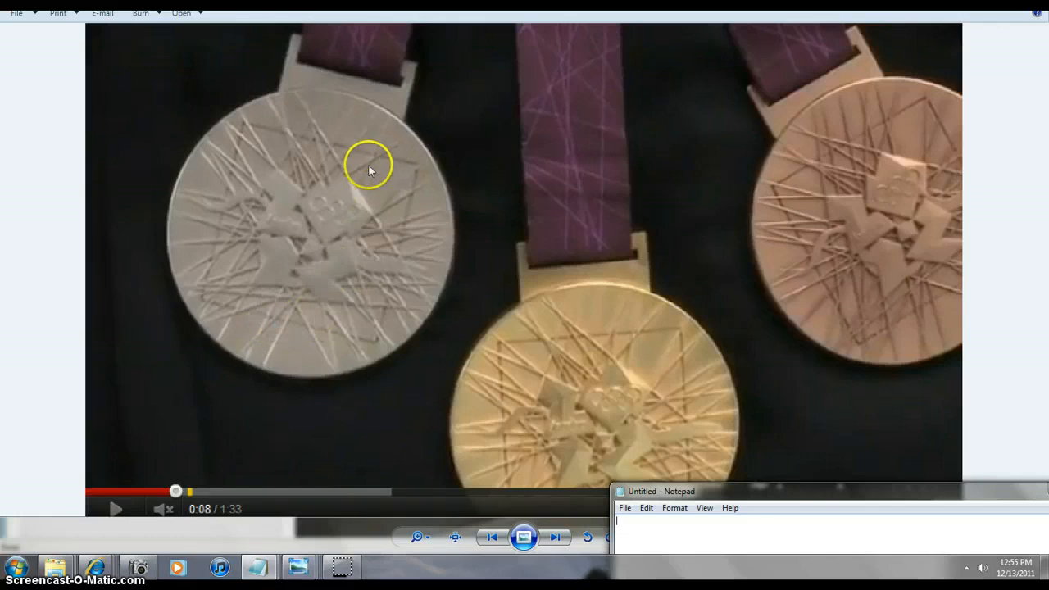
{"action": "mouse_move", "coordinate": [400, 206]}
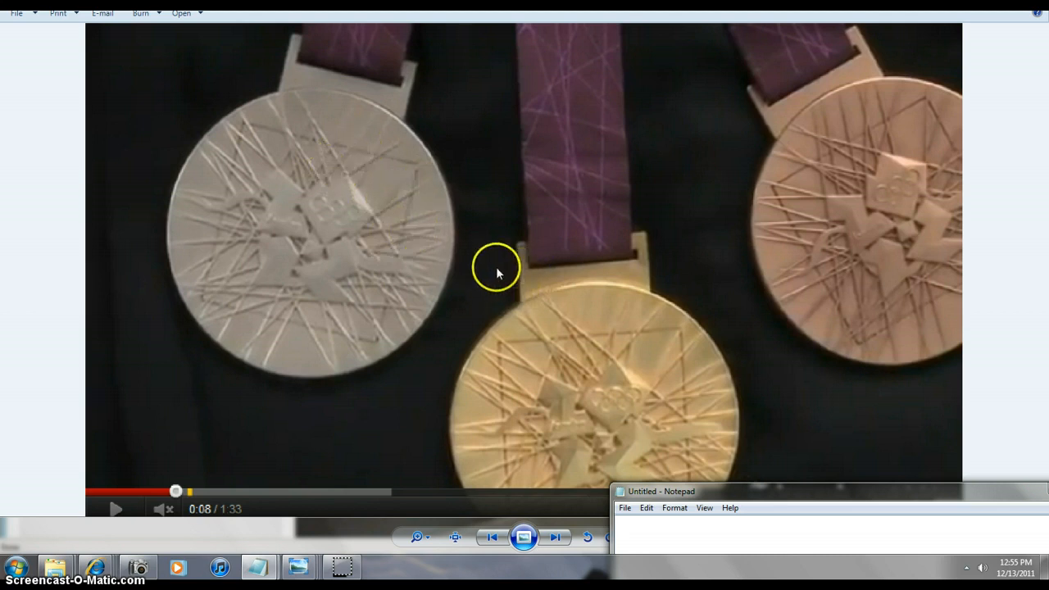
{"action": "mouse_move", "coordinate": [328, 253]}
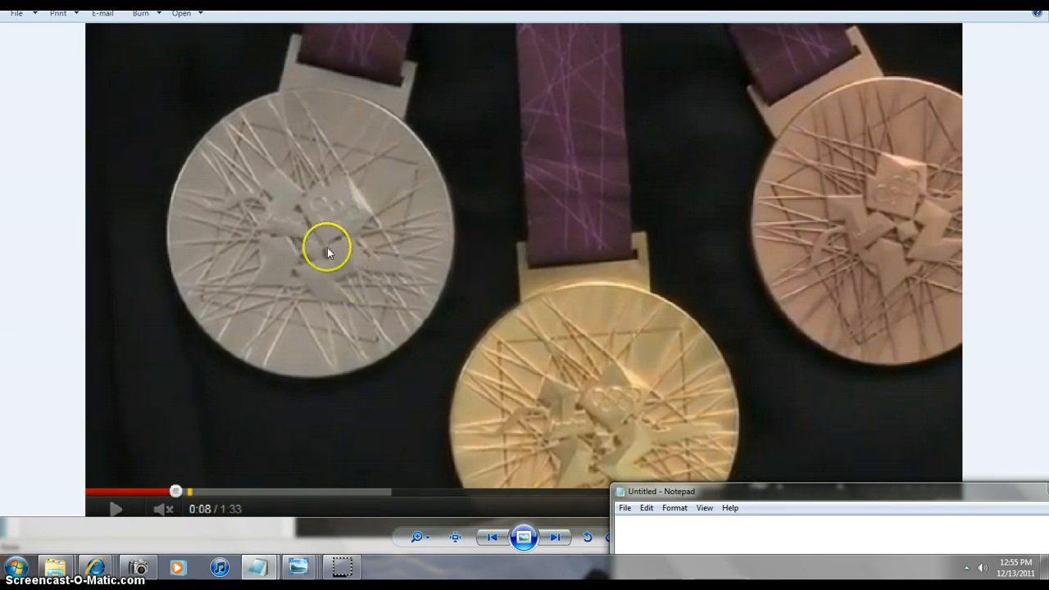
{"action": "mouse_move", "coordinate": [849, 246]}
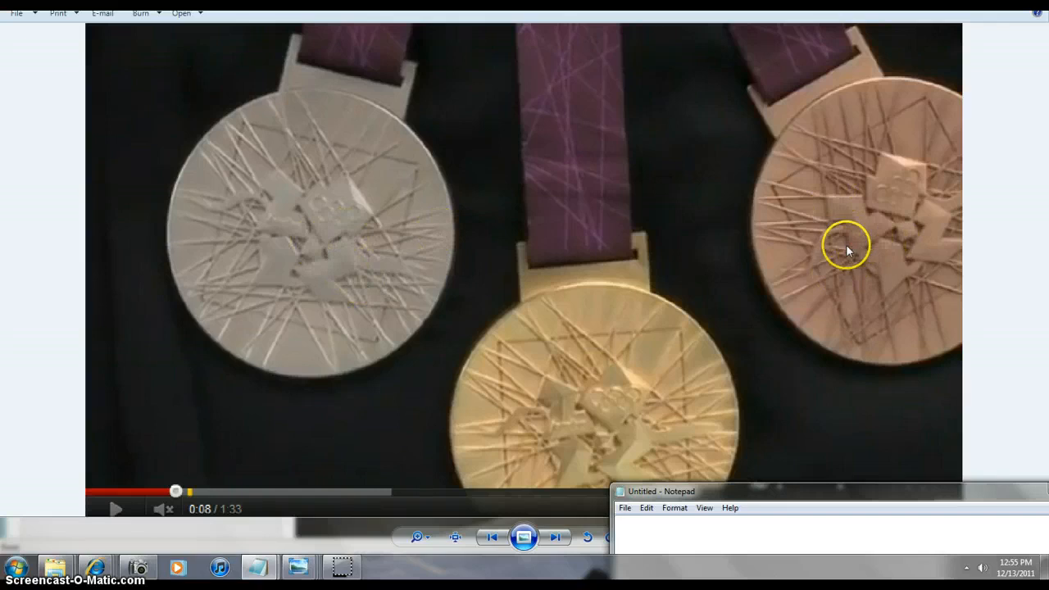
{"action": "mouse_move", "coordinate": [746, 288]}
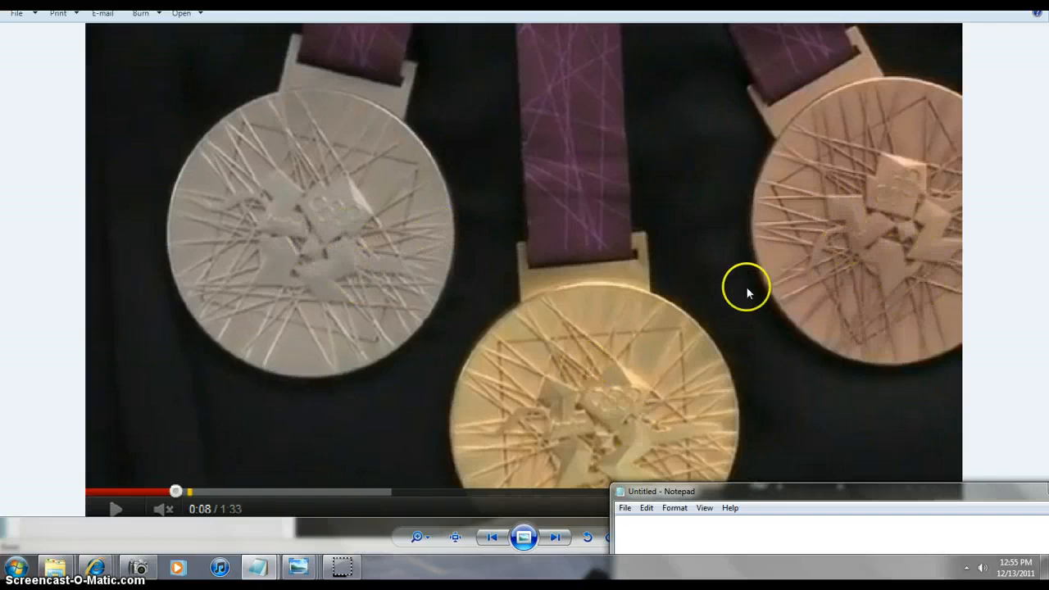
{"action": "mouse_move", "coordinate": [524, 423]}
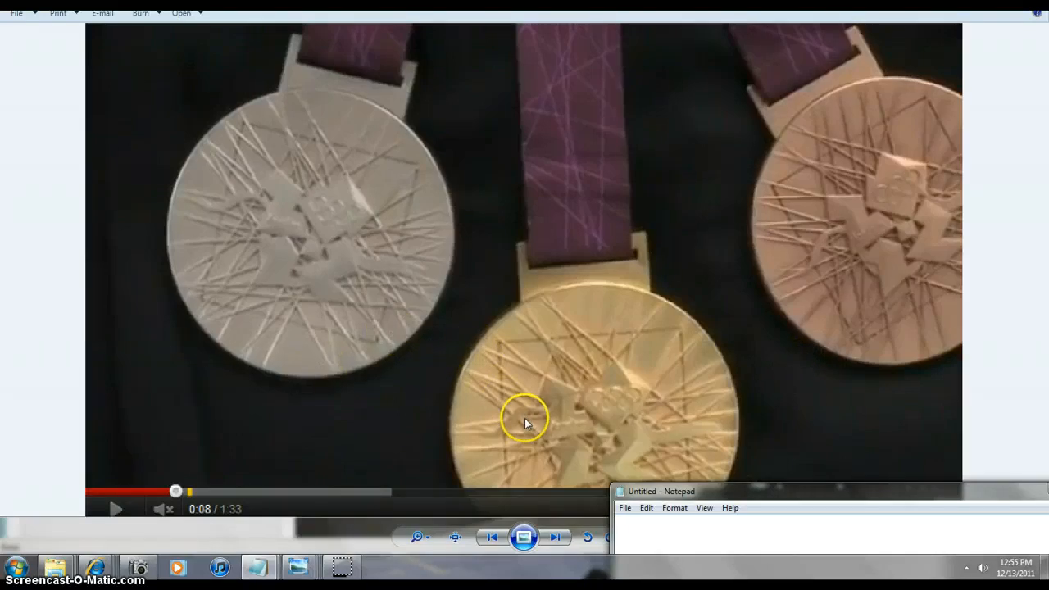
{"action": "mouse_move", "coordinate": [645, 385]}
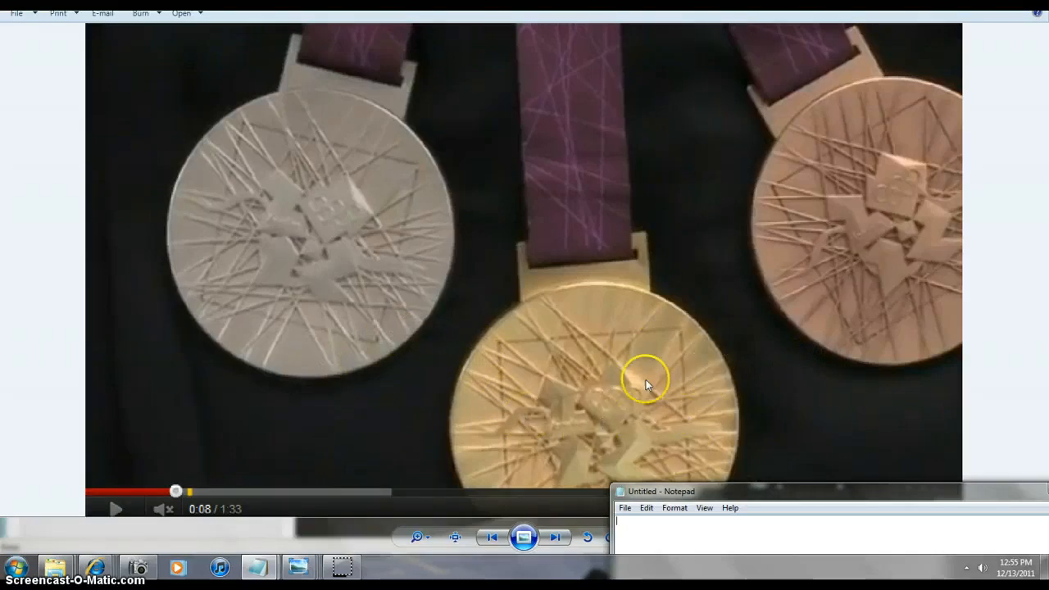
{"action": "mouse_move", "coordinate": [377, 374]}
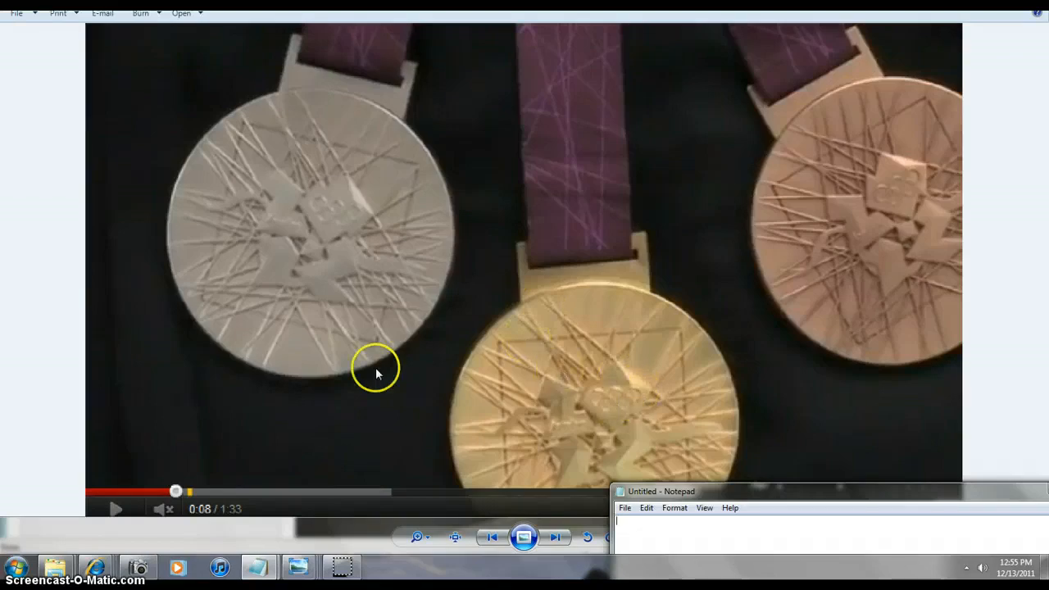
{"action": "mouse_move", "coordinate": [647, 384]}
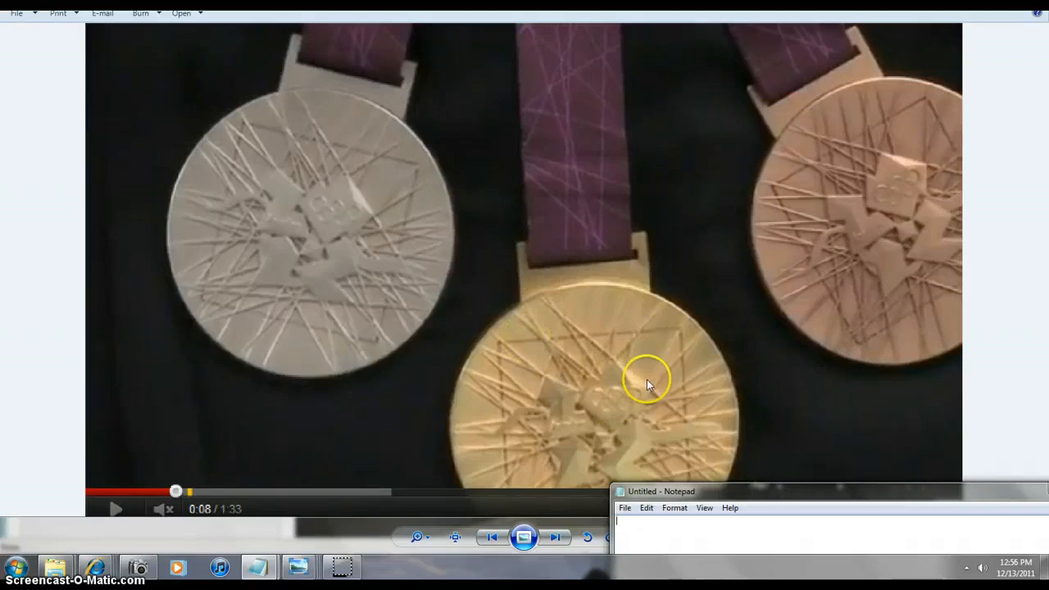
{"action": "mouse_move", "coordinate": [681, 359]}
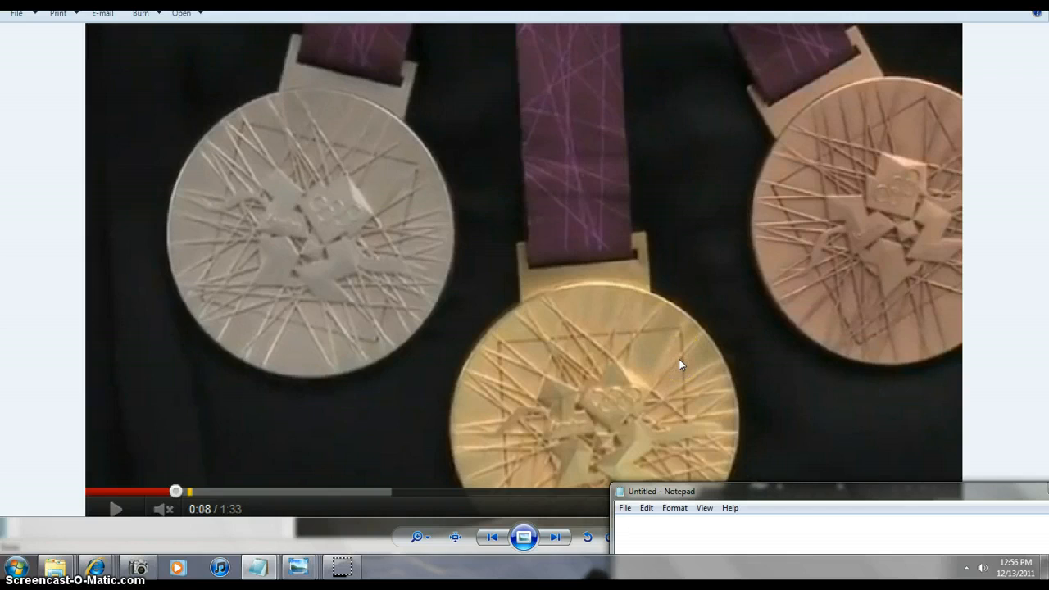
{"action": "mouse_move", "coordinate": [59, 131]}
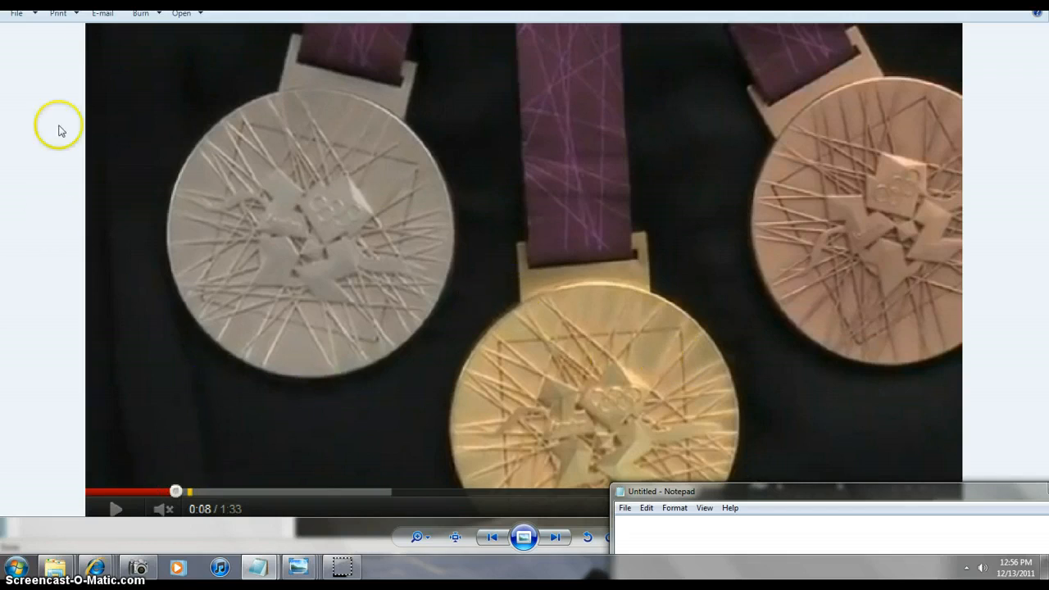
{"action": "mouse_move", "coordinate": [17, 13]}
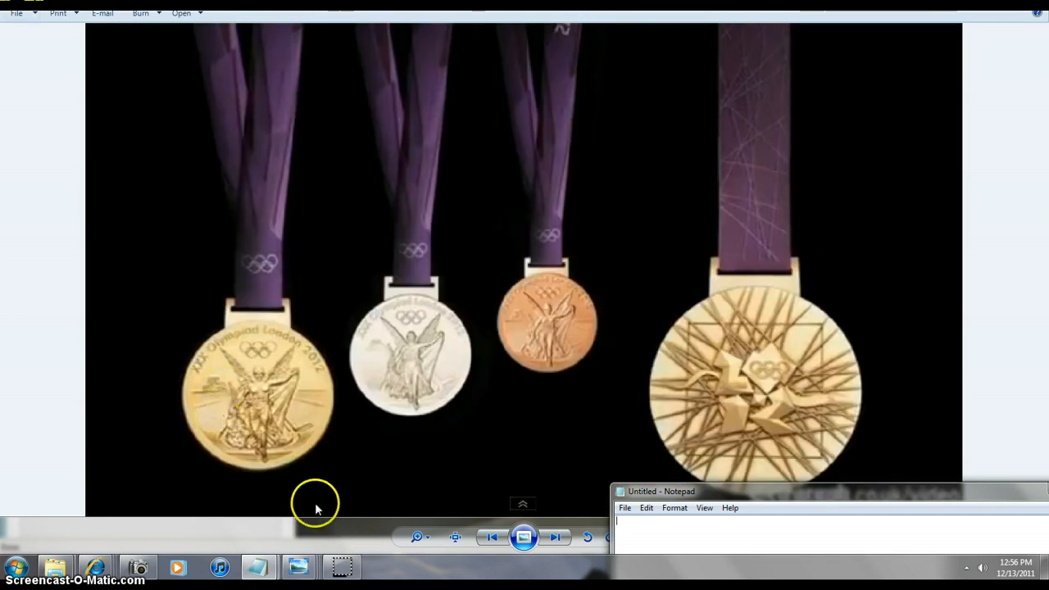
{"action": "mouse_move", "coordinate": [286, 492]}
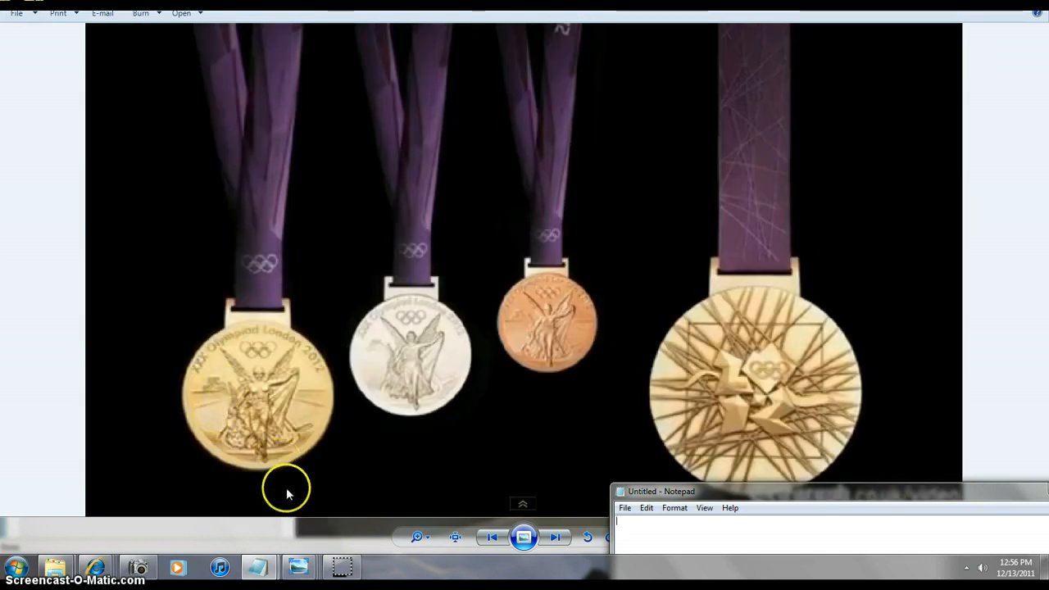
{"action": "mouse_move", "coordinate": [259, 393]}
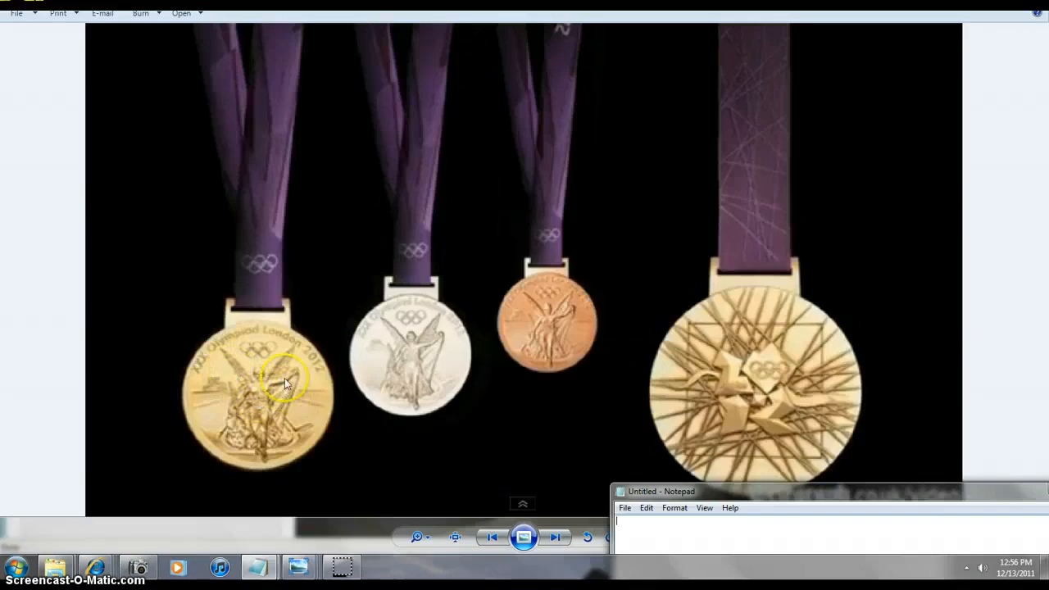
{"action": "mouse_move", "coordinate": [275, 419]}
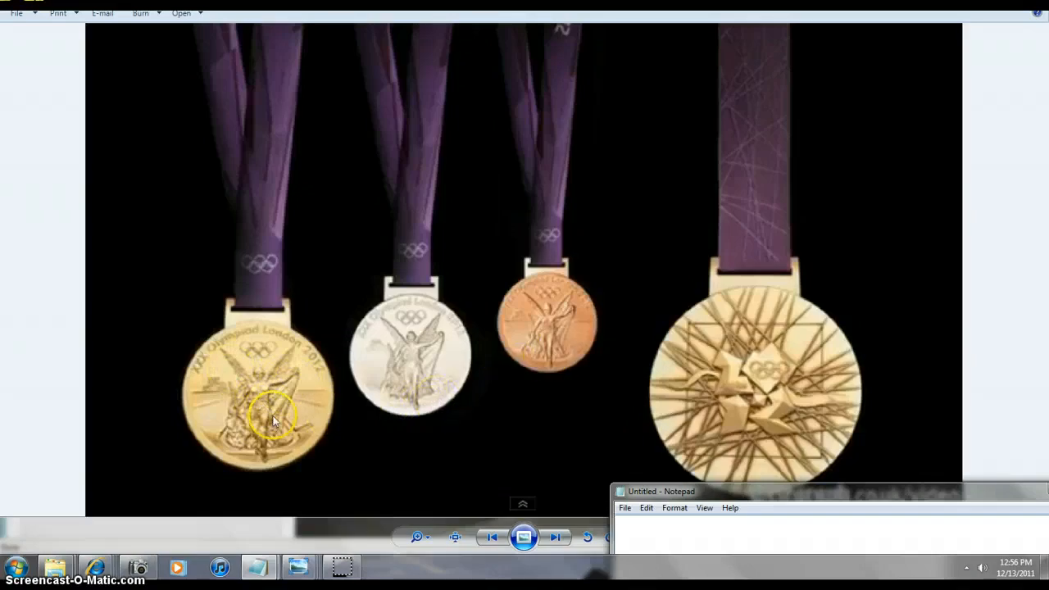
{"action": "mouse_move", "coordinate": [294, 442]}
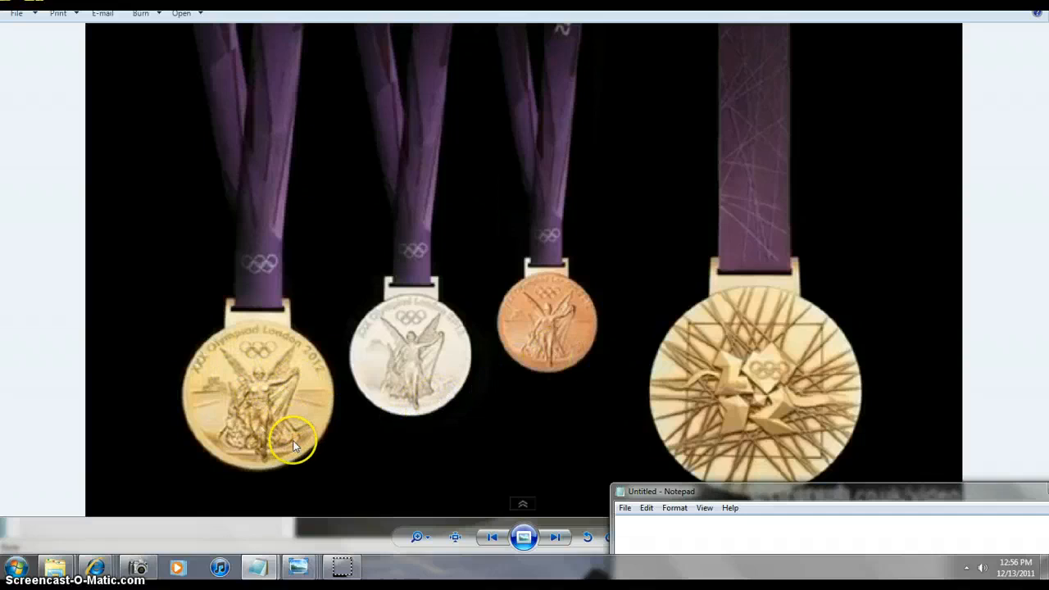
{"action": "mouse_move", "coordinate": [282, 428]}
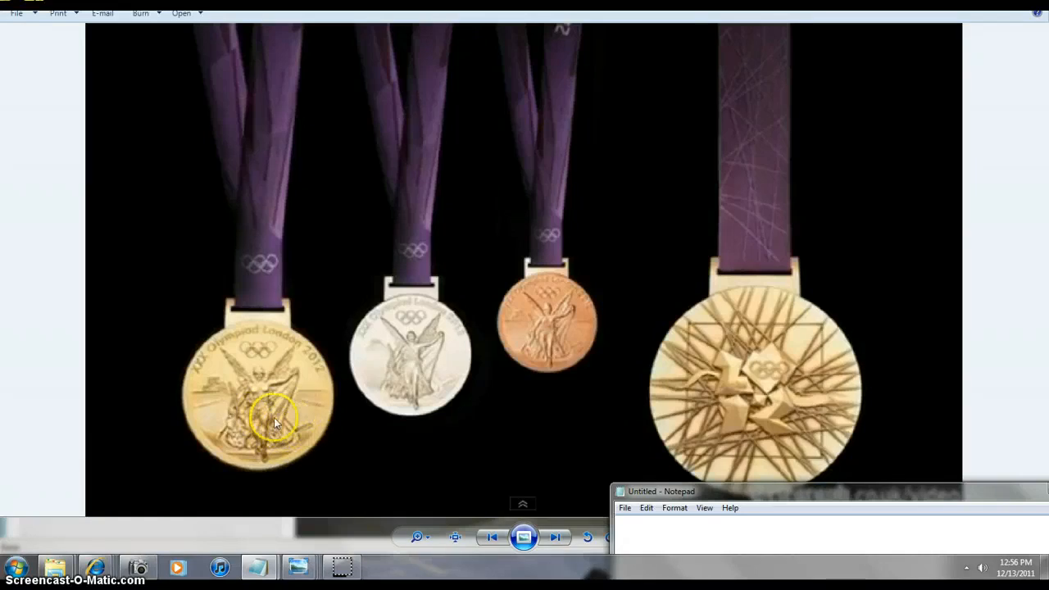
{"action": "mouse_move", "coordinate": [324, 436]}
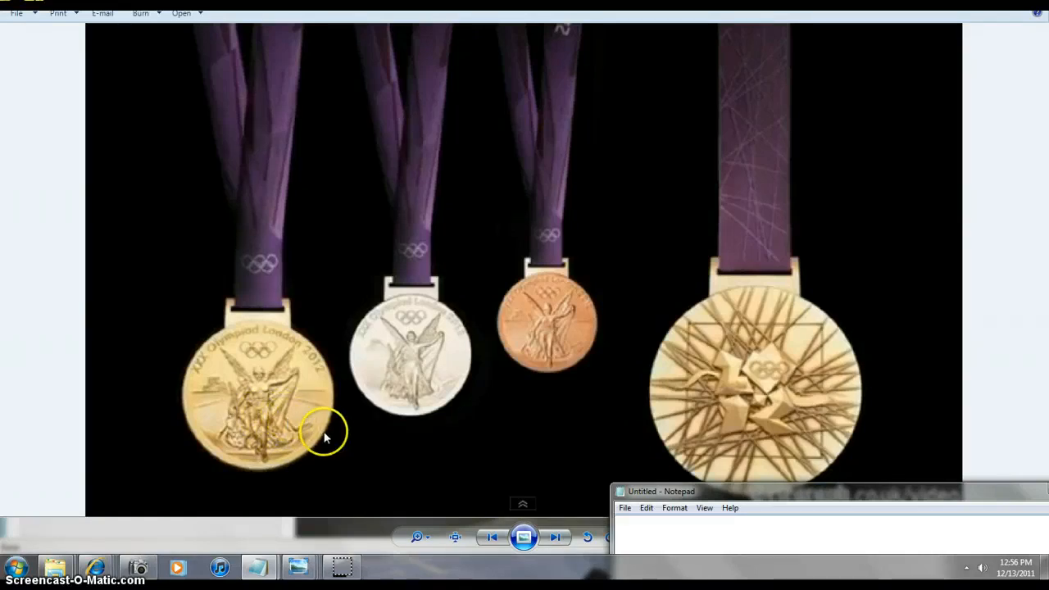
{"action": "mouse_move", "coordinate": [331, 449]}
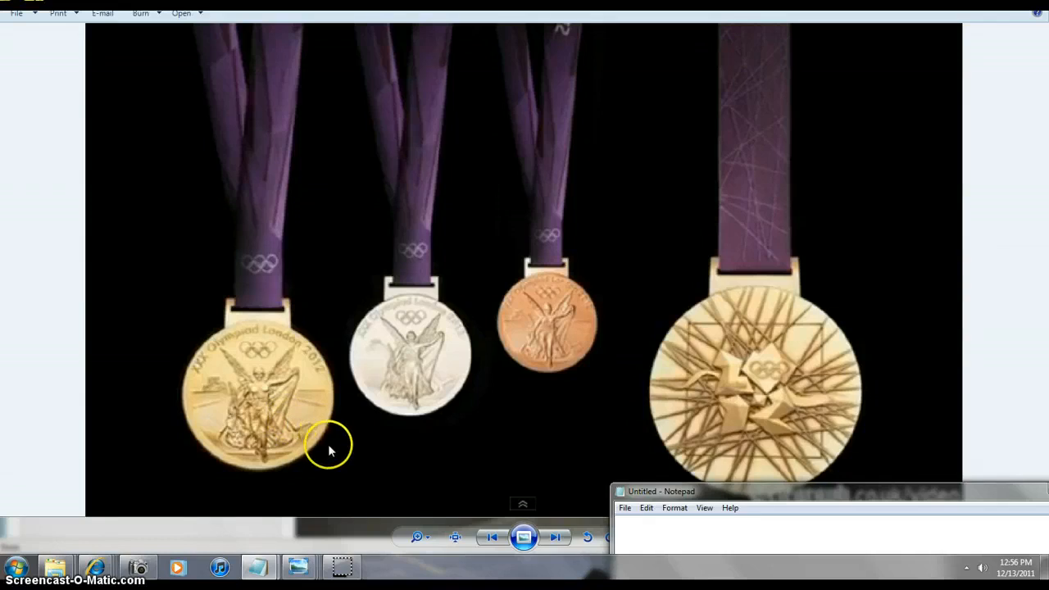
{"action": "mouse_move", "coordinate": [341, 456]}
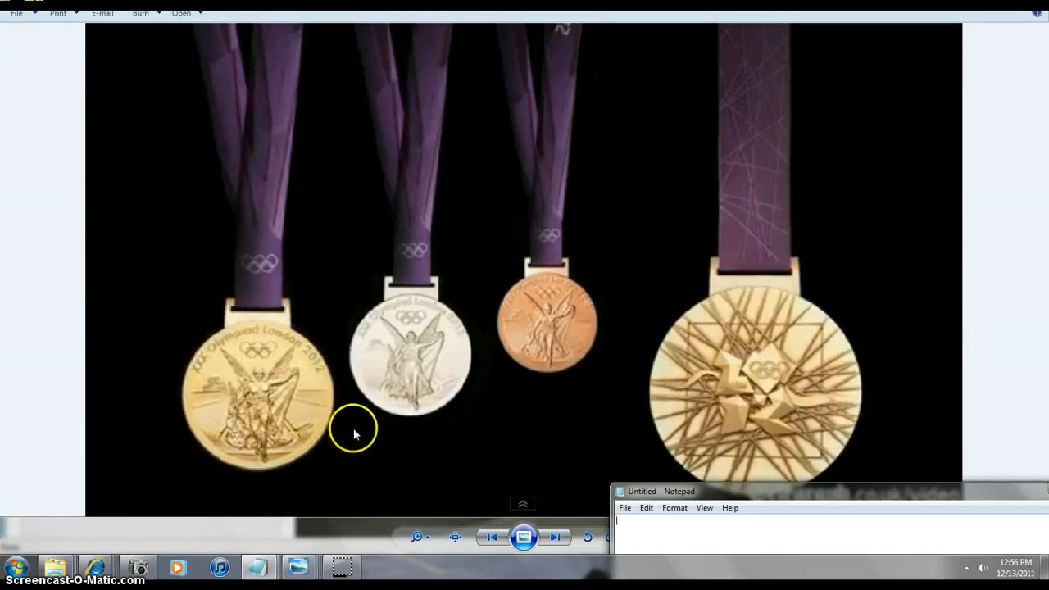
{"action": "mouse_move", "coordinate": [326, 406]}
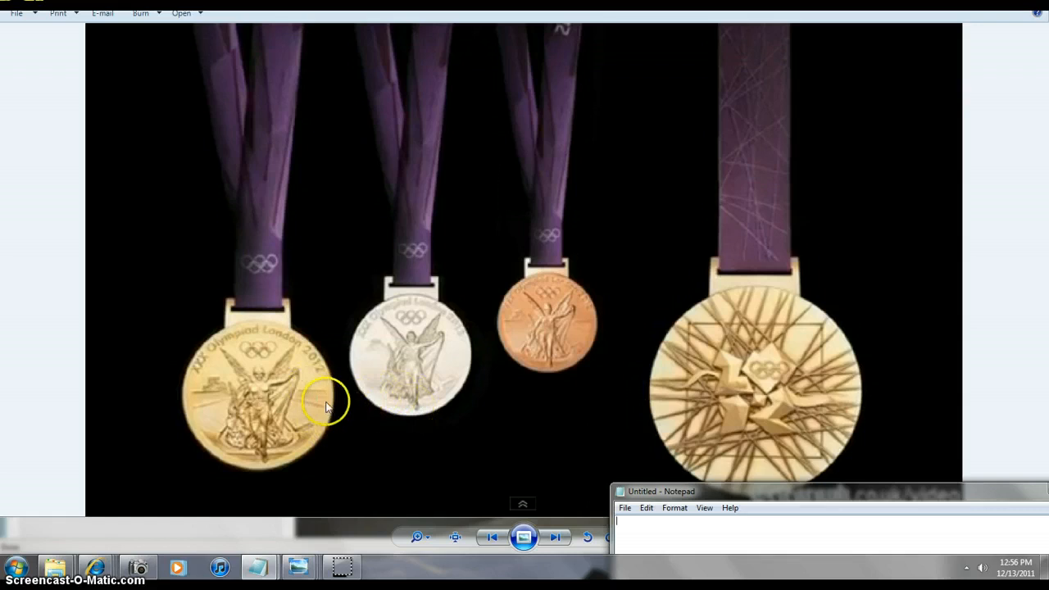
{"action": "mouse_move", "coordinate": [539, 354]}
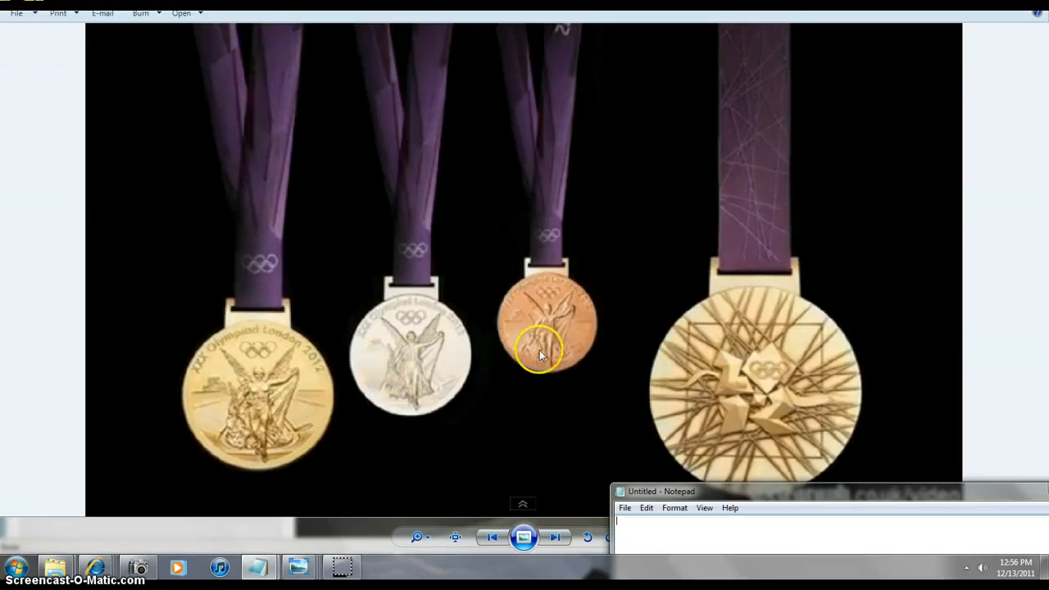
{"action": "mouse_move", "coordinate": [436, 331]}
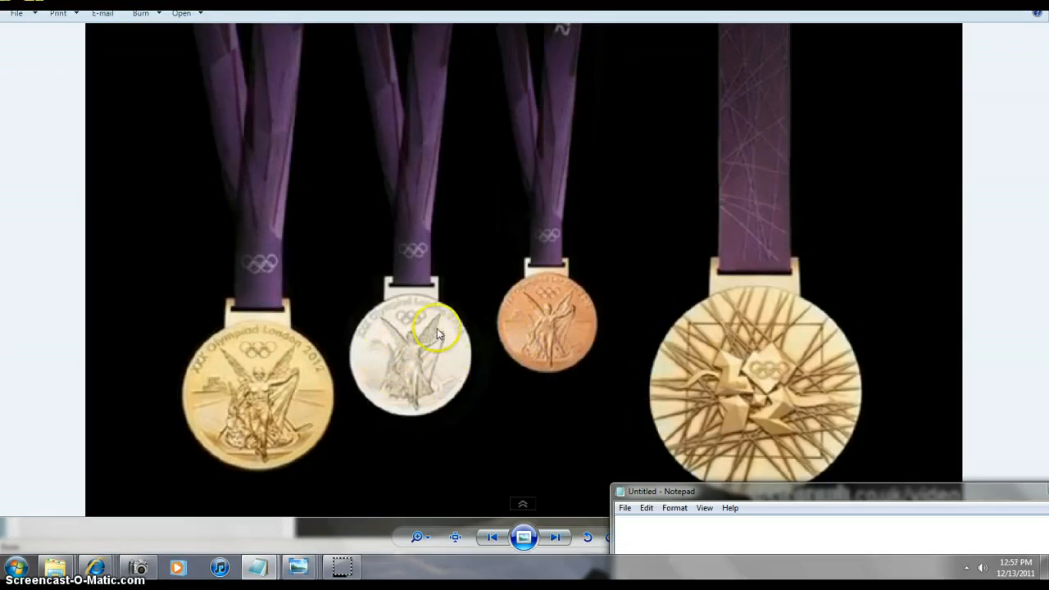
{"action": "mouse_move", "coordinate": [254, 419]}
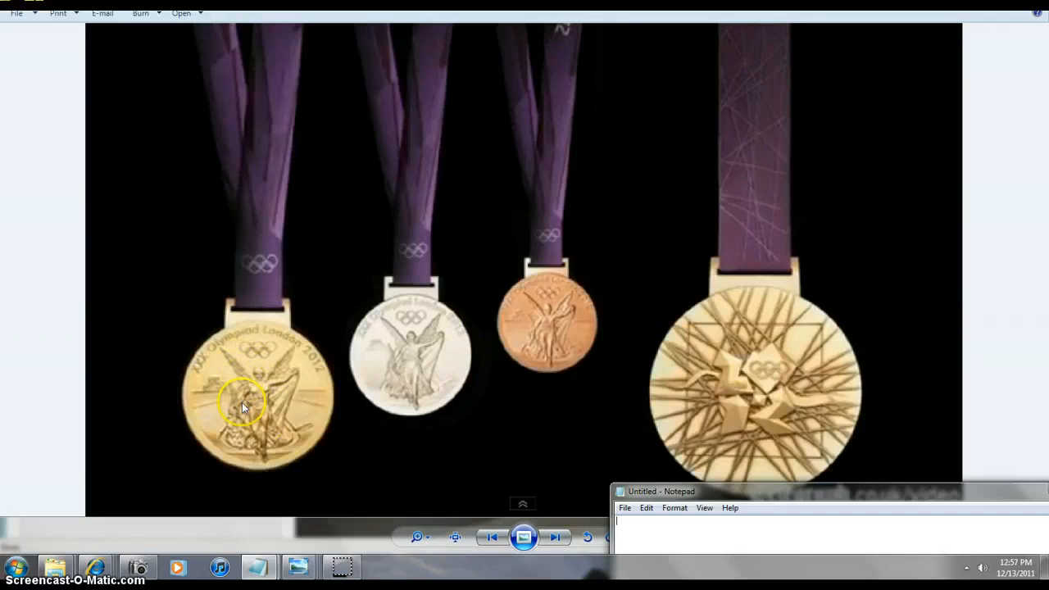
{"action": "mouse_move", "coordinate": [242, 393]}
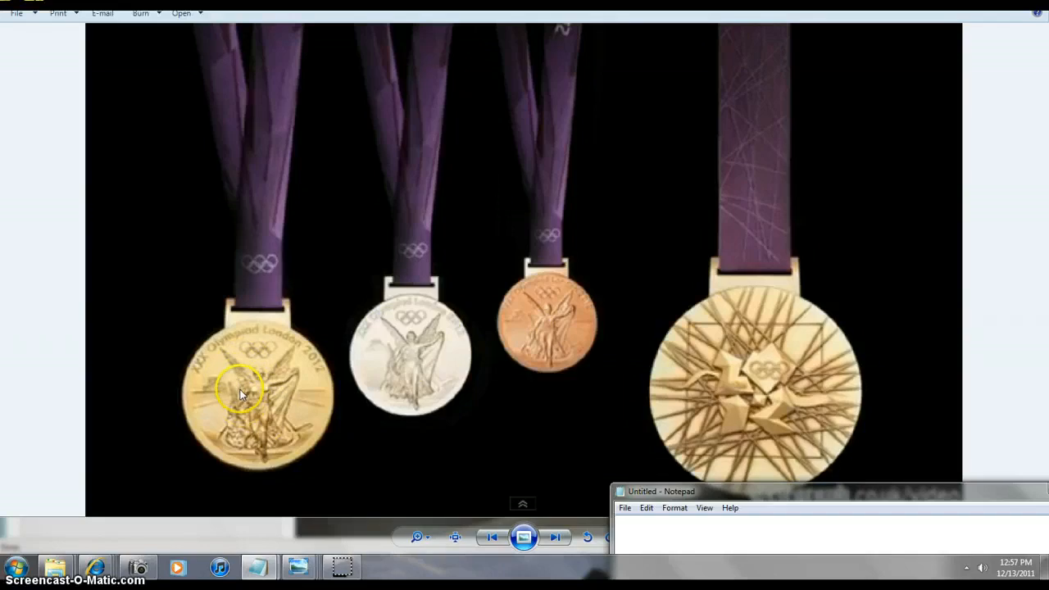
{"action": "mouse_move", "coordinate": [238, 375]}
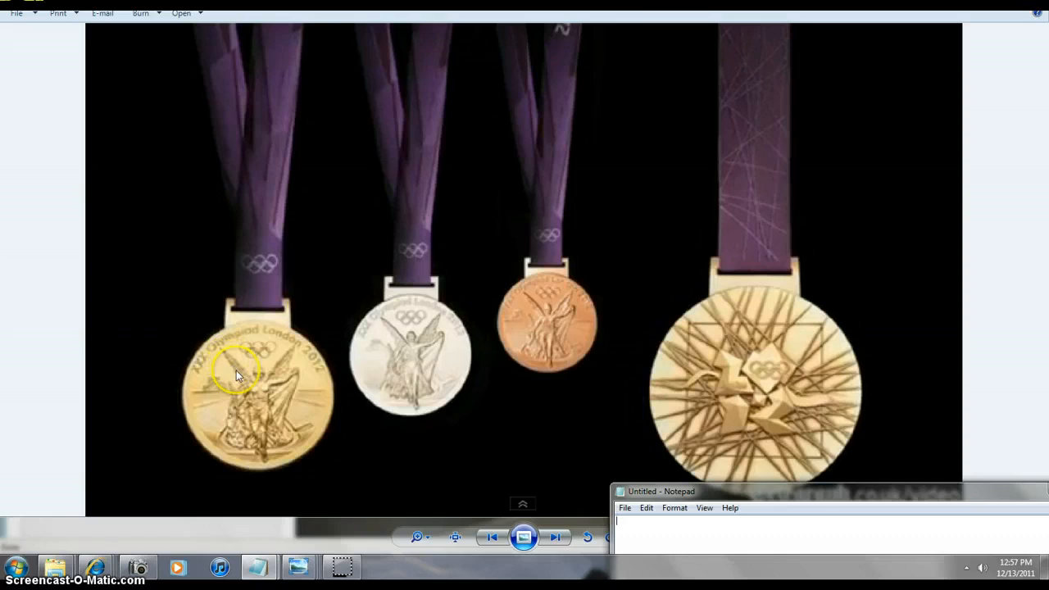
{"action": "mouse_move", "coordinate": [554, 477]}
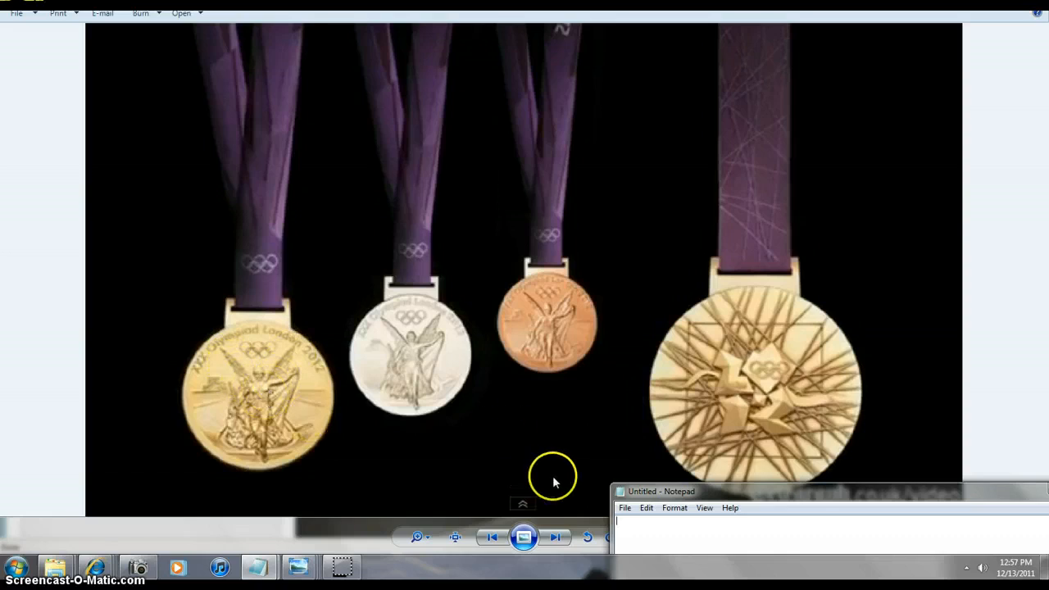
{"action": "mouse_move", "coordinate": [786, 407]}
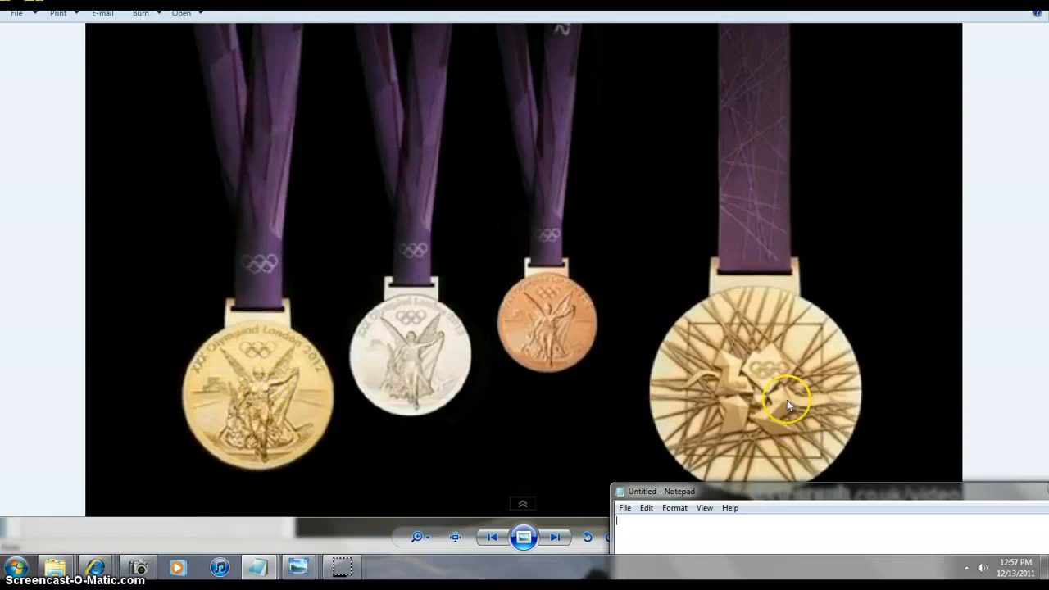
{"action": "mouse_move", "coordinate": [786, 393]}
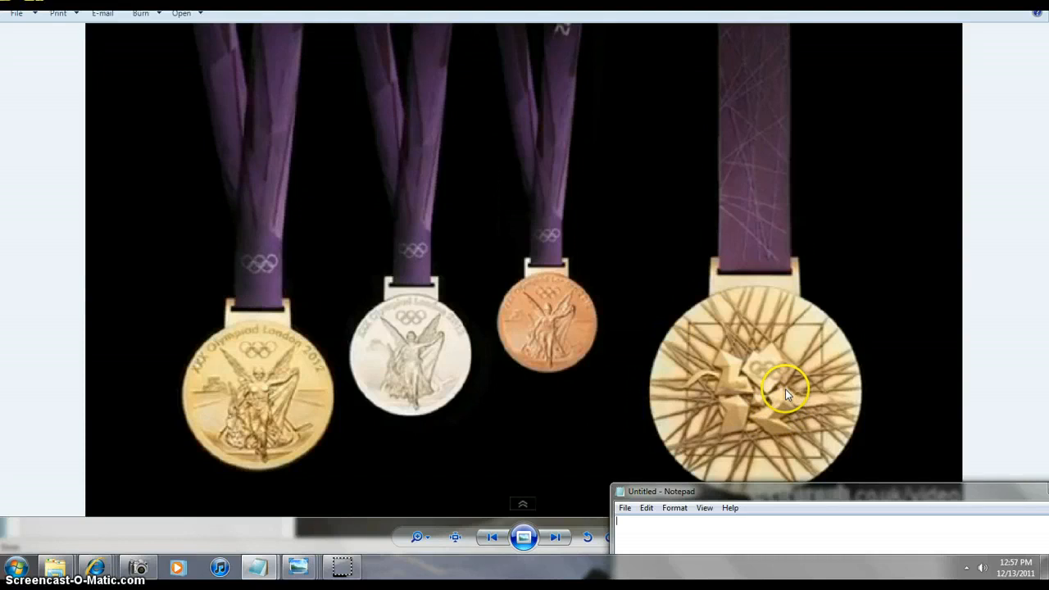
{"action": "mouse_move", "coordinate": [746, 422]}
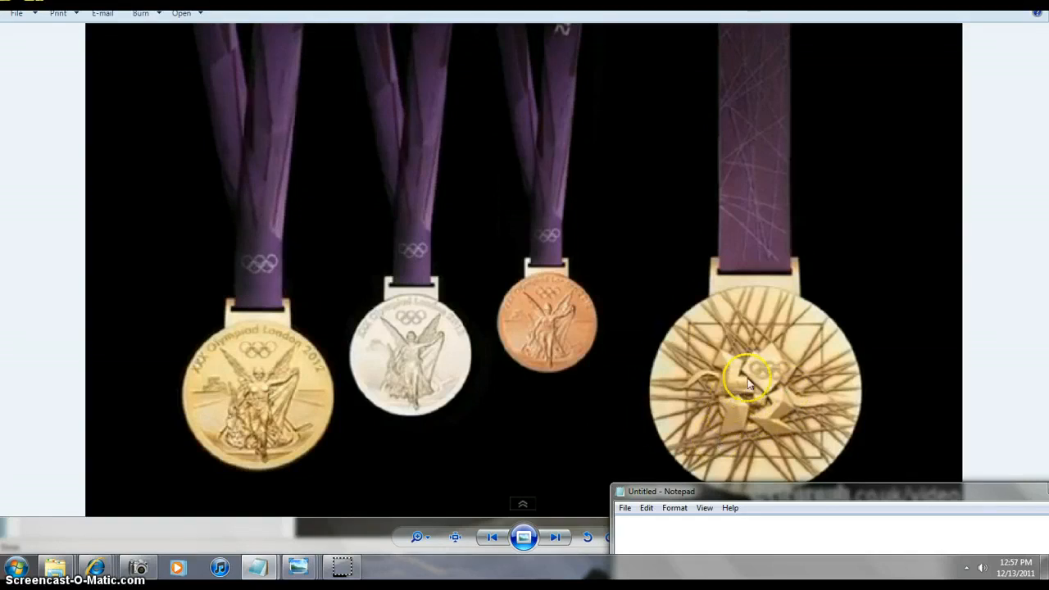
{"action": "mouse_move", "coordinate": [680, 449]}
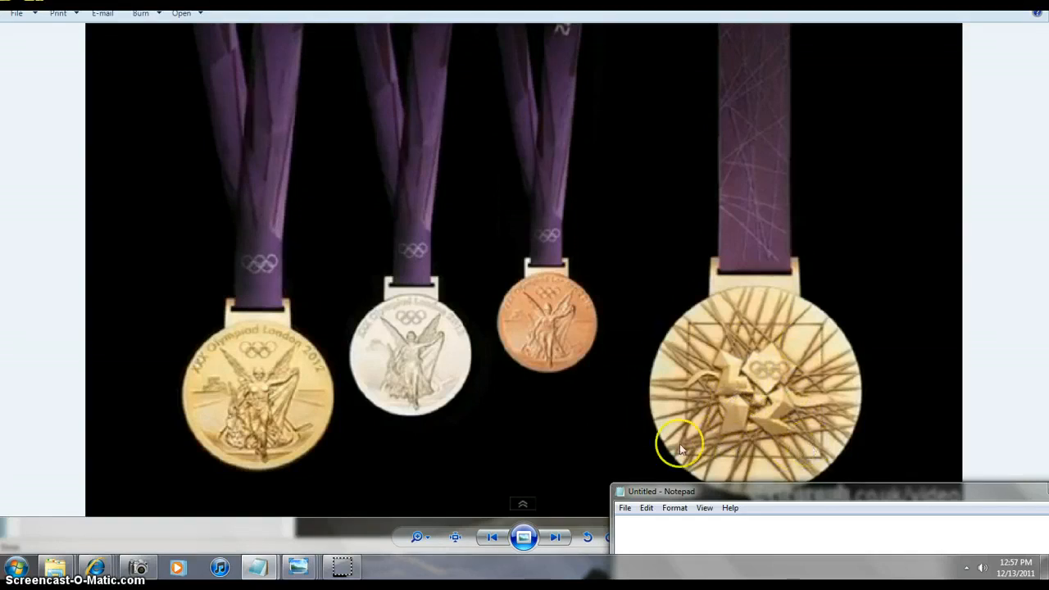
{"action": "mouse_move", "coordinate": [745, 390]}
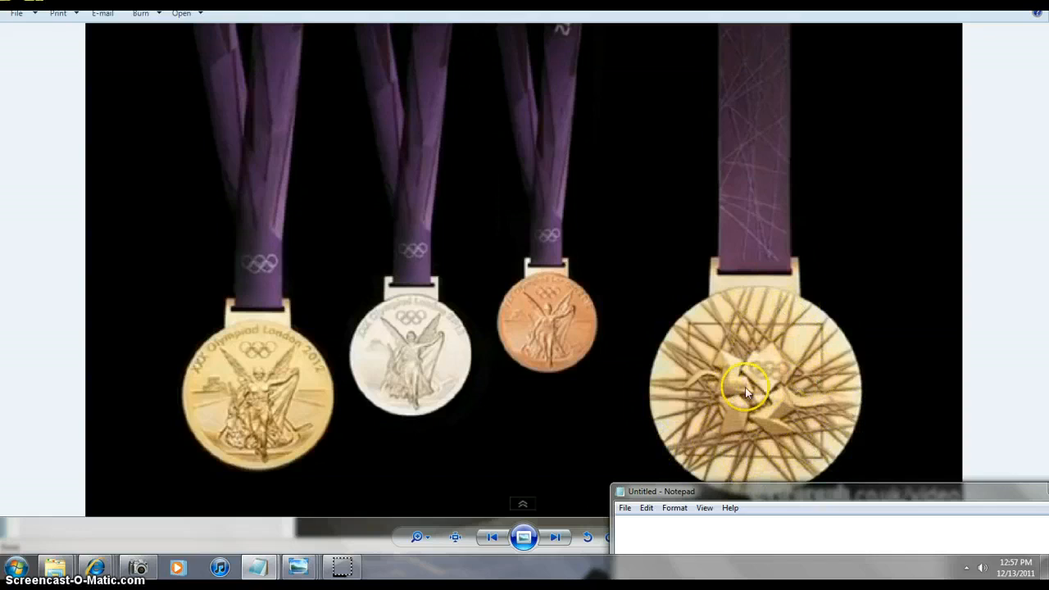
{"action": "mouse_move", "coordinate": [501, 420]}
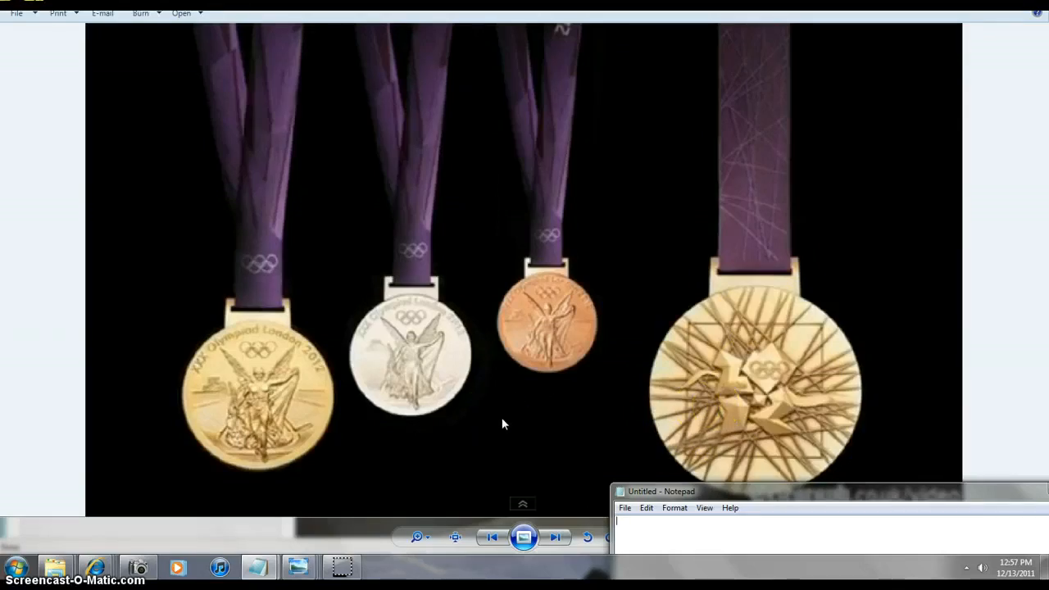
{"action": "mouse_move", "coordinate": [626, 402]}
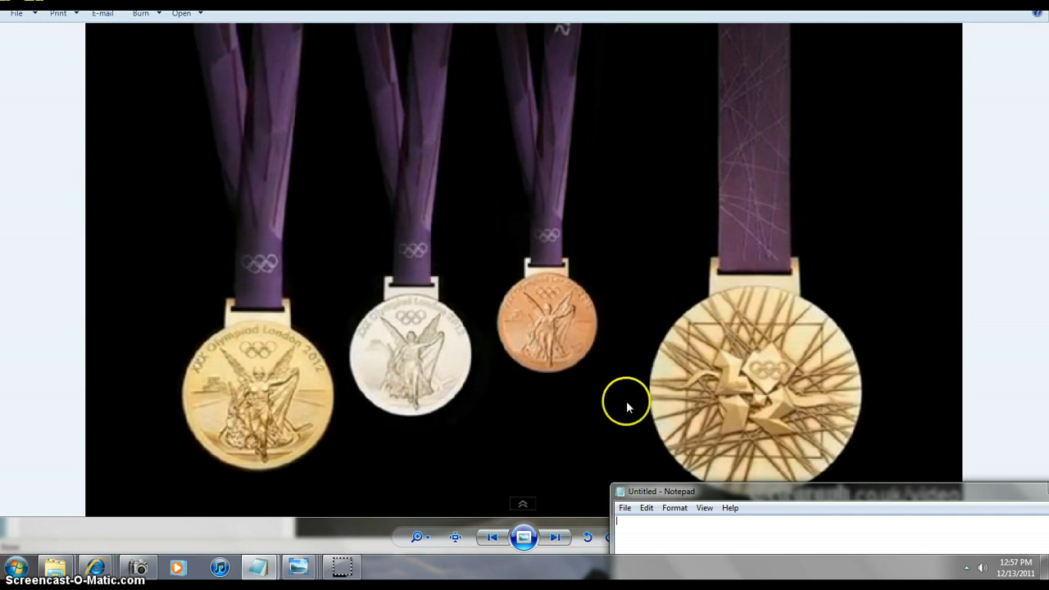
{"action": "mouse_move", "coordinate": [819, 367]}
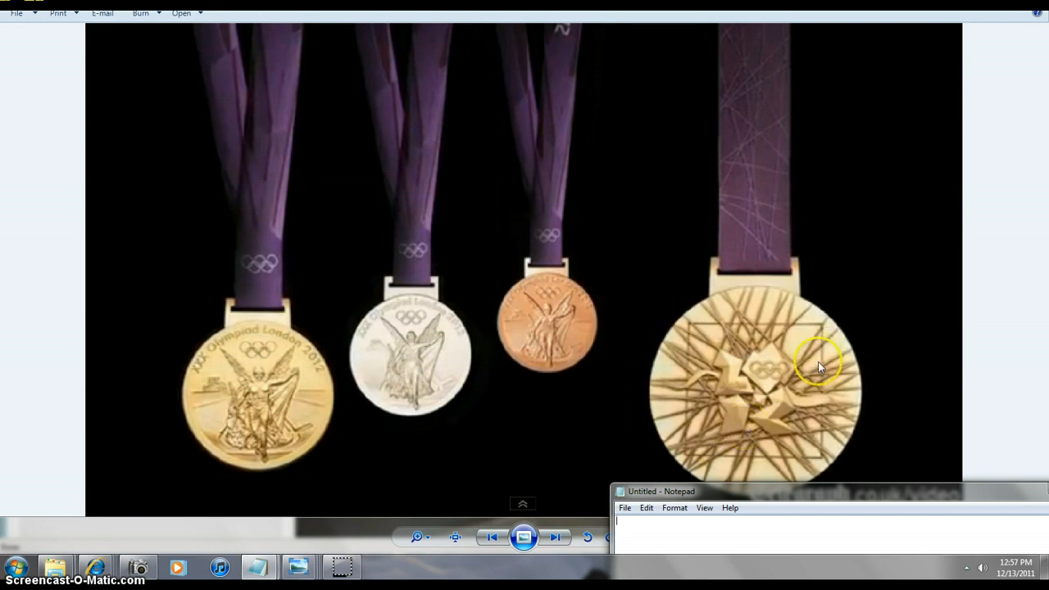
{"action": "mouse_move", "coordinate": [757, 430]}
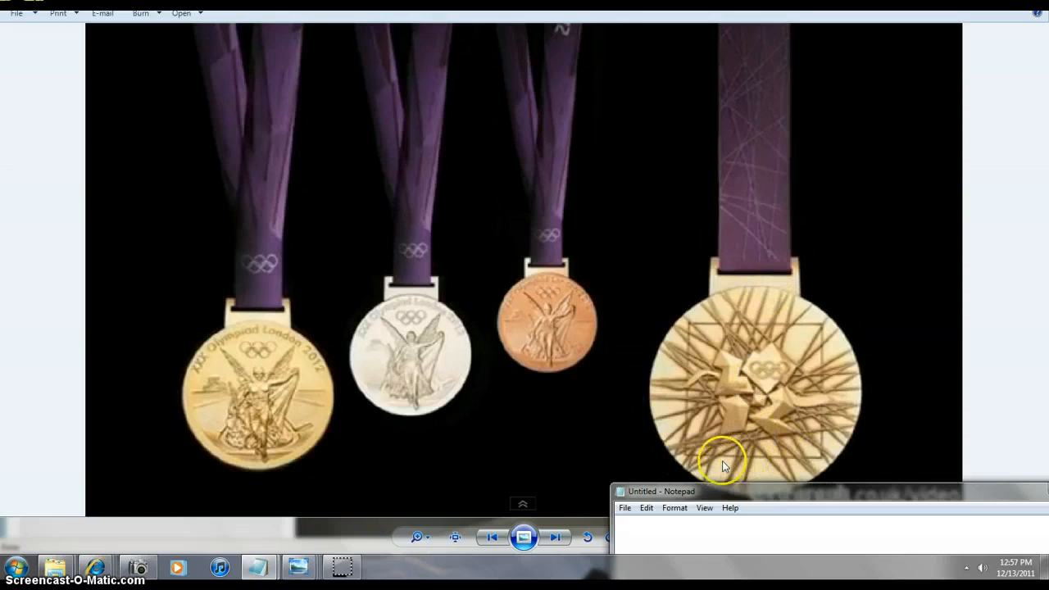
{"action": "mouse_move", "coordinate": [531, 461]}
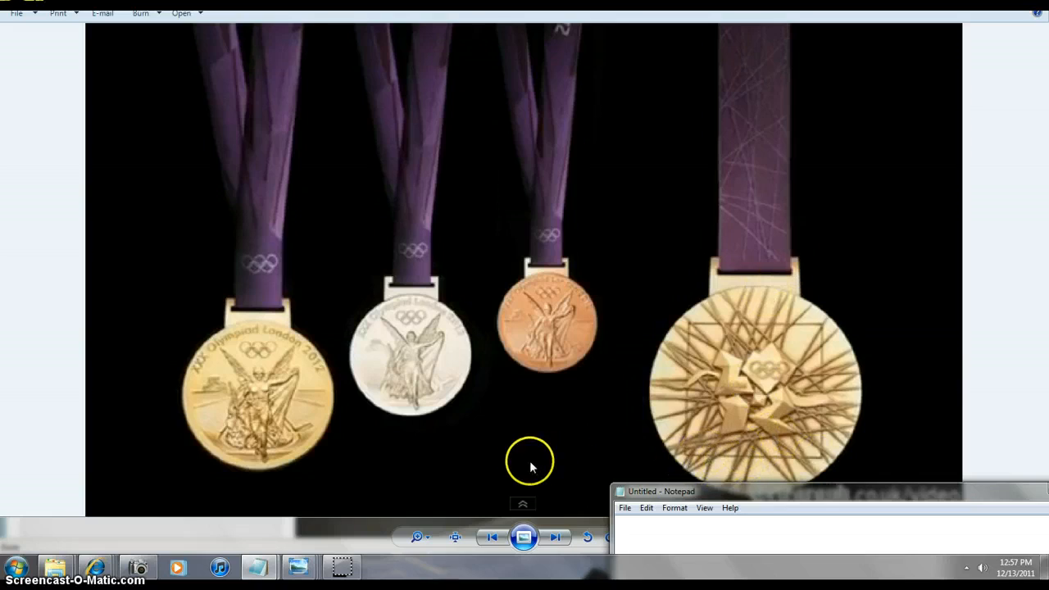
{"action": "mouse_move", "coordinate": [89, 210]}
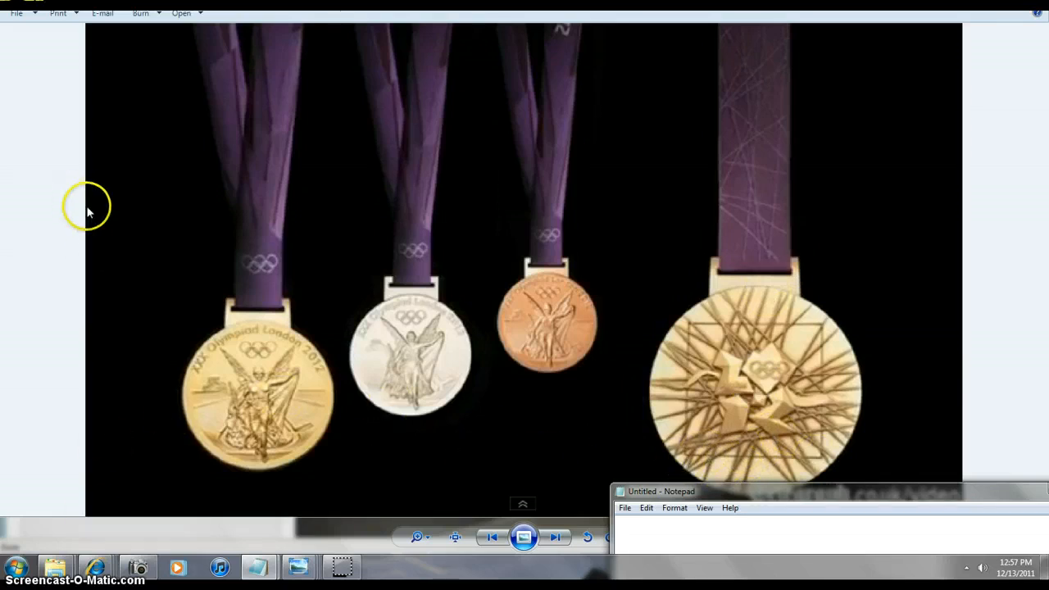
{"action": "mouse_move", "coordinate": [380, 430]}
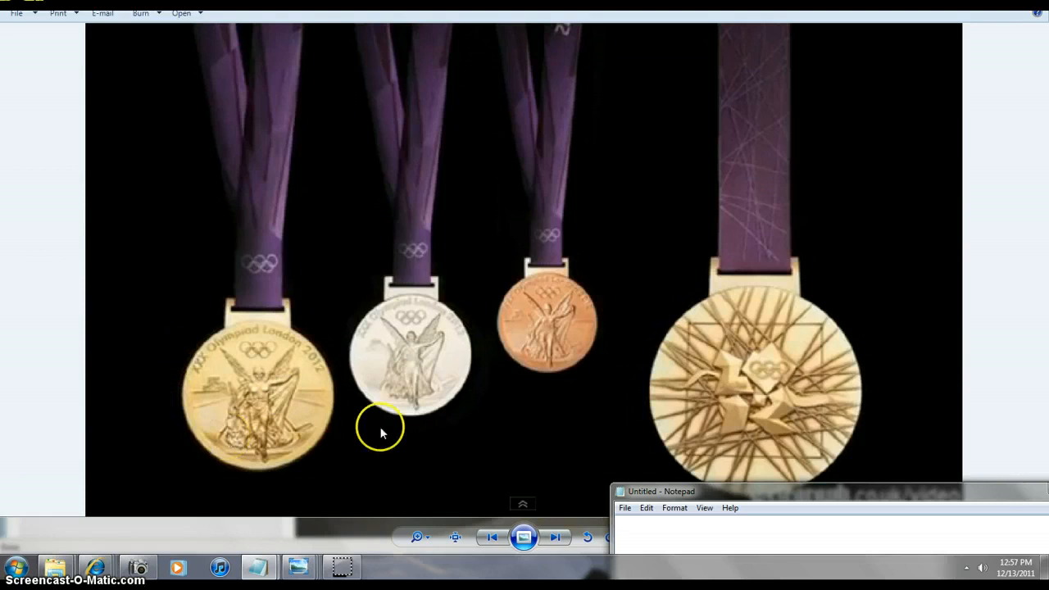
{"action": "mouse_move", "coordinate": [243, 410]}
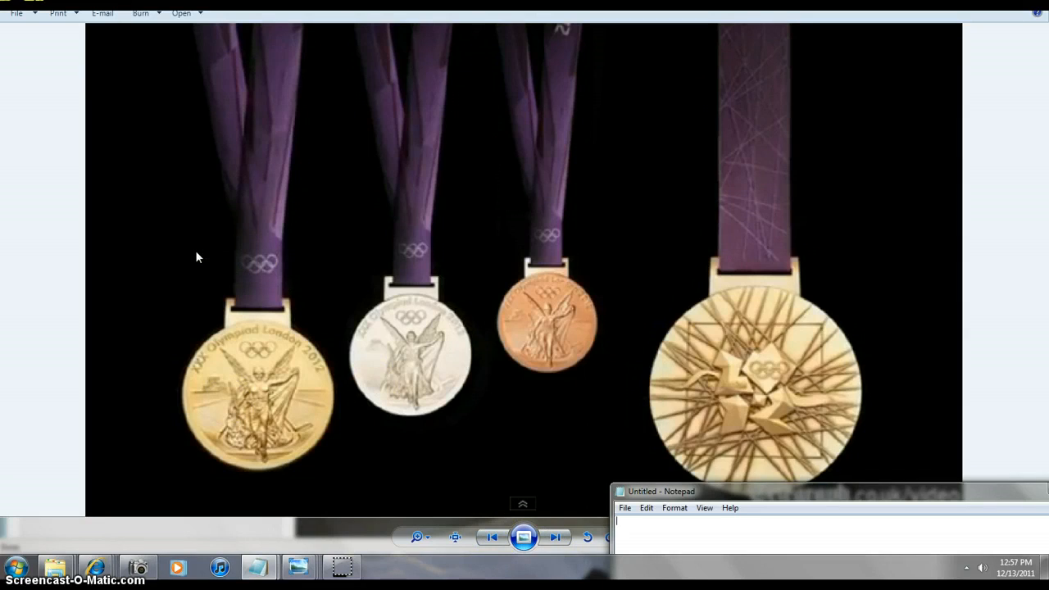
{"action": "mouse_move", "coordinate": [42, 88]}
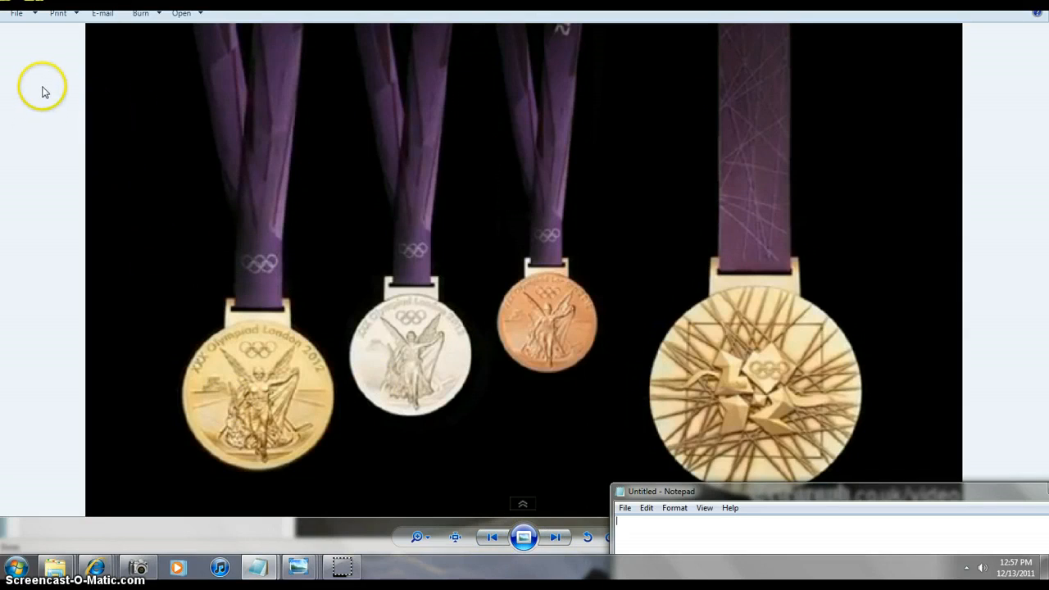
{"action": "mouse_move", "coordinate": [161, 161]}
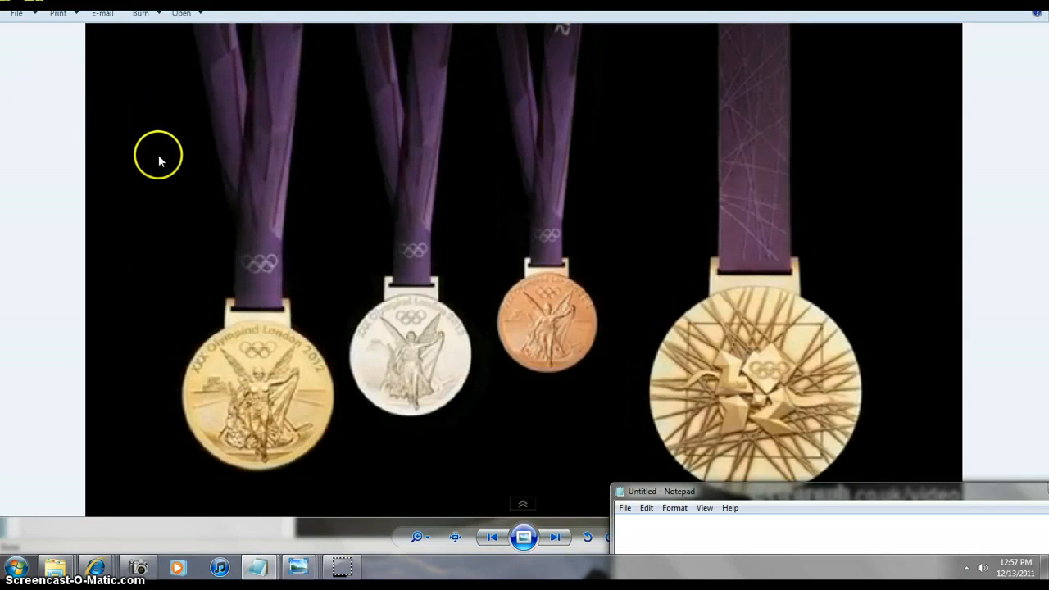
{"action": "mouse_move", "coordinate": [190, 287]}
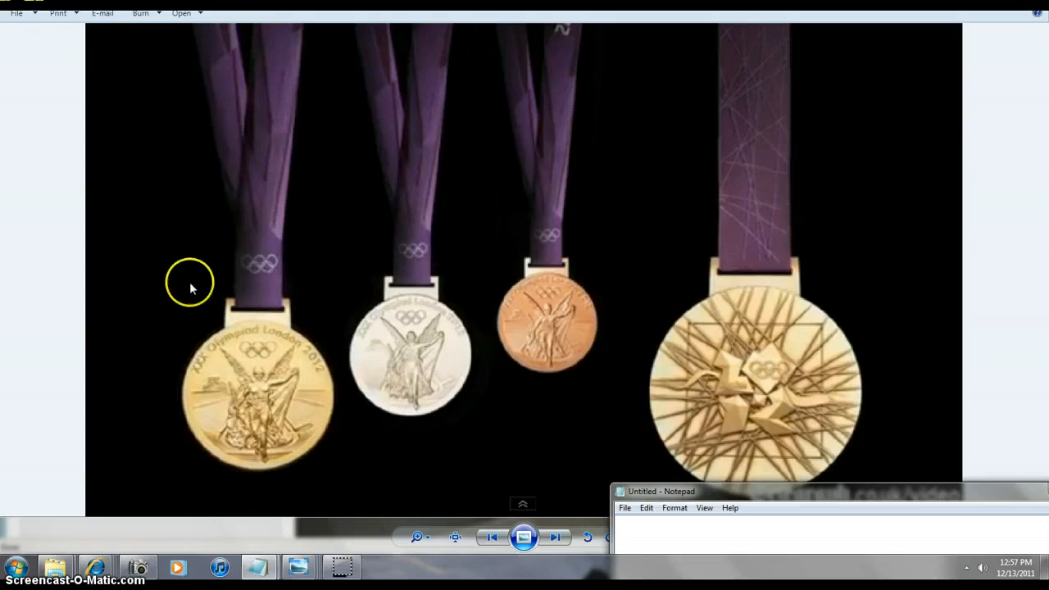
{"action": "mouse_move", "coordinate": [495, 538]}
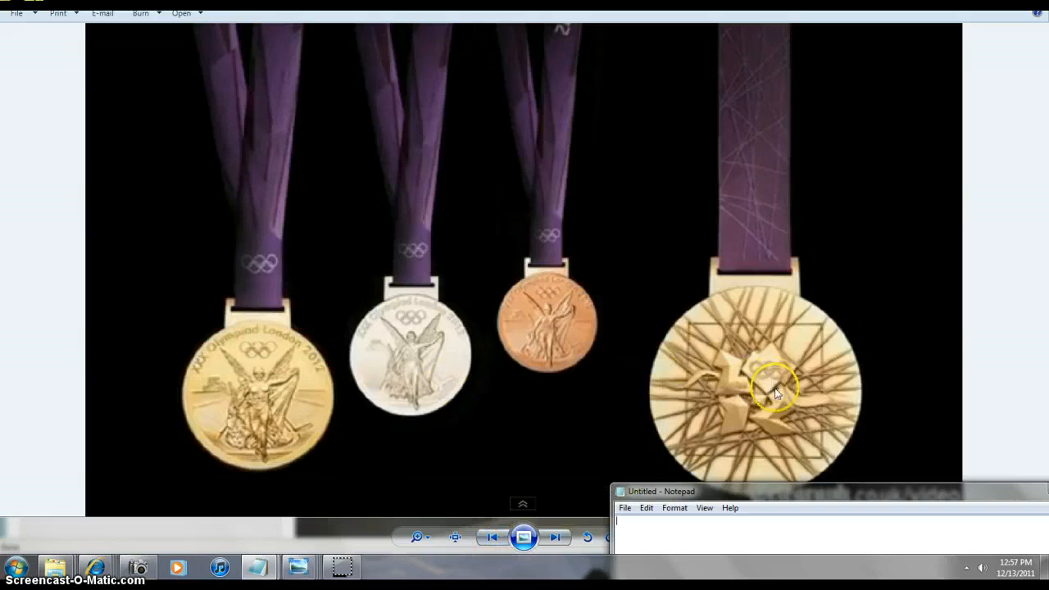
{"action": "mouse_move", "coordinate": [730, 377]}
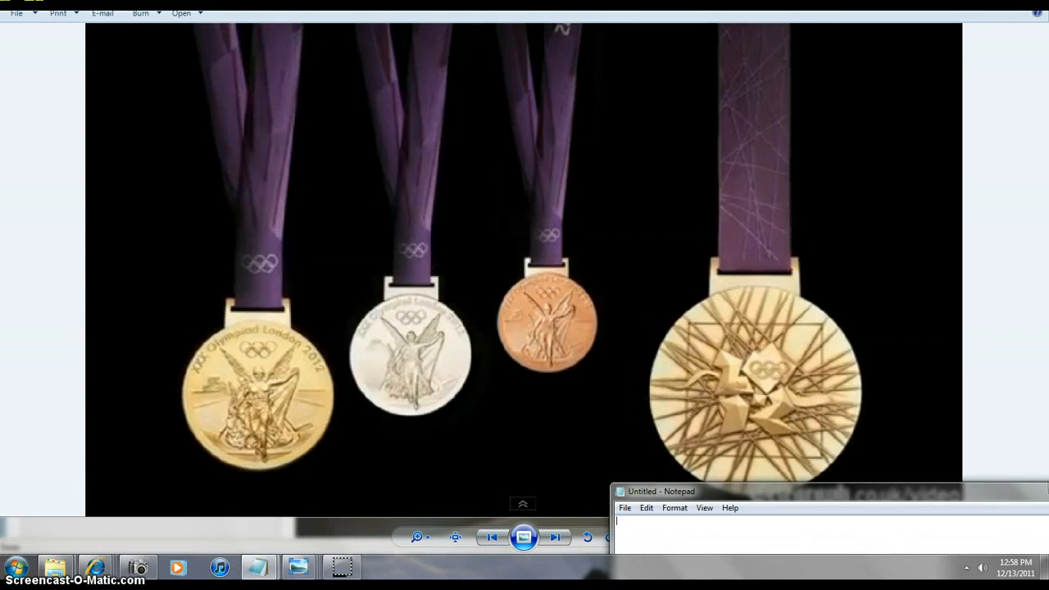
{"action": "mouse_move", "coordinate": [691, 459]}
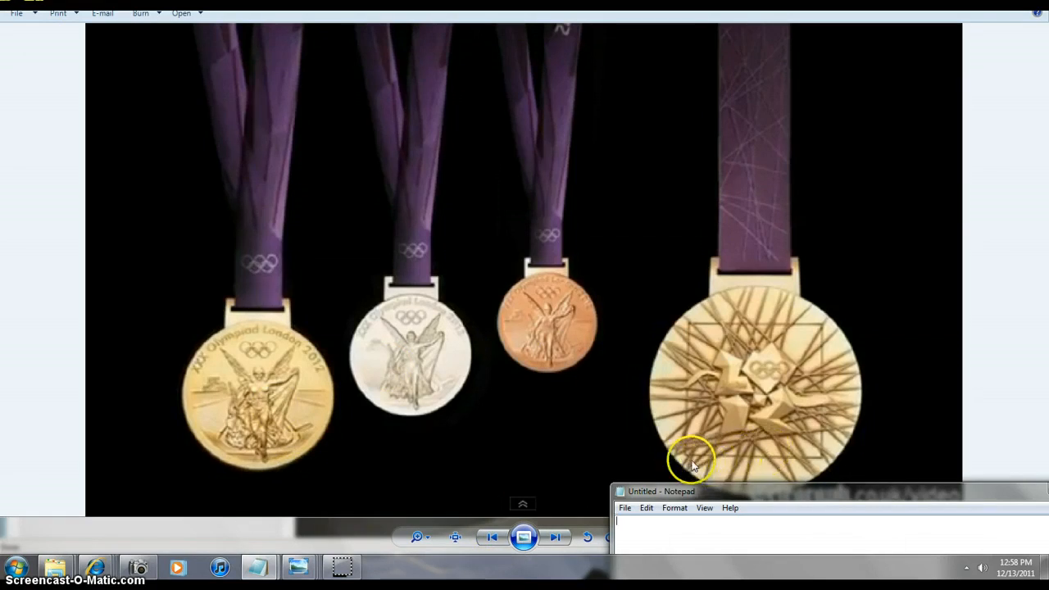
{"action": "mouse_move", "coordinate": [824, 374]}
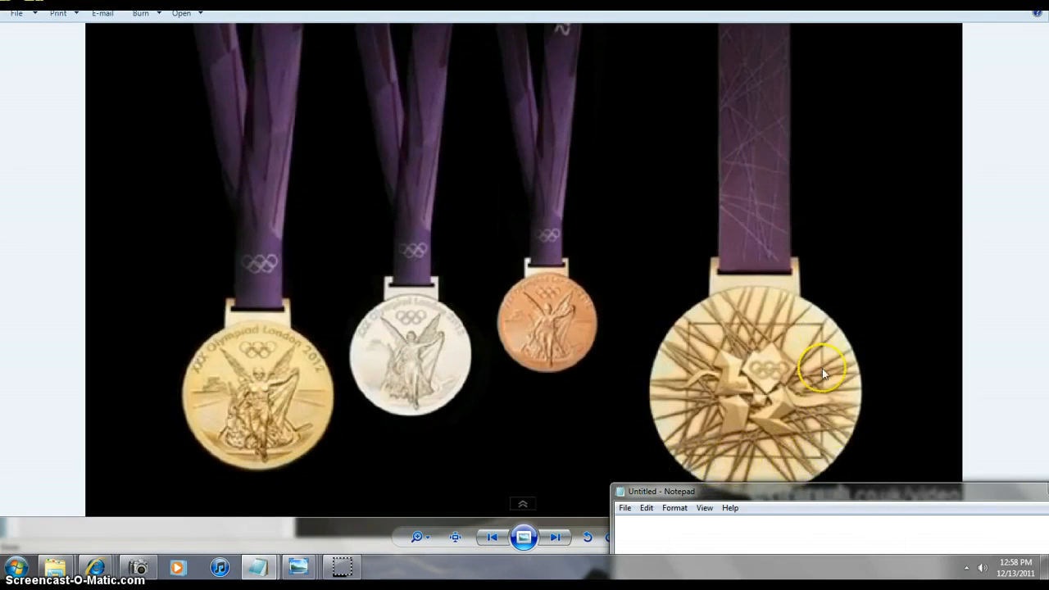
{"action": "mouse_move", "coordinate": [807, 318]}
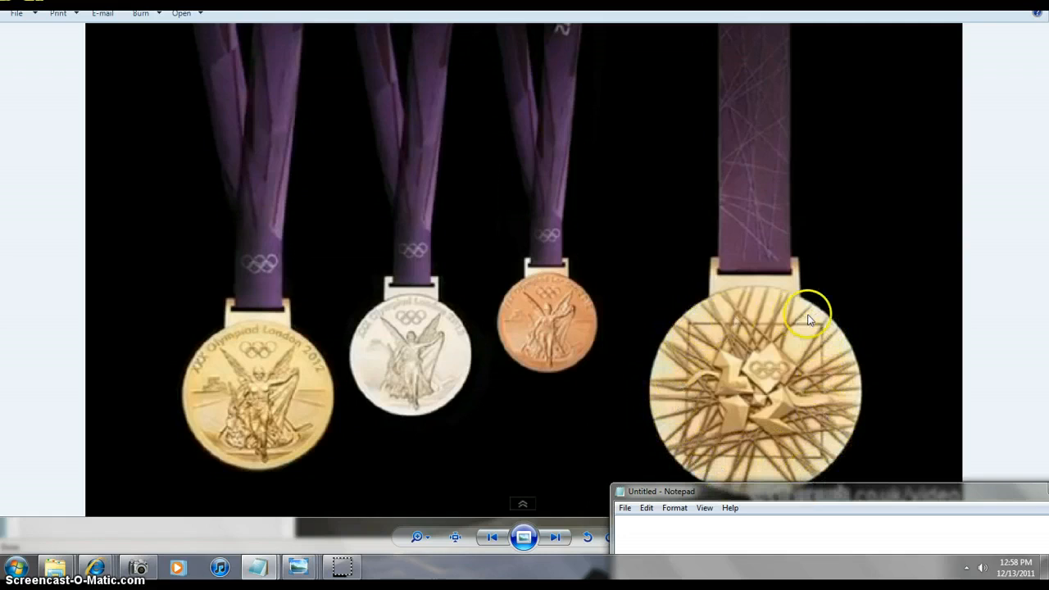
{"action": "mouse_move", "coordinate": [786, 426]}
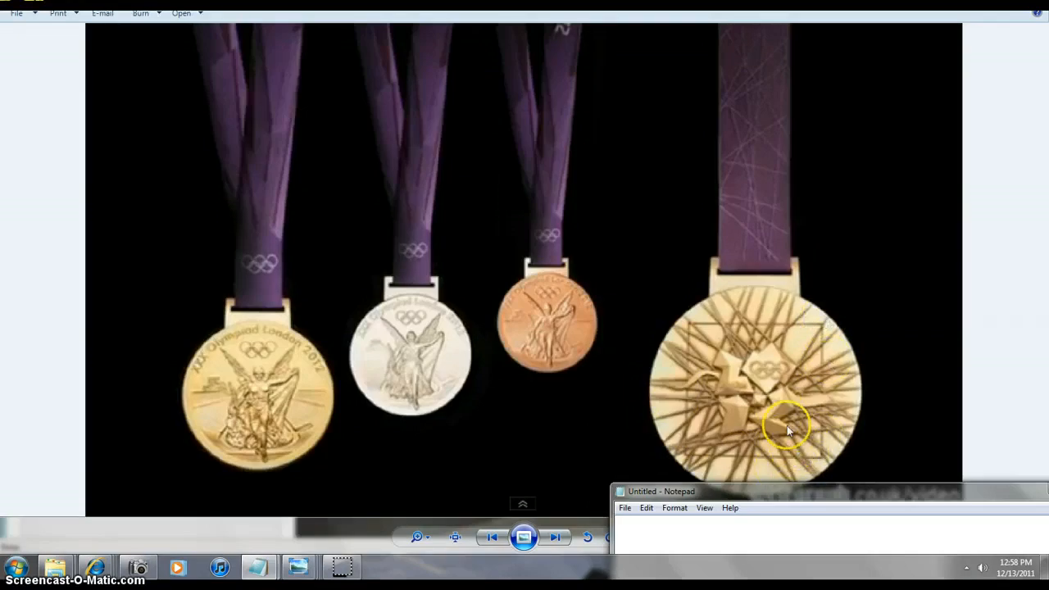
{"action": "mouse_move", "coordinate": [767, 446]}
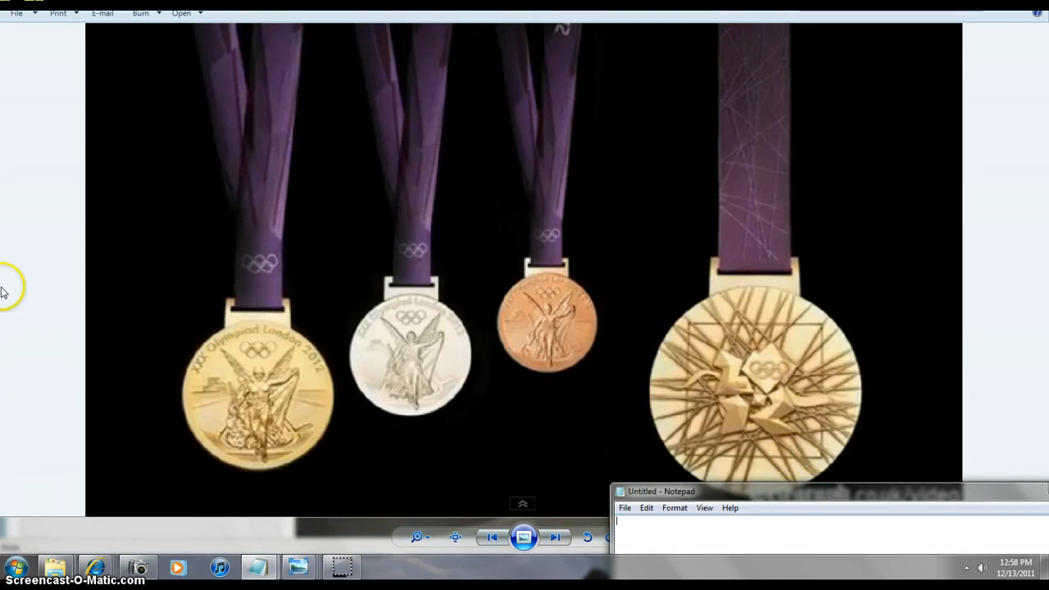
{"action": "mouse_move", "coordinate": [20, 80]}
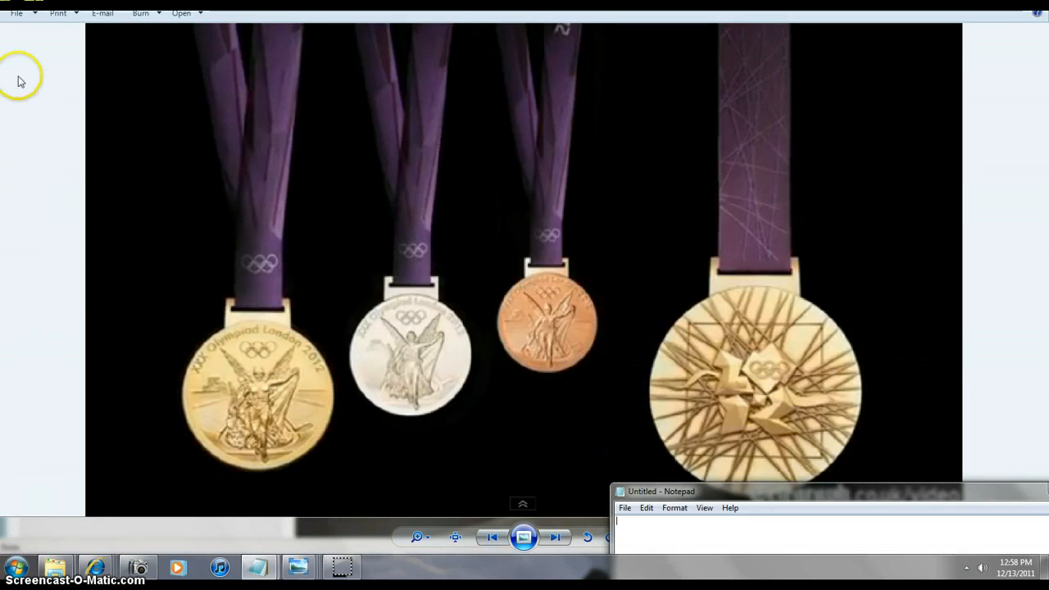
{"action": "mouse_move", "coordinate": [13, 46]}
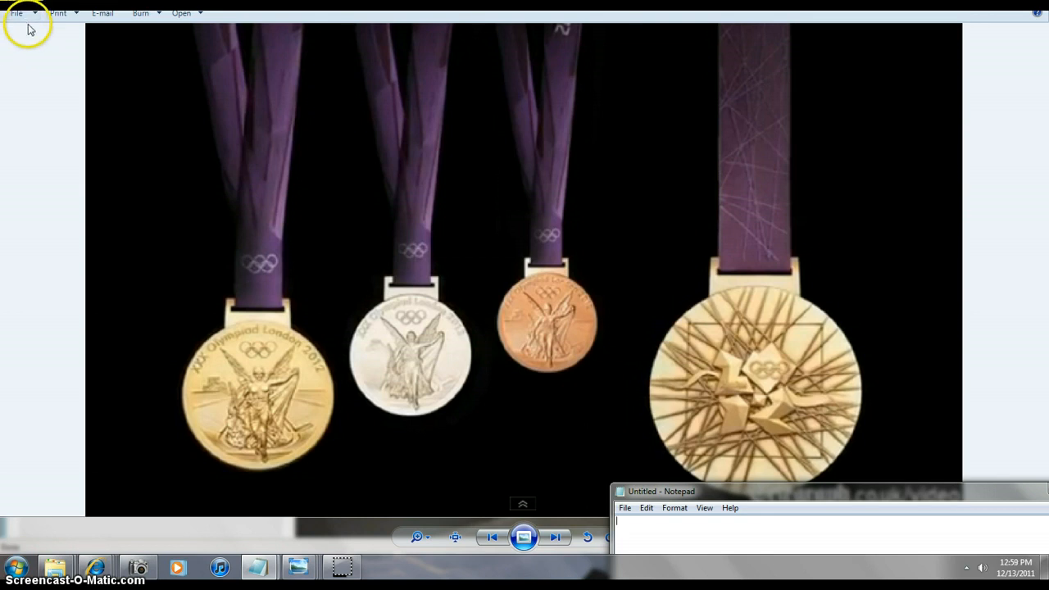
{"action": "mouse_move", "coordinate": [97, 172]}
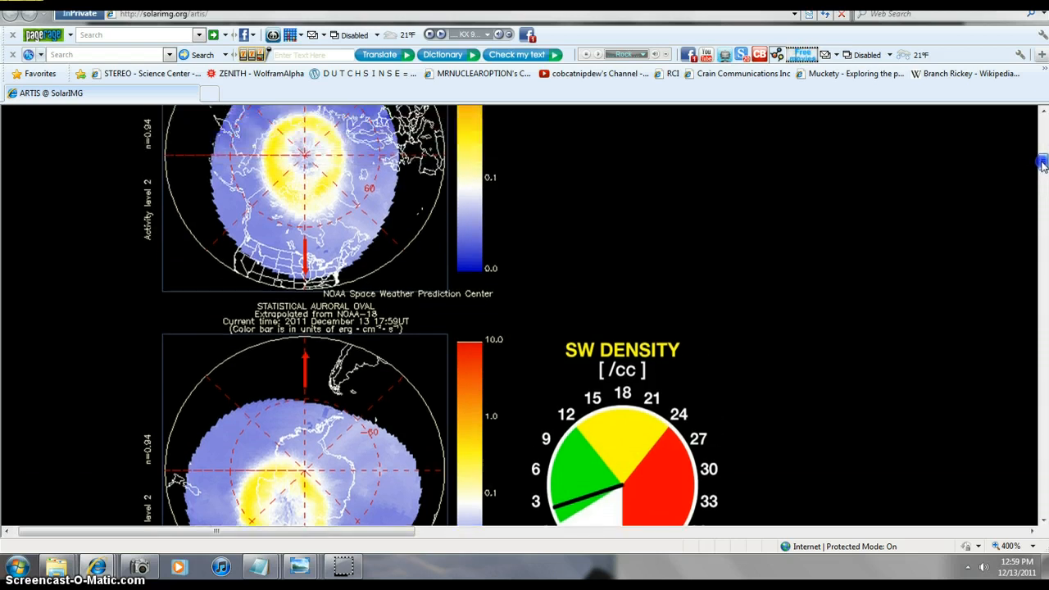
- Scroll the SolarBMG page down past the southern auroral oval to the SW density gauge
{"action": "scroll", "scroll_direction": "down", "scroll_amount": 3}
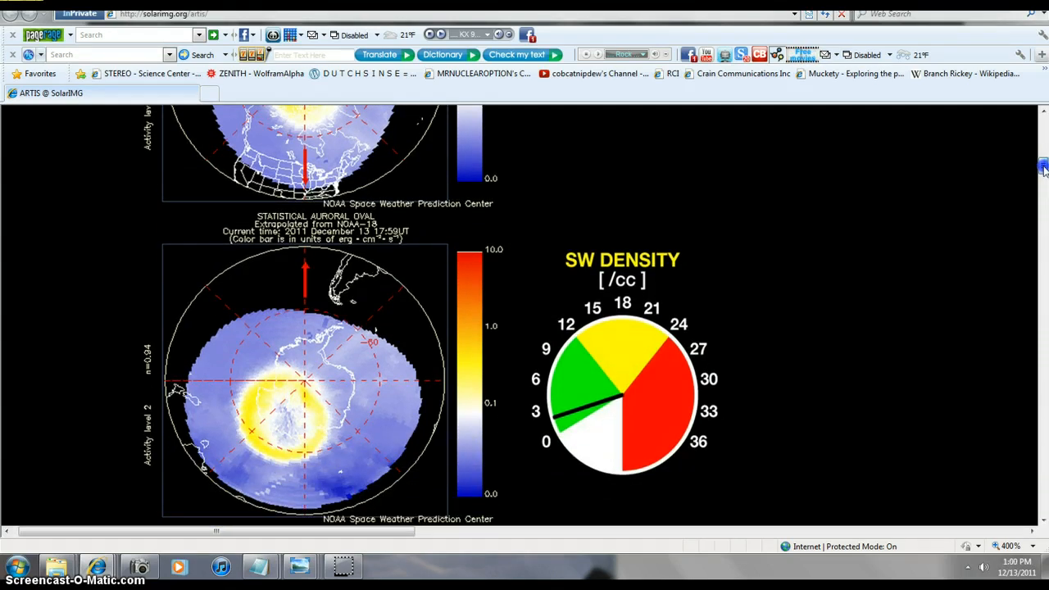
{"action": "scroll", "scroll_direction": "down", "scroll_amount": 3}
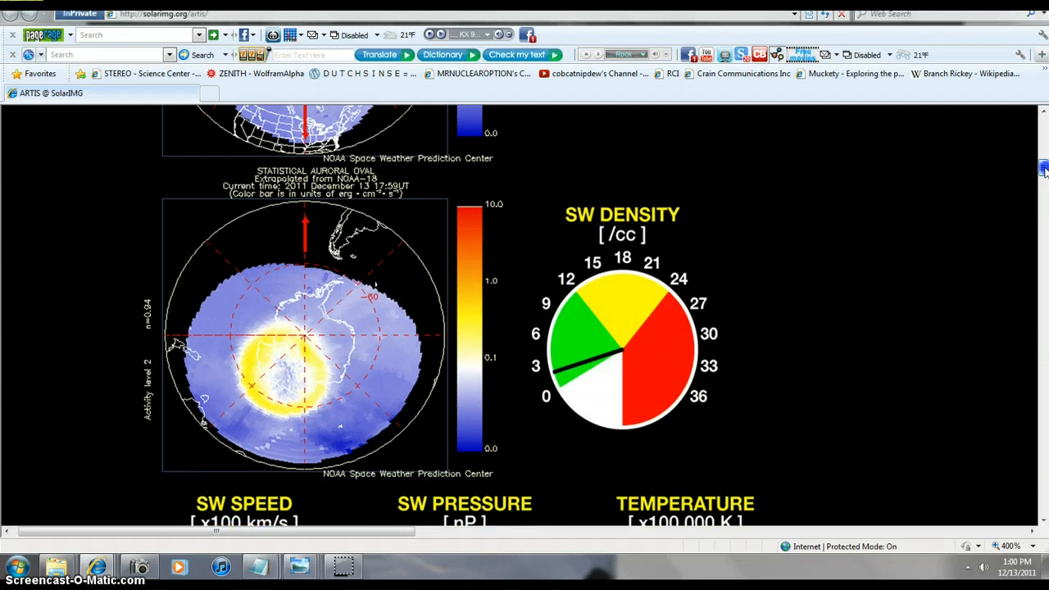
{"action": "scroll", "scroll_direction": "down", "scroll_amount": 3}
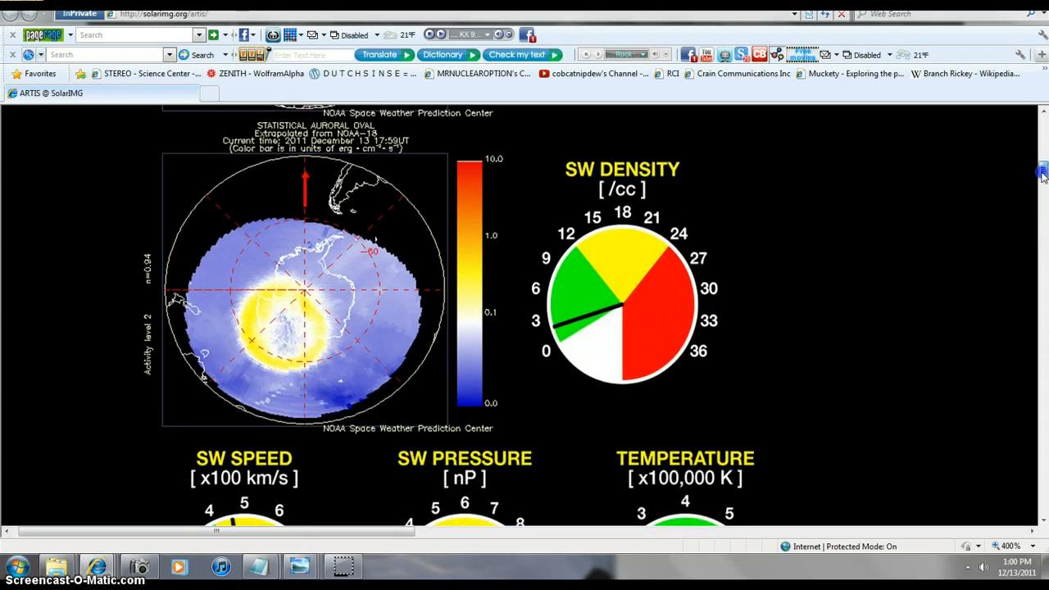
{"action": "scroll", "scroll_direction": "down", "scroll_amount": 3}
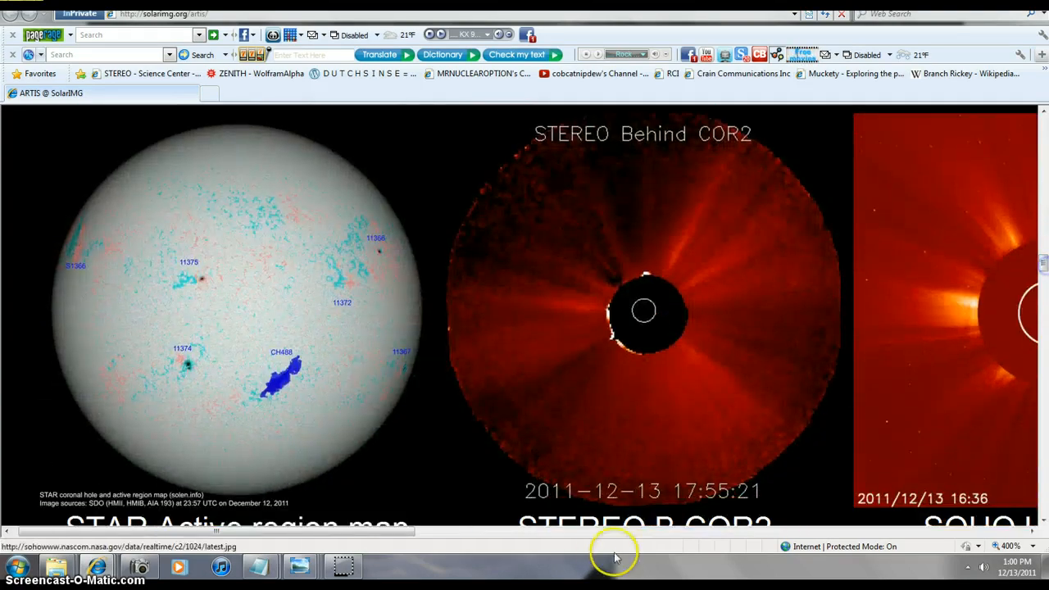
- Slide the coronagraph image row sideways to the STEREO Ahead COR2 and LASCO C3 views
{"action": "scroll", "scroll_direction": "right", "scroll_amount": 3}
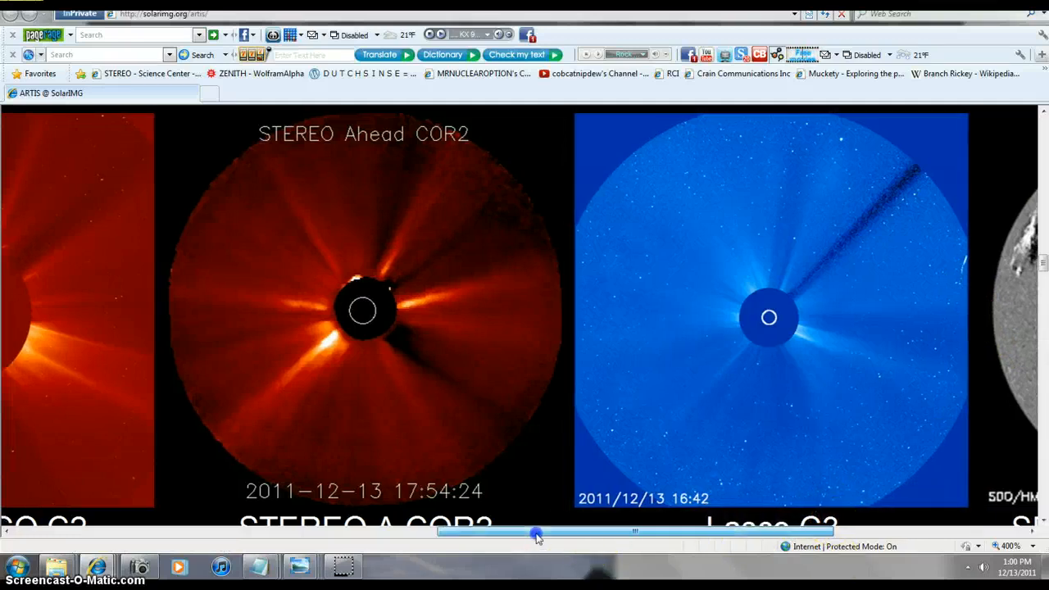
{"action": "left_click_drag", "start_coordinate": [537, 535], "coordinate": [361, 534]}
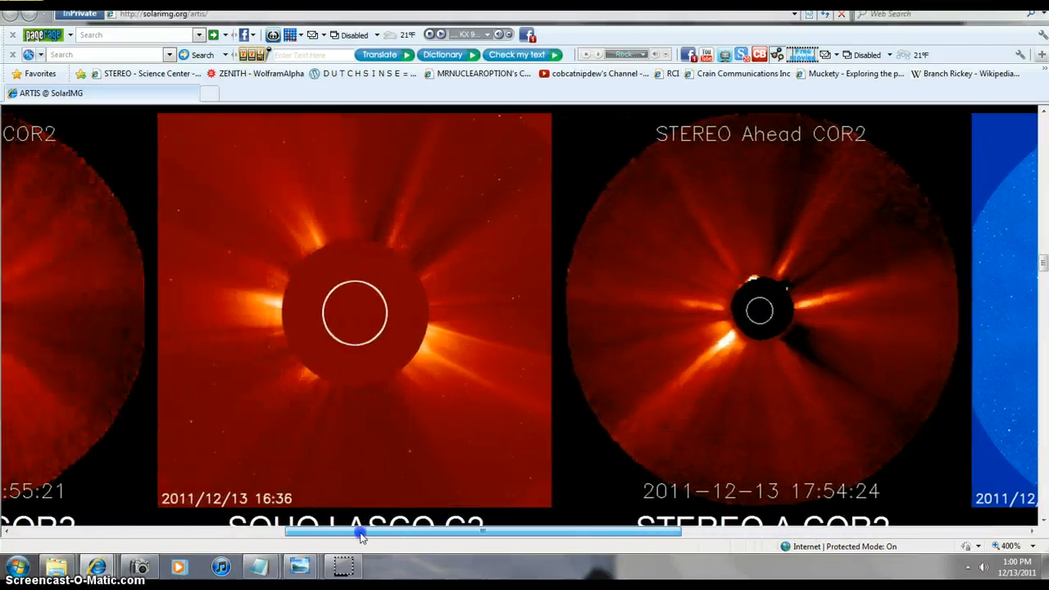
{"action": "left_click_drag", "start_coordinate": [361, 534], "coordinate": [164, 535]}
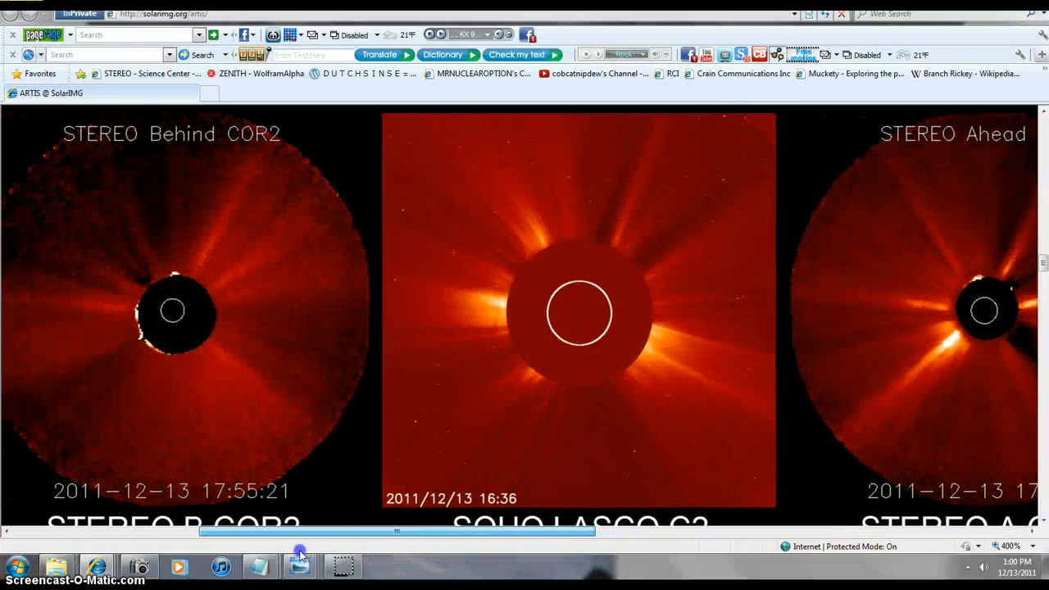
{"action": "left_click_drag", "start_coordinate": [298, 531], "coordinate": [254, 548]}
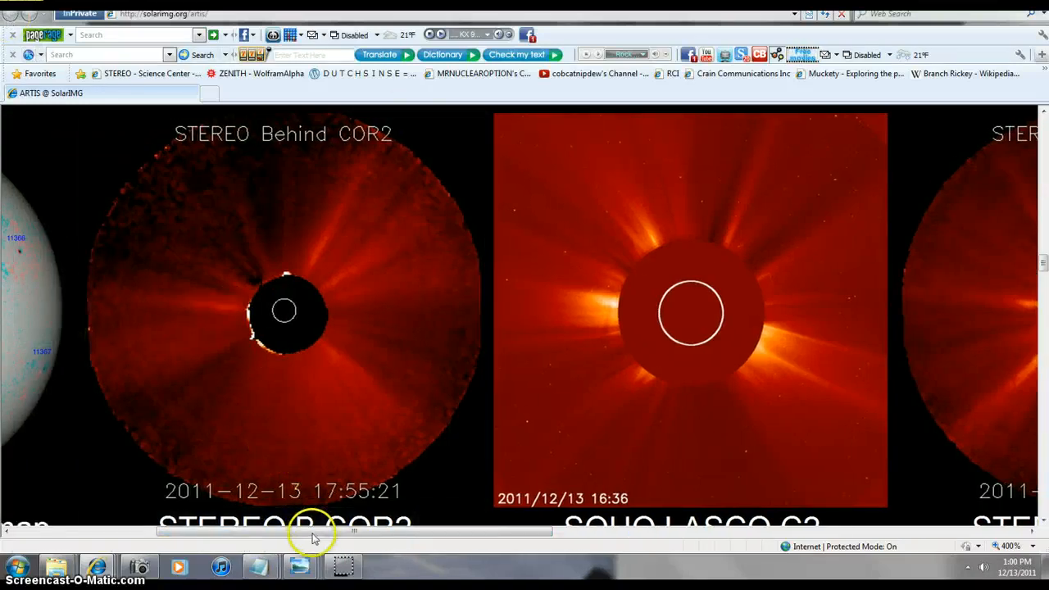
{"action": "left_click_drag", "start_coordinate": [311, 531], "coordinate": [565, 530]}
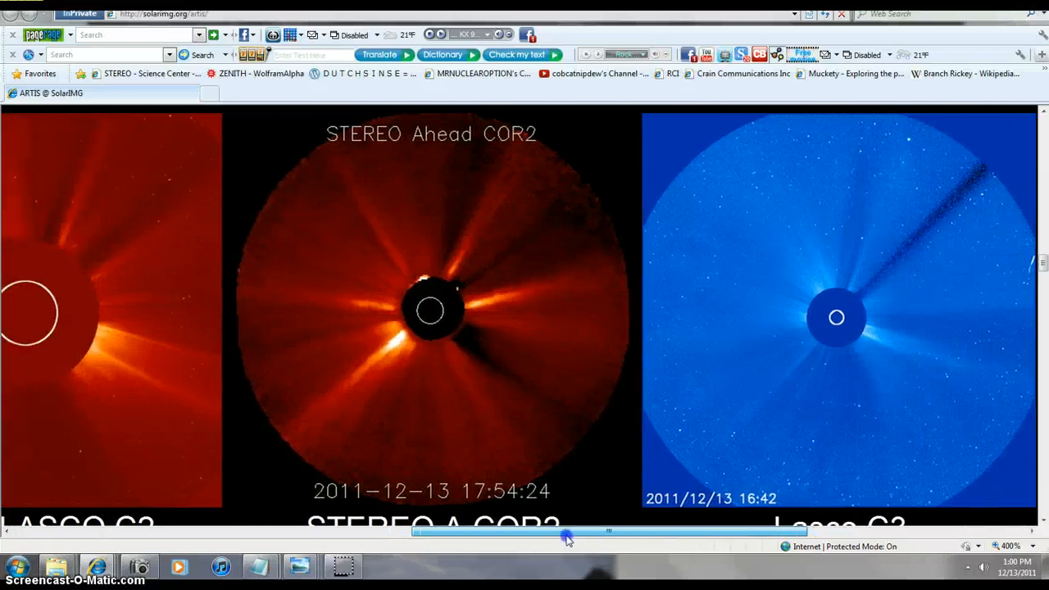
{"action": "left_click_drag", "start_coordinate": [565, 534], "coordinate": [282, 531]}
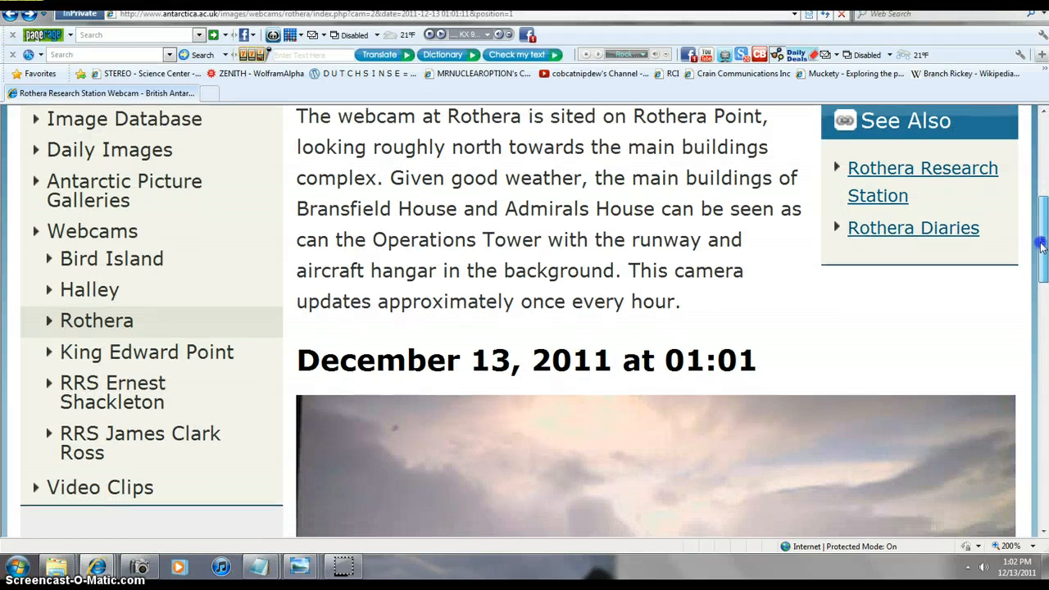
- Scroll the Rothera webcam page to the December 13, 2011 01:01 and 00:01 images
{"action": "scroll", "scroll_direction": "down", "scroll_amount": 3}
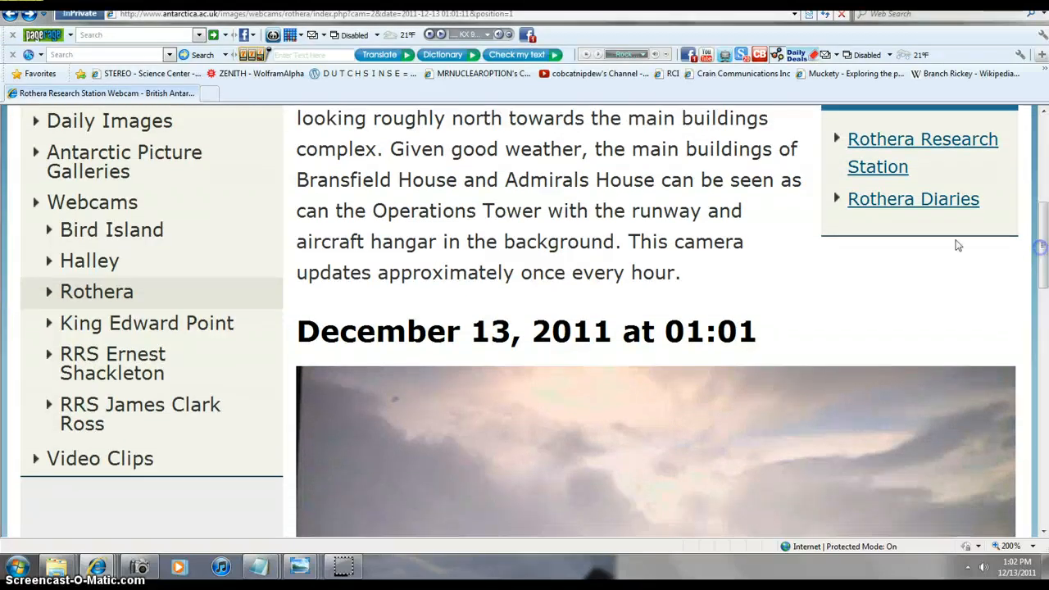
{"action": "scroll", "scroll_direction": "down", "scroll_amount": 3}
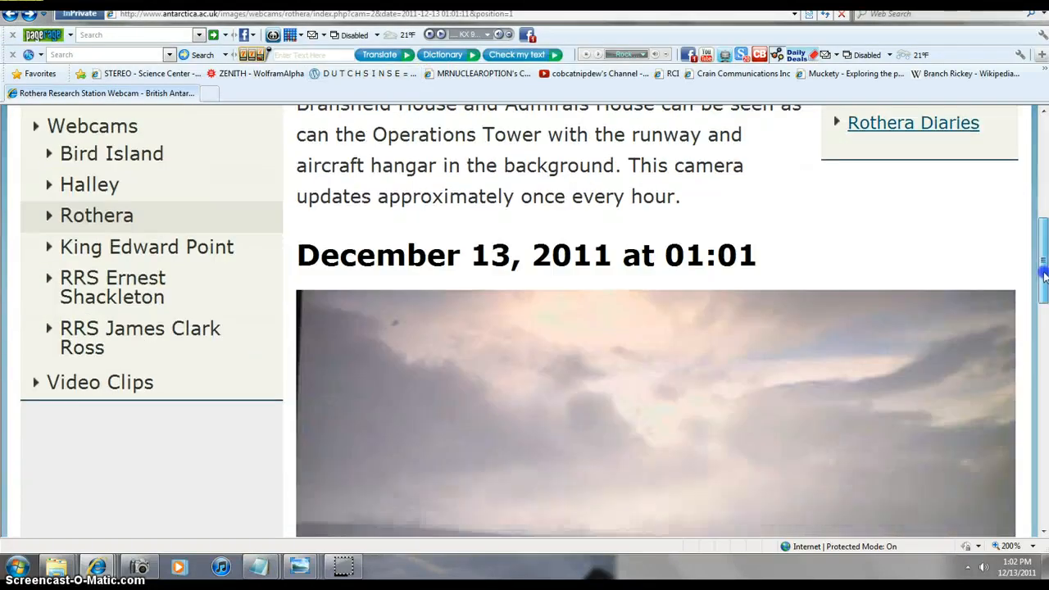
{"action": "scroll", "scroll_direction": "down", "scroll_amount": 3}
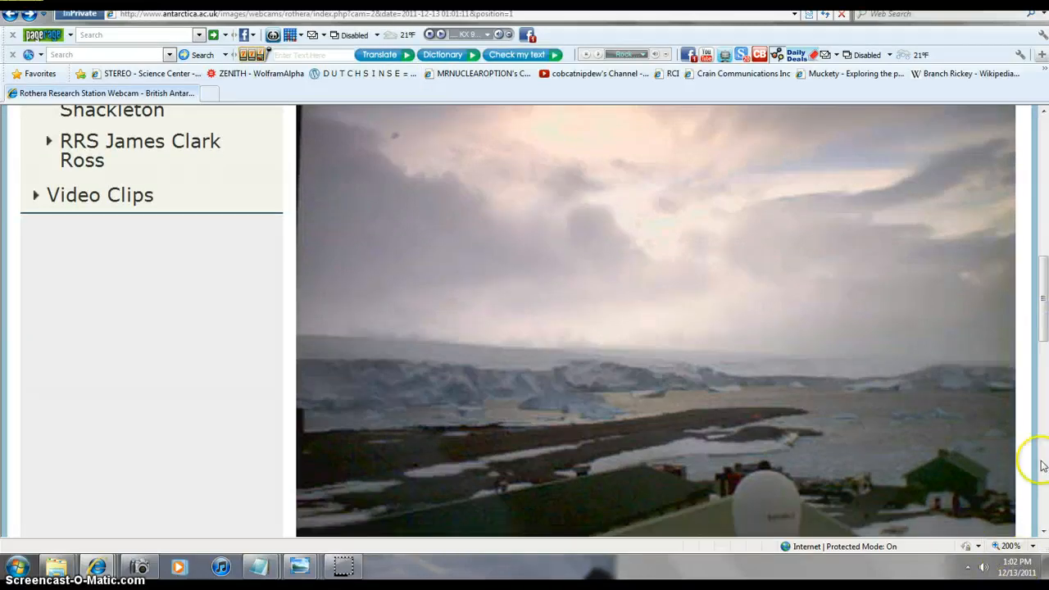
{"action": "mouse_move", "coordinate": [534, 256]}
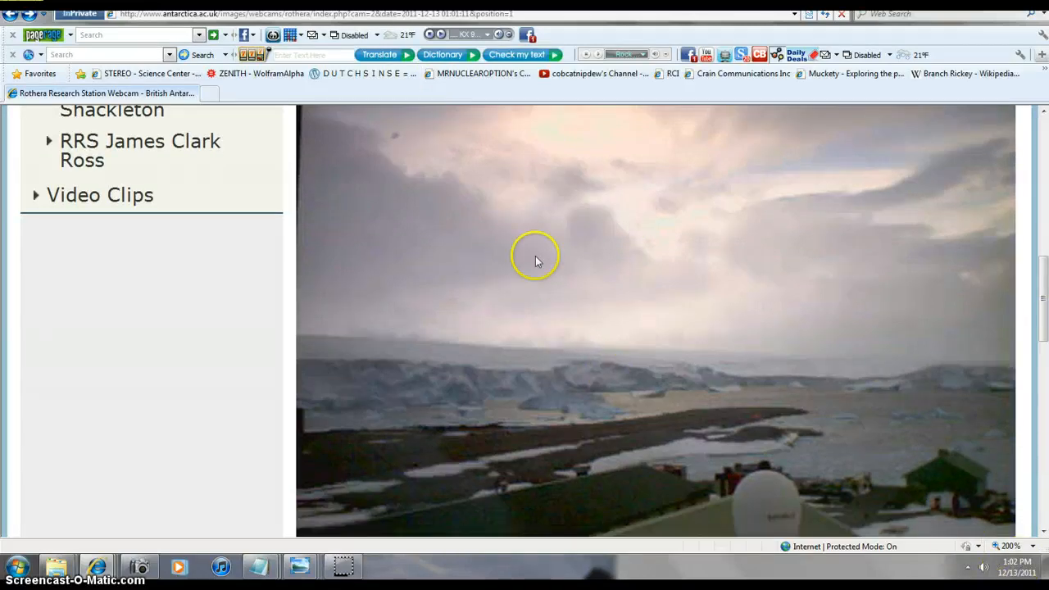
{"action": "scroll", "scroll_direction": "up", "scroll_amount": 3}
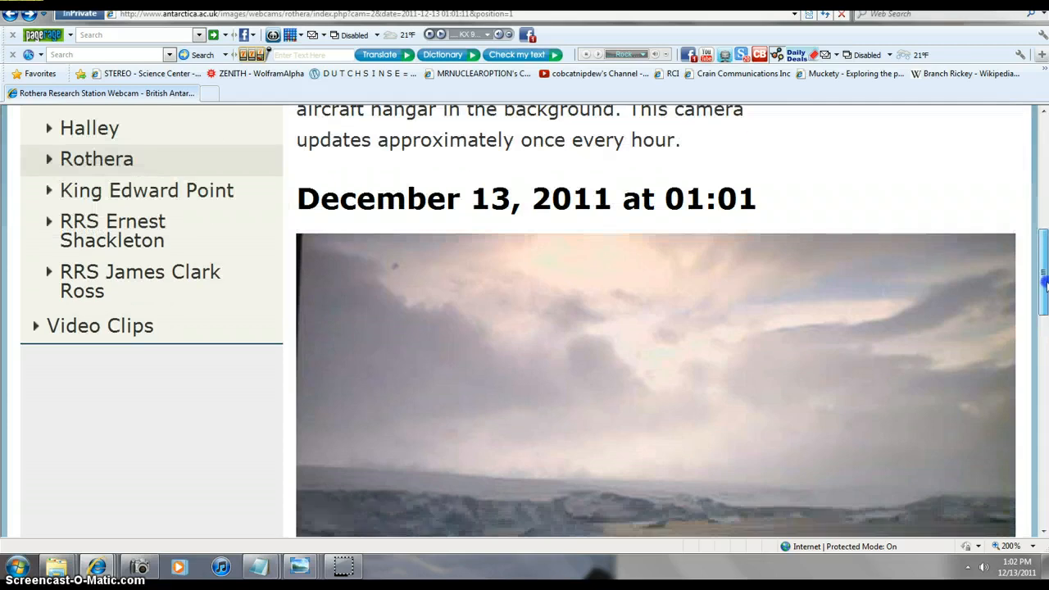
{"action": "scroll", "scroll_direction": "down", "scroll_amount": 3}
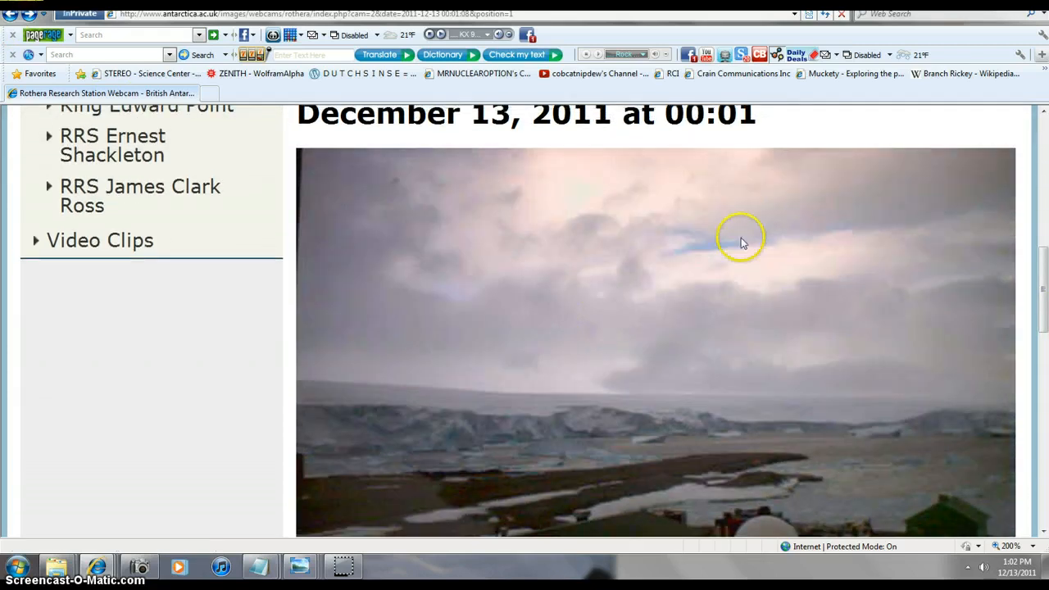
{"action": "mouse_move", "coordinate": [741, 357]}
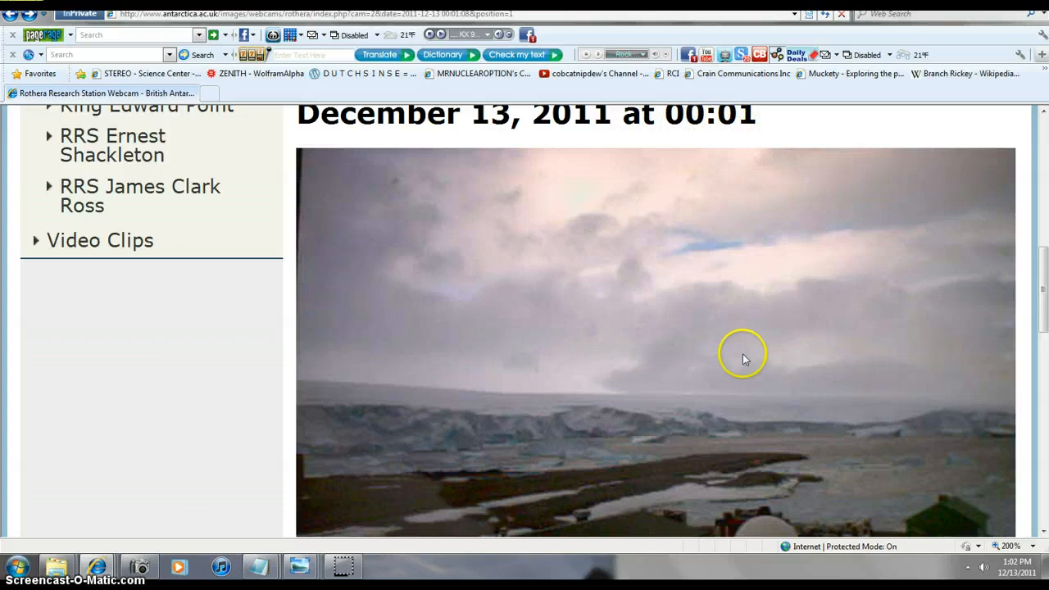
{"action": "mouse_move", "coordinate": [1026, 507]}
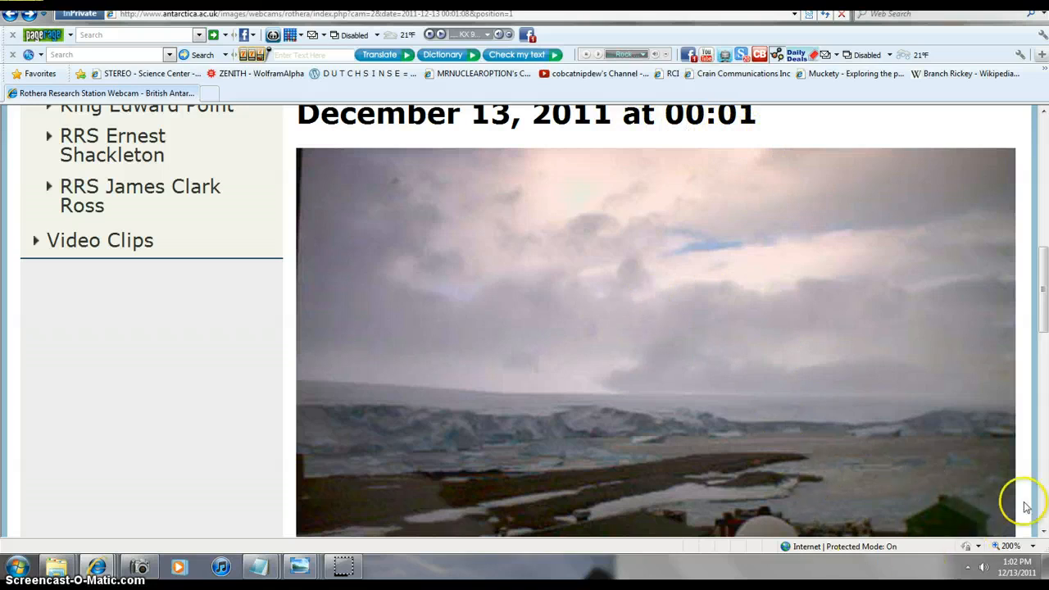
{"action": "mouse_move", "coordinate": [505, 479]}
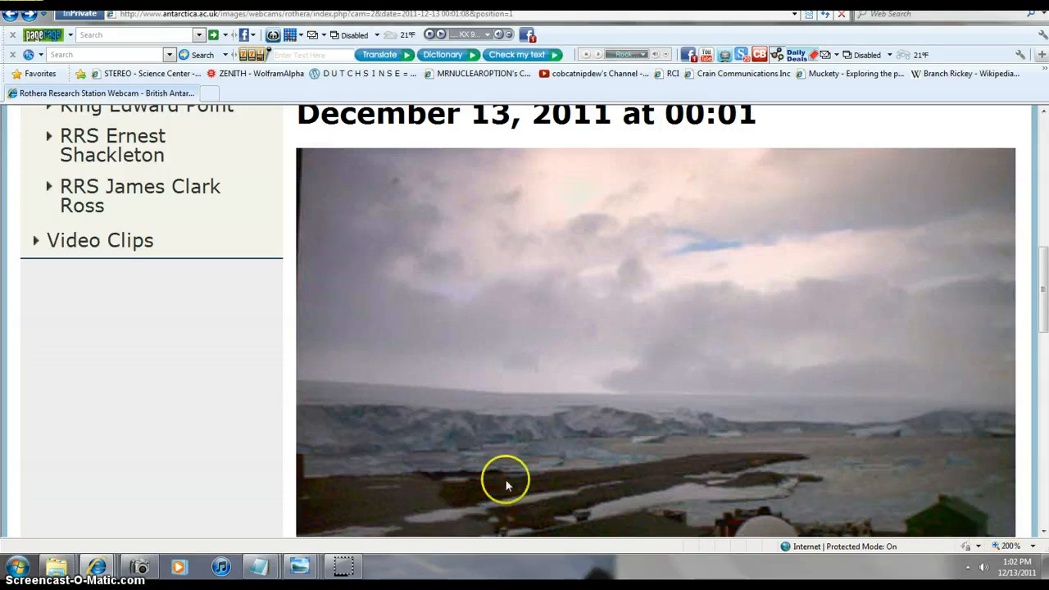
{"action": "mouse_move", "coordinate": [959, 418]}
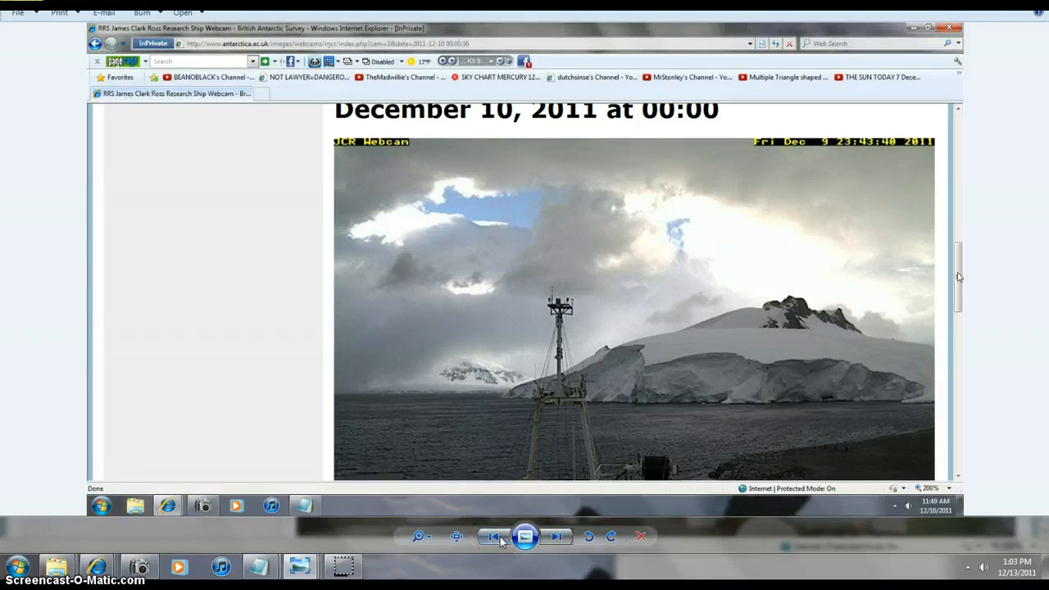
- Step forward and back through the RRS James Clark Ross December 10 webcam screenshots
{"action": "left_click", "coordinate": [556, 536]}
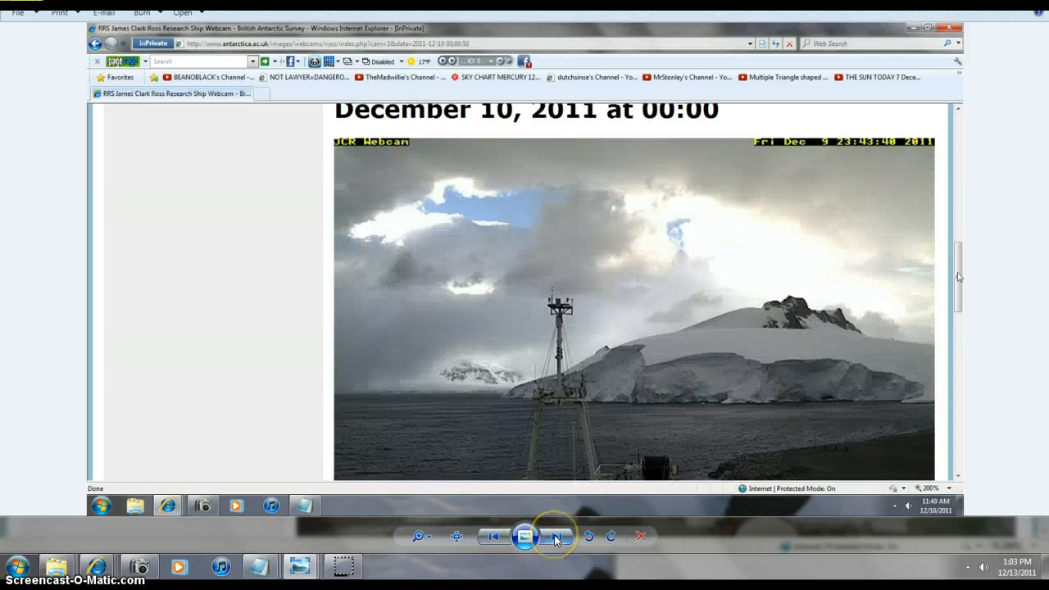
{"action": "left_click", "coordinate": [557, 535]}
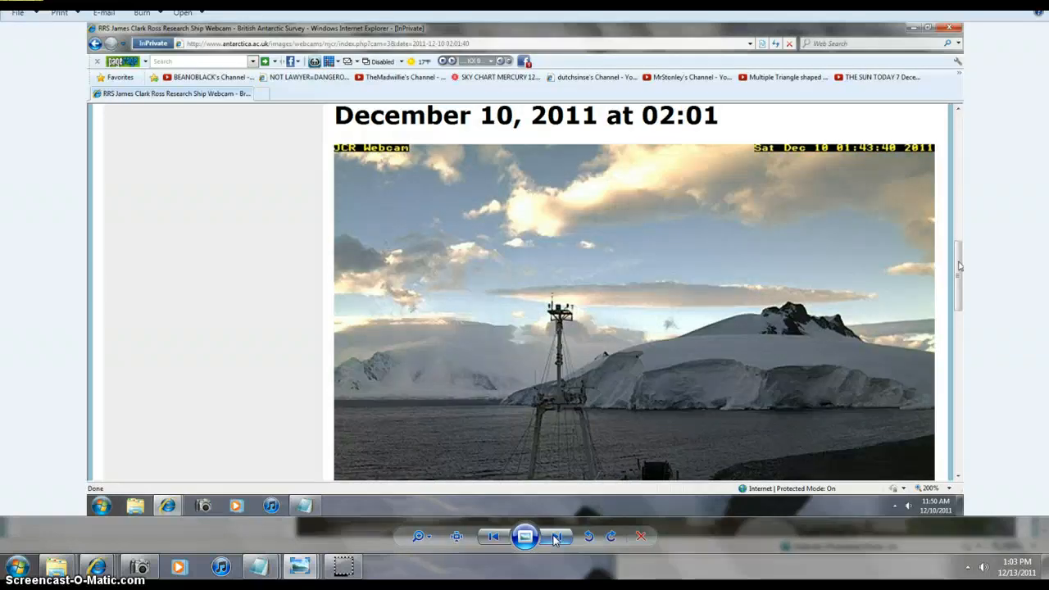
{"action": "left_click", "coordinate": [557, 536]}
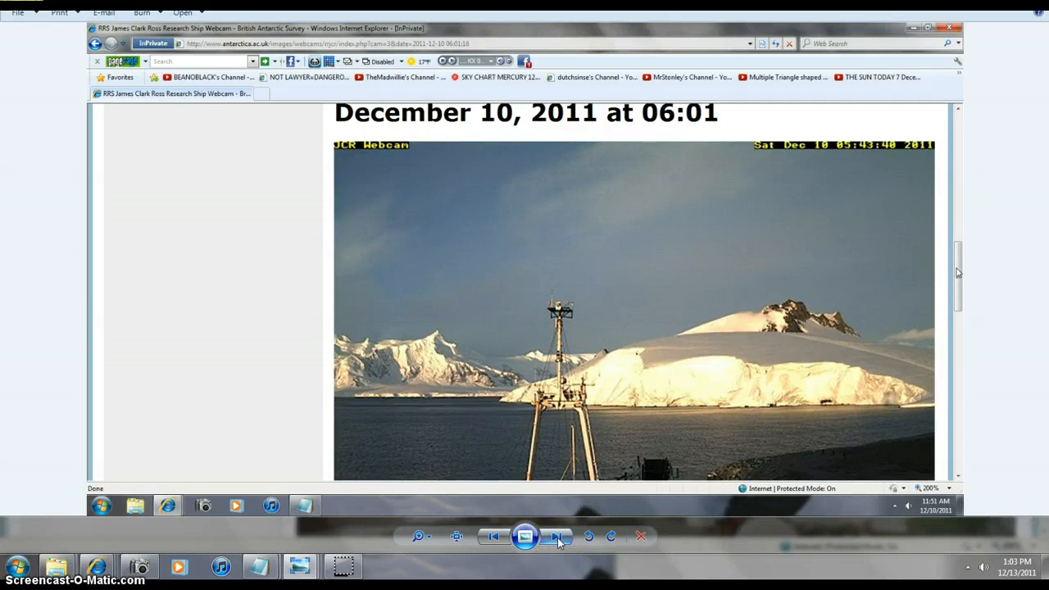
{"action": "mouse_move", "coordinate": [557, 536]}
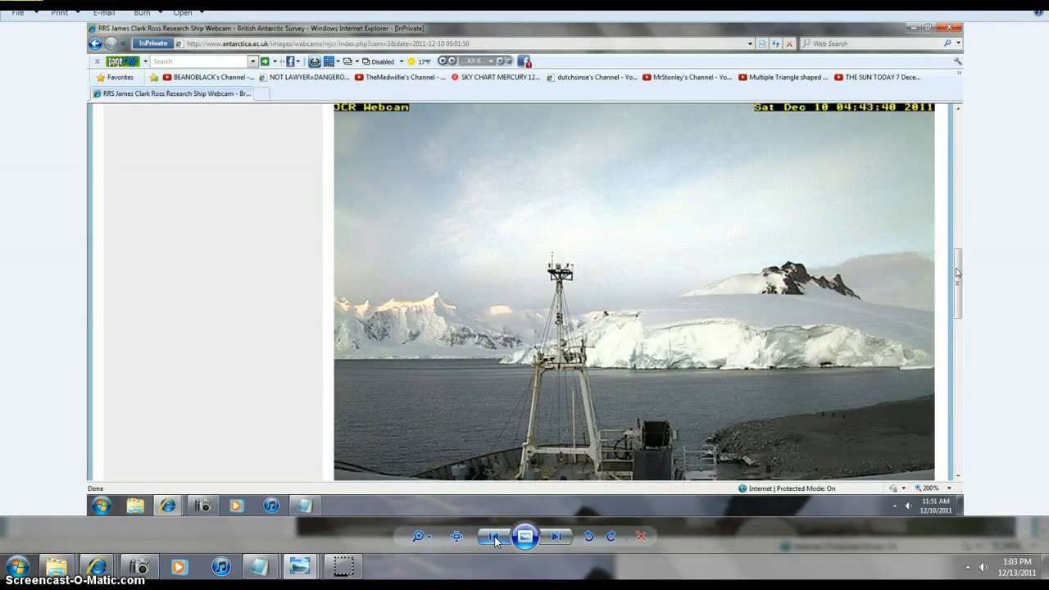
{"action": "left_click", "coordinate": [494, 536]}
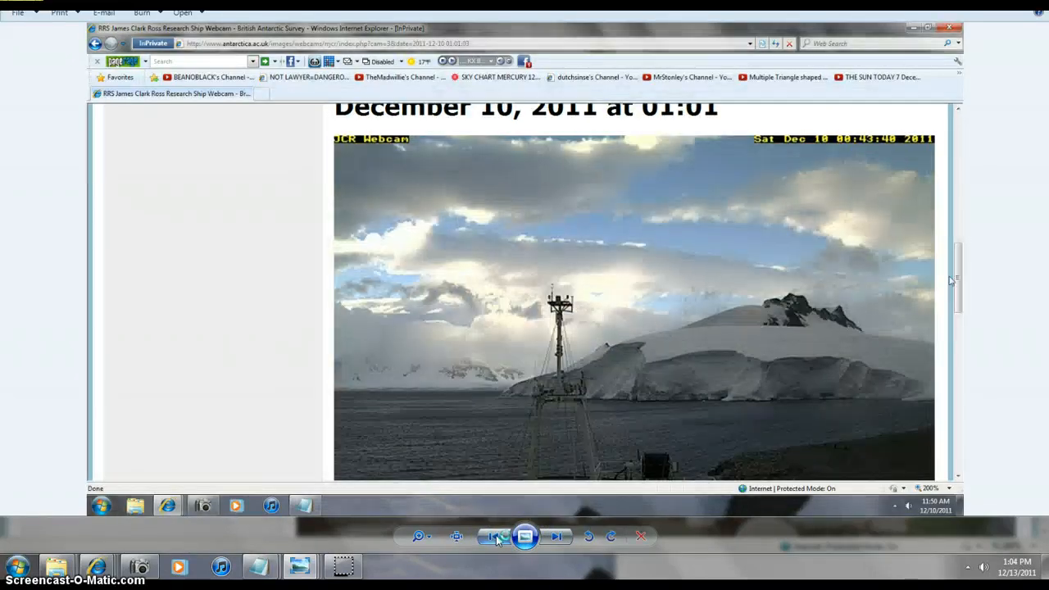
{"action": "left_click", "coordinate": [492, 536]}
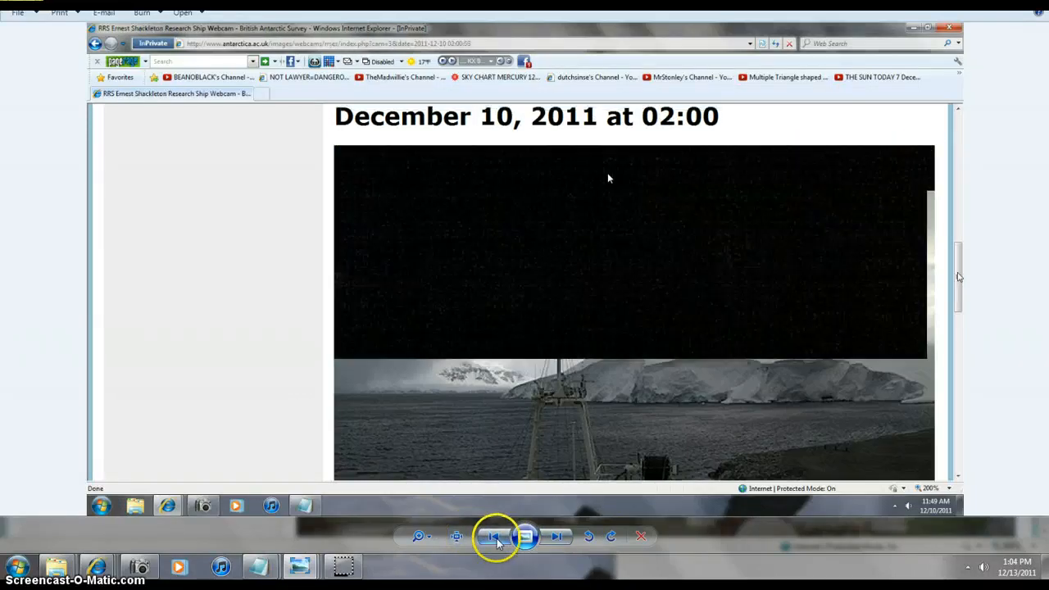
- Browse the midnight, 10:00 and 01:01 webcam captures in Photo Viewer
{"action": "left_click", "coordinate": [554, 535]}
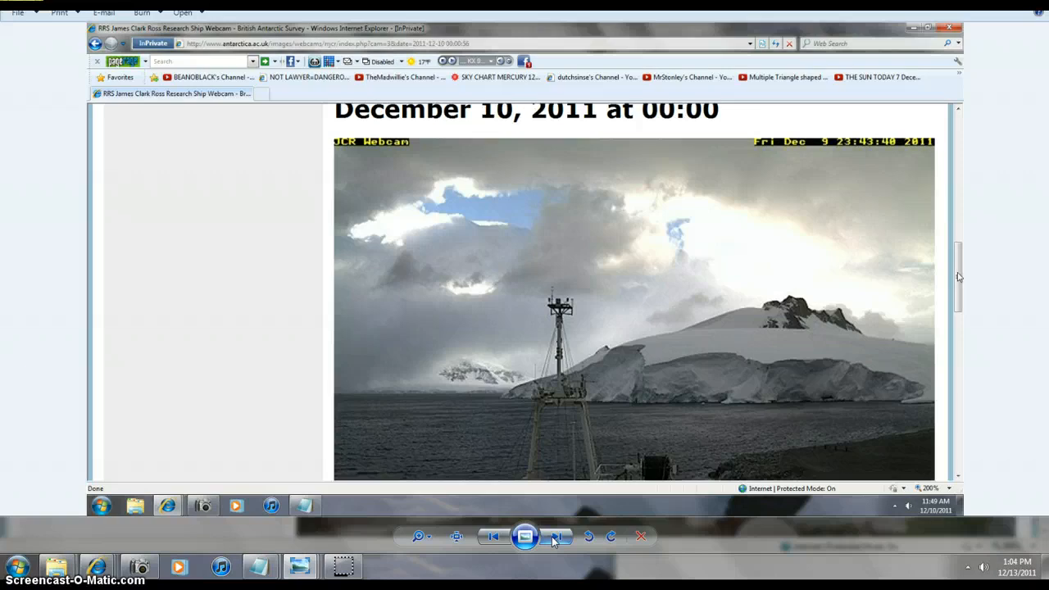
{"action": "left_click", "coordinate": [554, 535]}
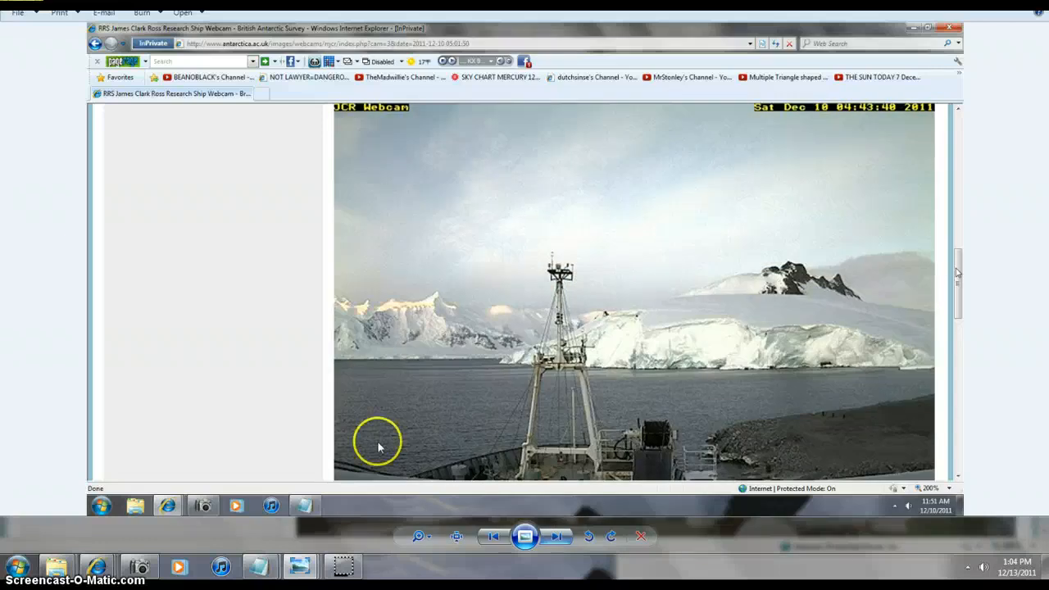
{"action": "mouse_move", "coordinate": [632, 443]}
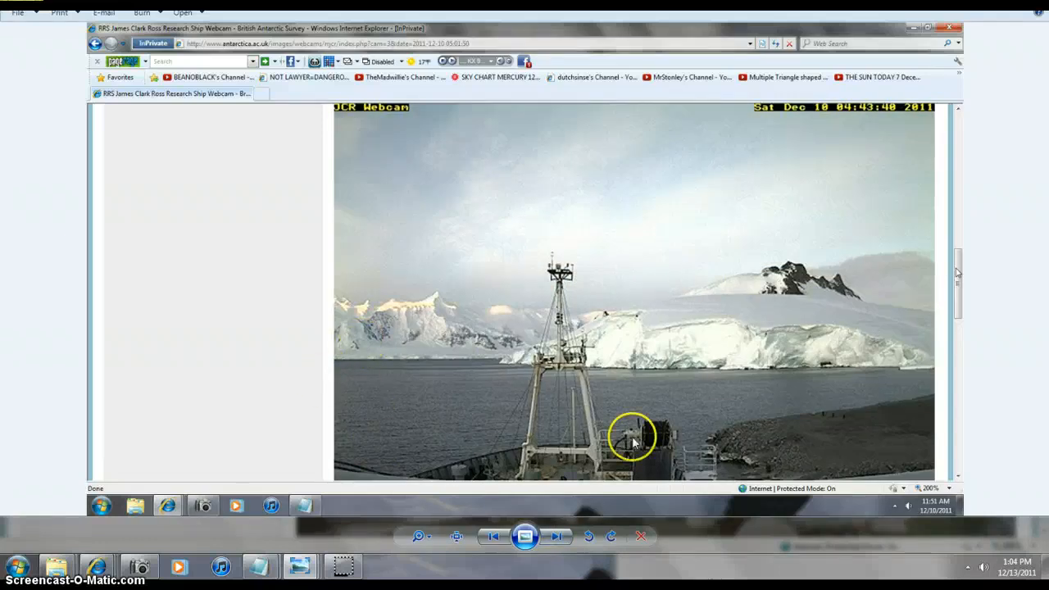
{"action": "left_click", "coordinate": [558, 536]}
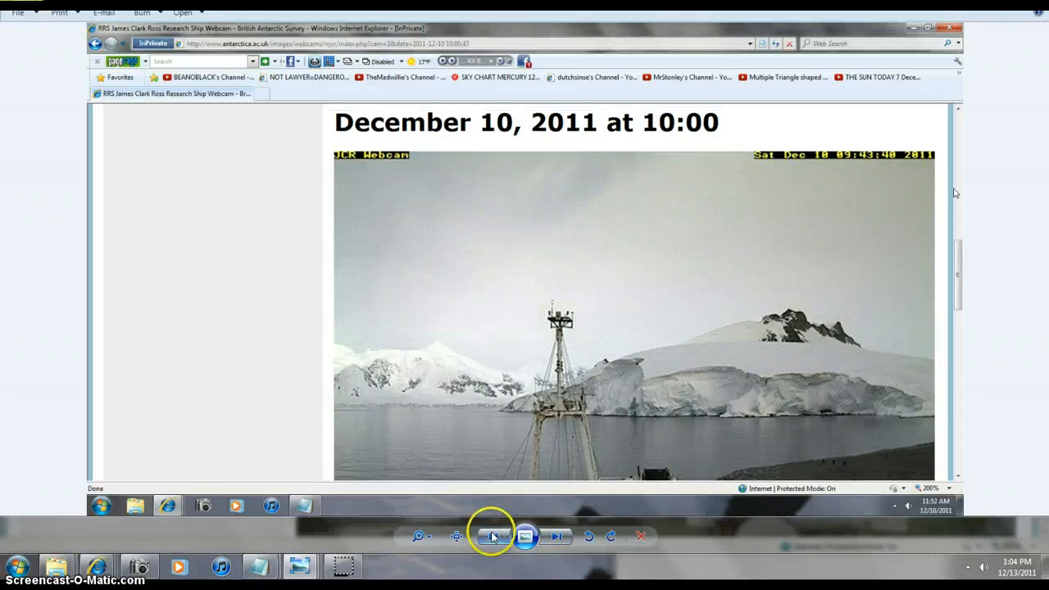
{"action": "left_click", "coordinate": [515, 536]}
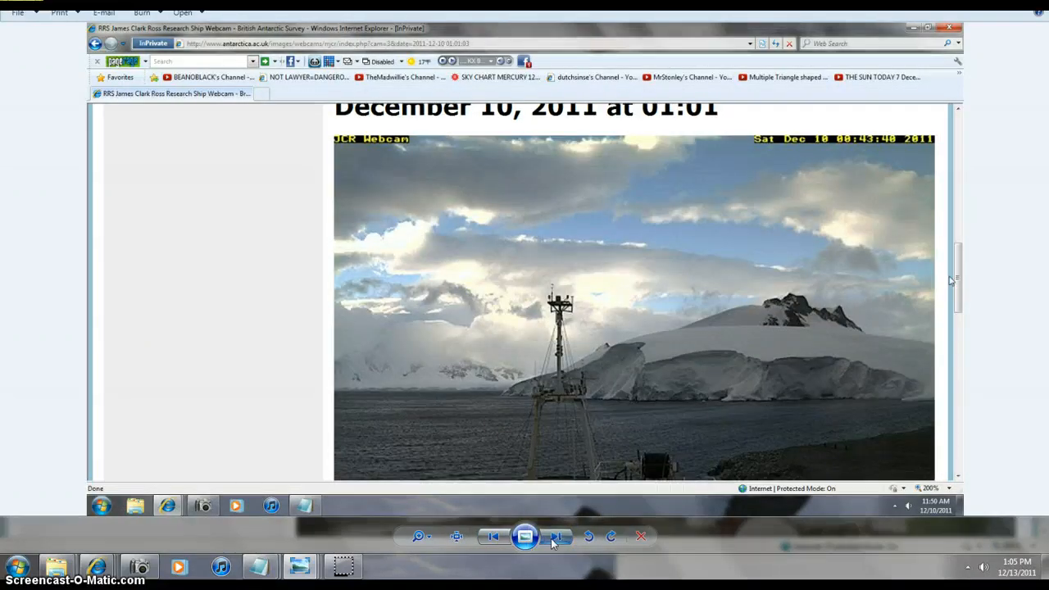
- Advance through the sunlit 06:01 capture to the 07:00 December 10 view
{"action": "scroll", "scroll_direction": "up", "scroll_amount": 3}
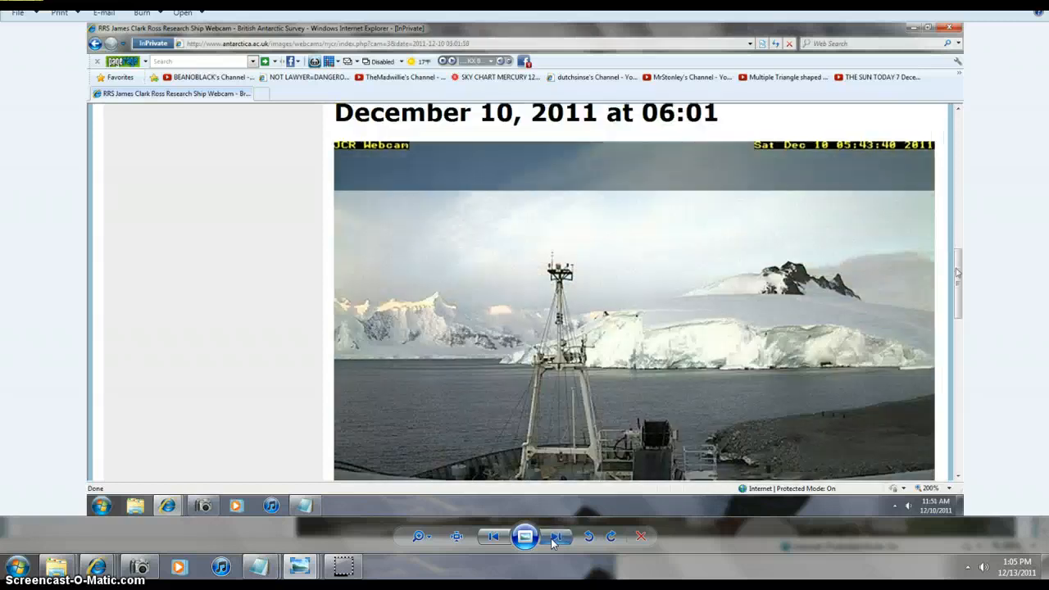
{"action": "left_click", "coordinate": [557, 536]}
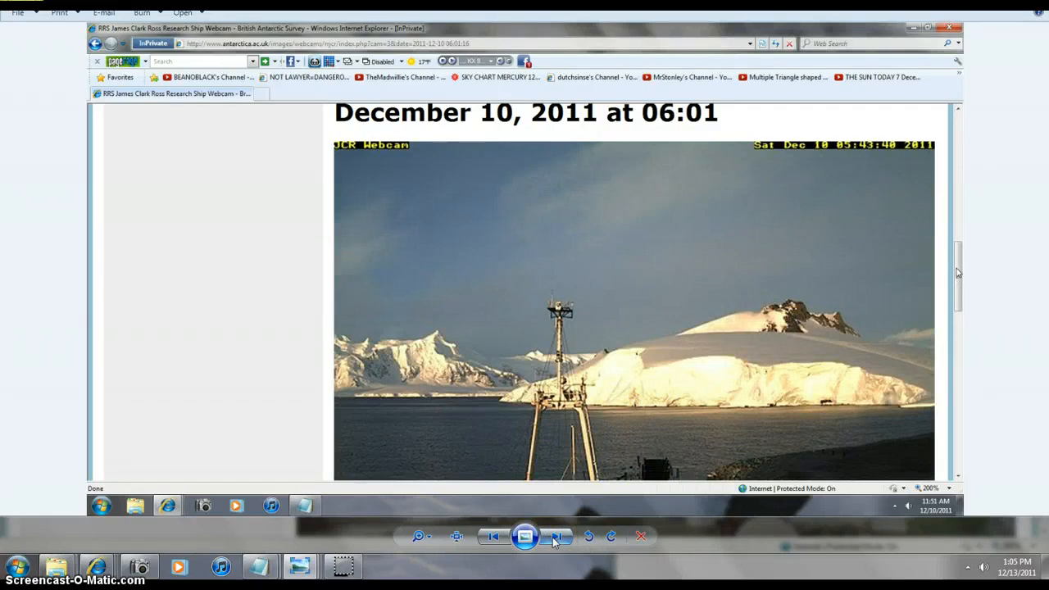
{"action": "left_click", "coordinate": [558, 536]}
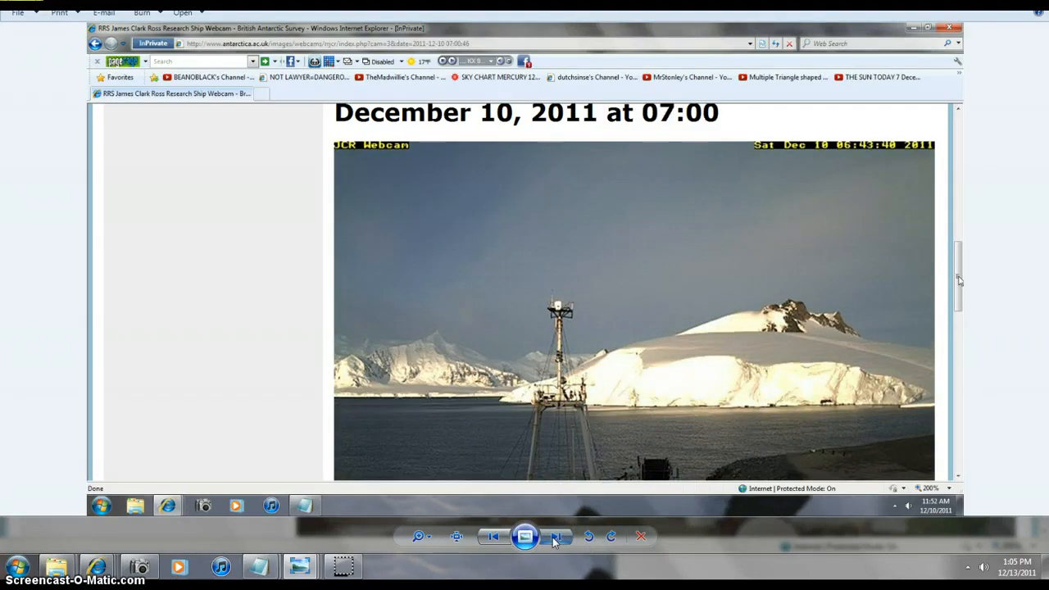
{"action": "left_click", "coordinate": [557, 536]}
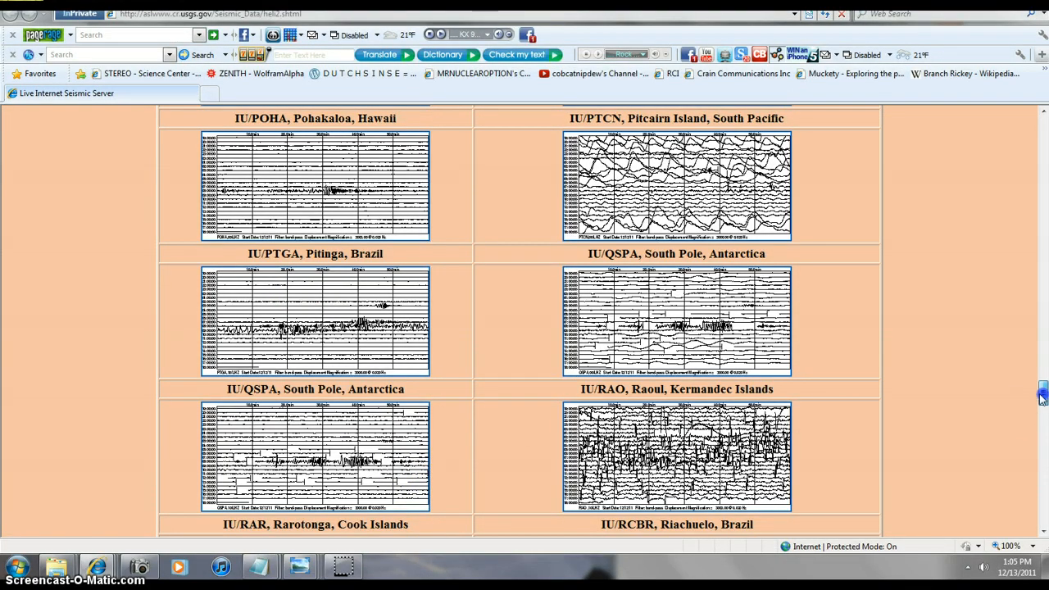
{"action": "mouse_move", "coordinate": [354, 456]}
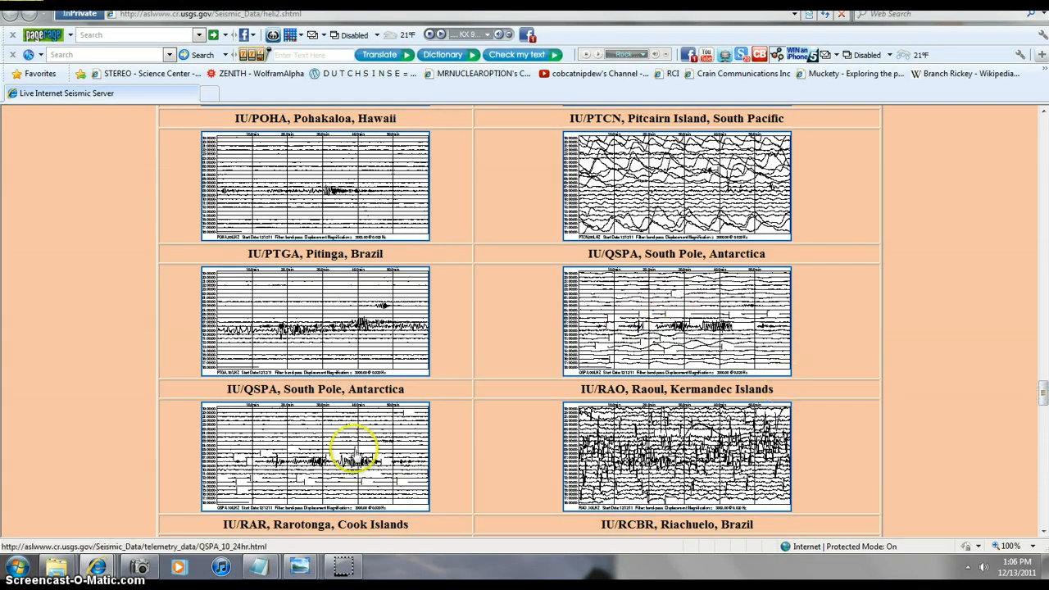
{"action": "mouse_move", "coordinate": [467, 484]}
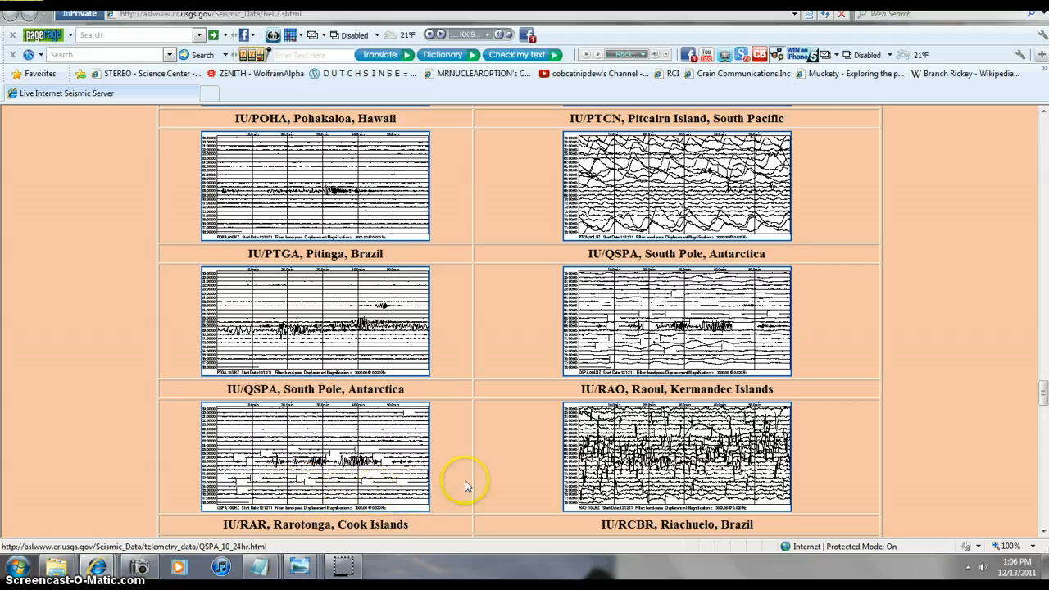
- Scroll the Live Internet Seismic Server page back up to the first station plots
{"action": "scroll", "scroll_direction": "up", "scroll_amount": 3}
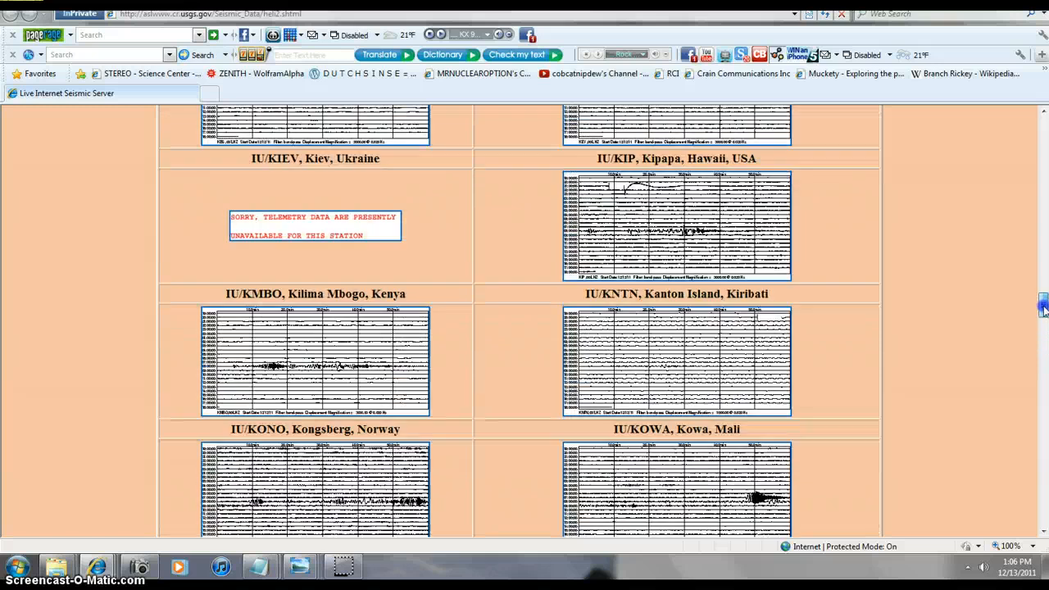
{"action": "scroll", "scroll_direction": "up", "scroll_amount": 3}
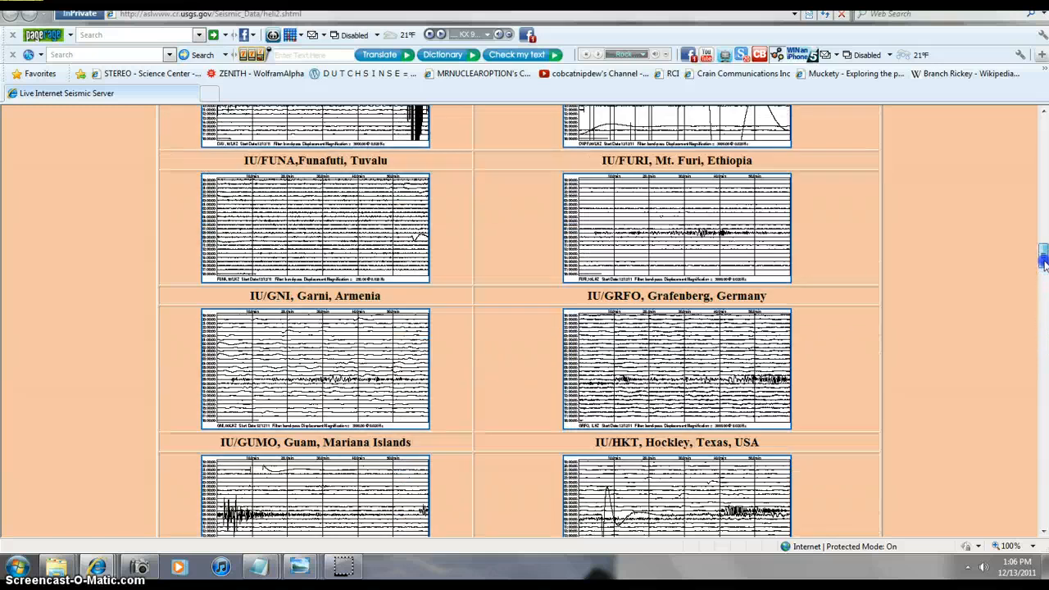
{"action": "scroll", "scroll_direction": "up", "scroll_amount": 3}
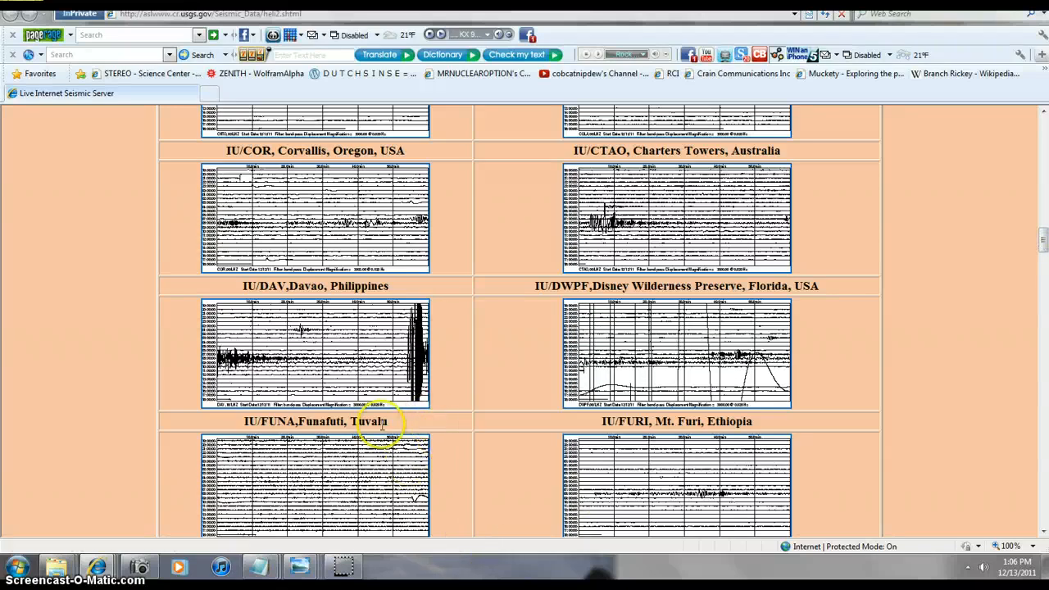
{"action": "mouse_move", "coordinate": [459, 418]}
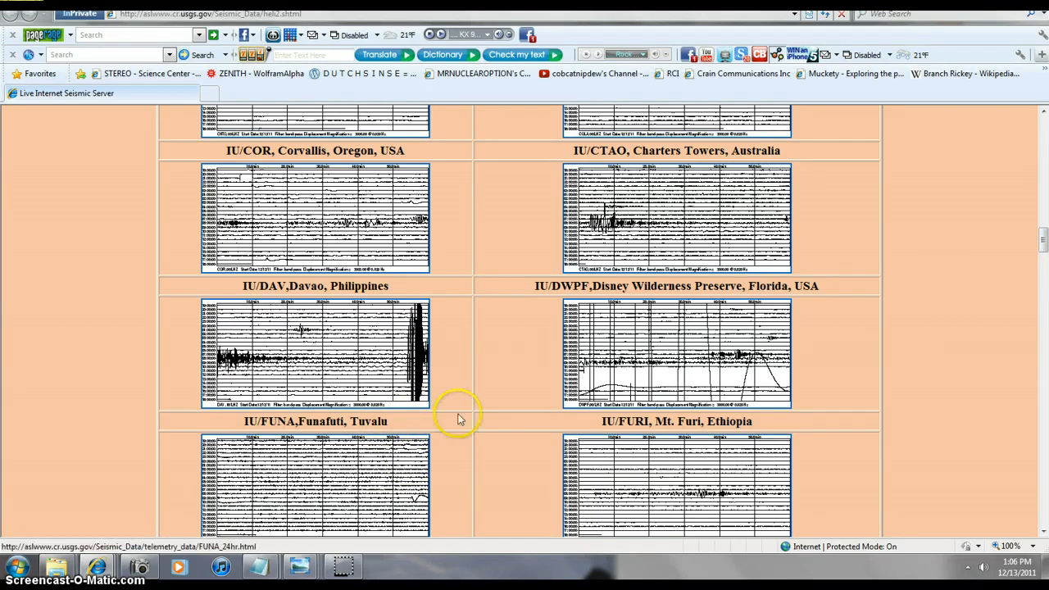
- Scroll down through the helicorder plots for Hawaii, Pitcairn Island, South Pole and others
{"action": "scroll", "scroll_direction": "down", "scroll_amount": 3}
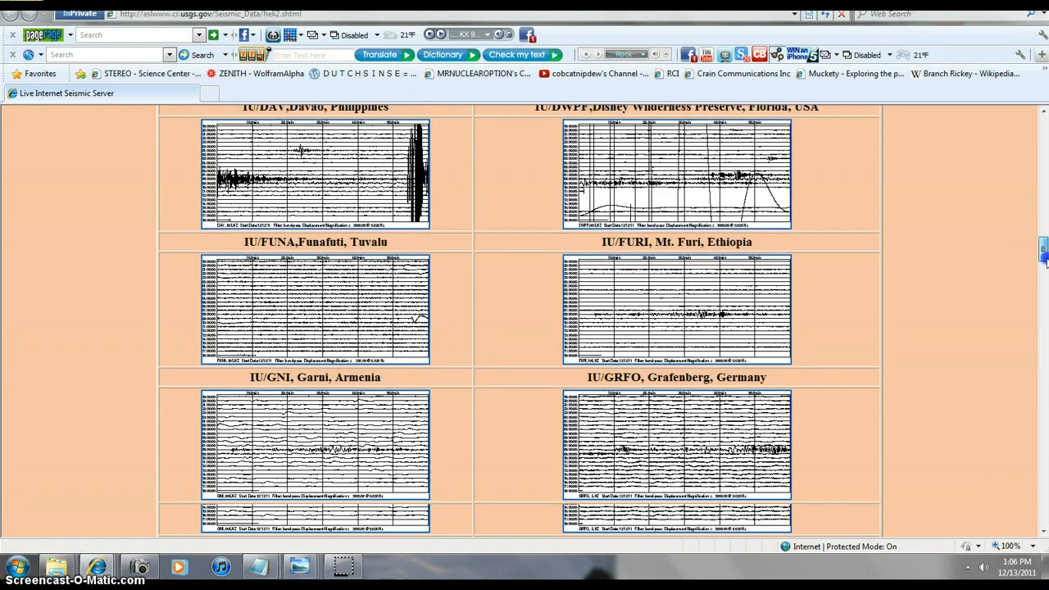
{"action": "scroll", "scroll_direction": "down", "scroll_amount": 3}
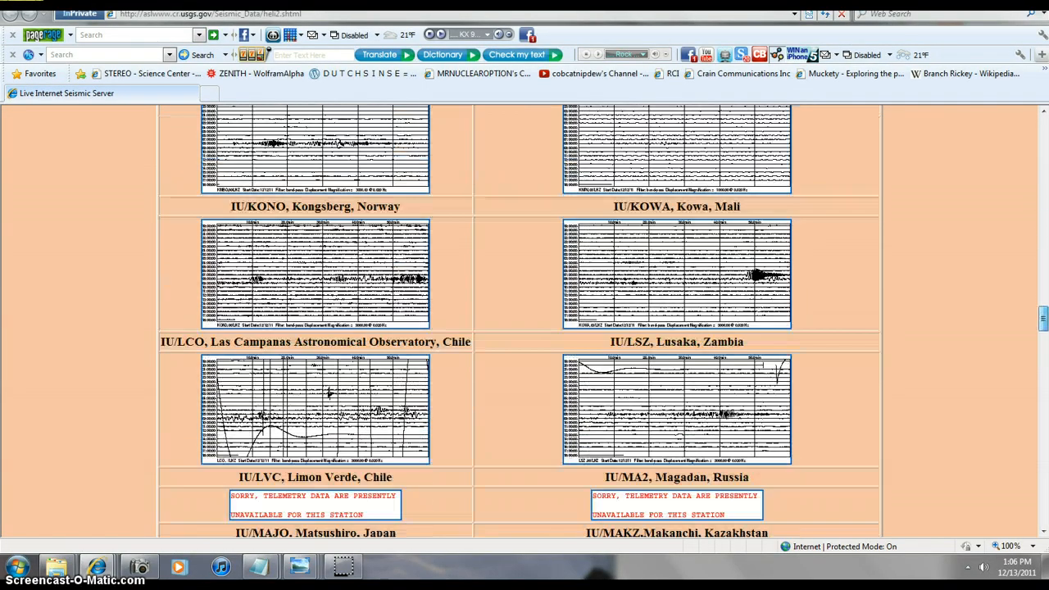
{"action": "scroll", "scroll_direction": "down", "scroll_amount": 3}
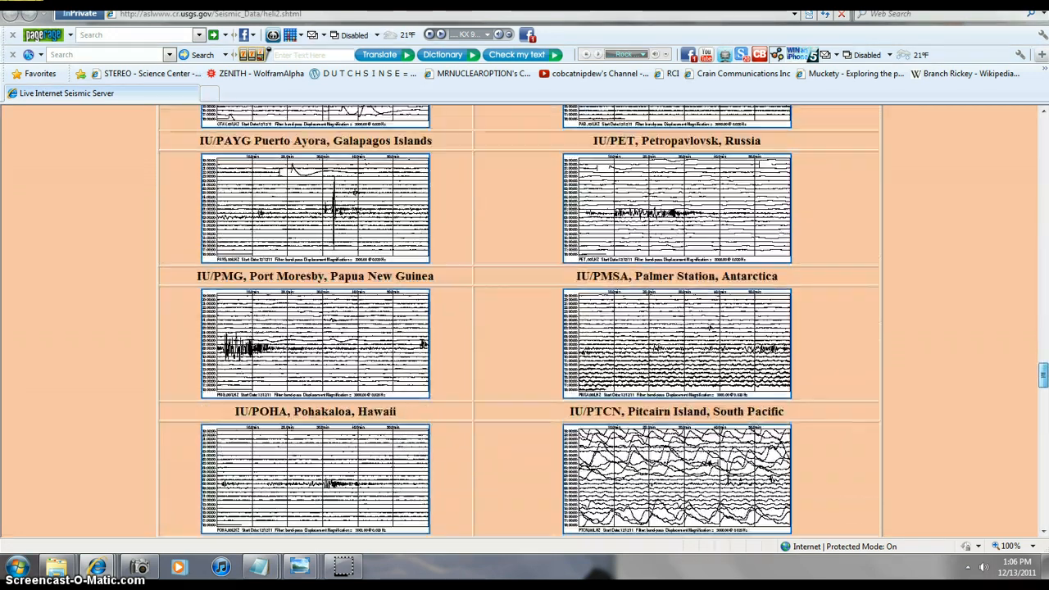
{"action": "scroll", "scroll_direction": "down", "scroll_amount": 3}
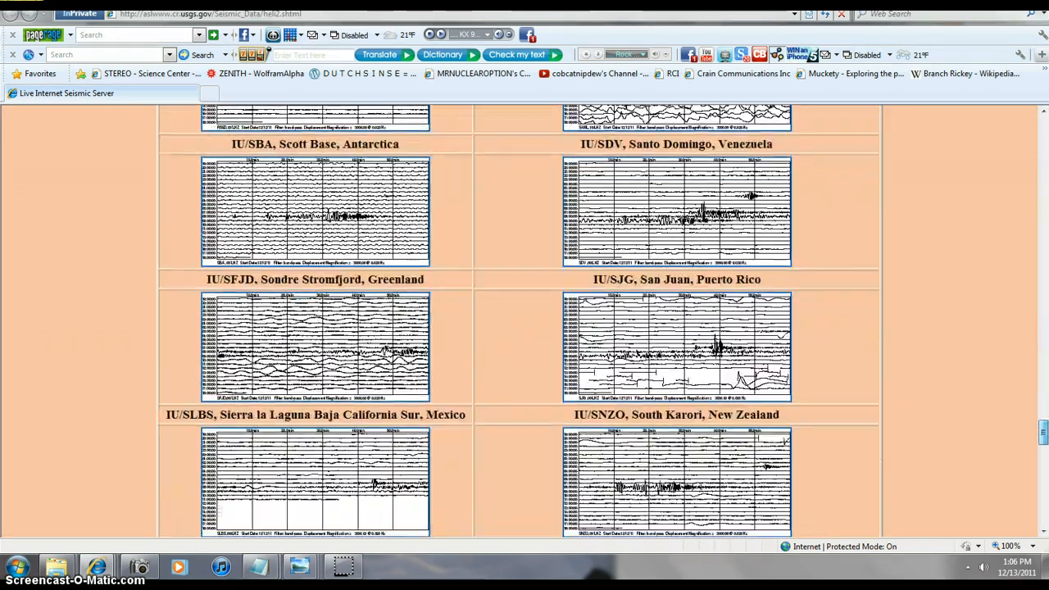
{"action": "scroll", "scroll_direction": "down", "scroll_amount": 3}
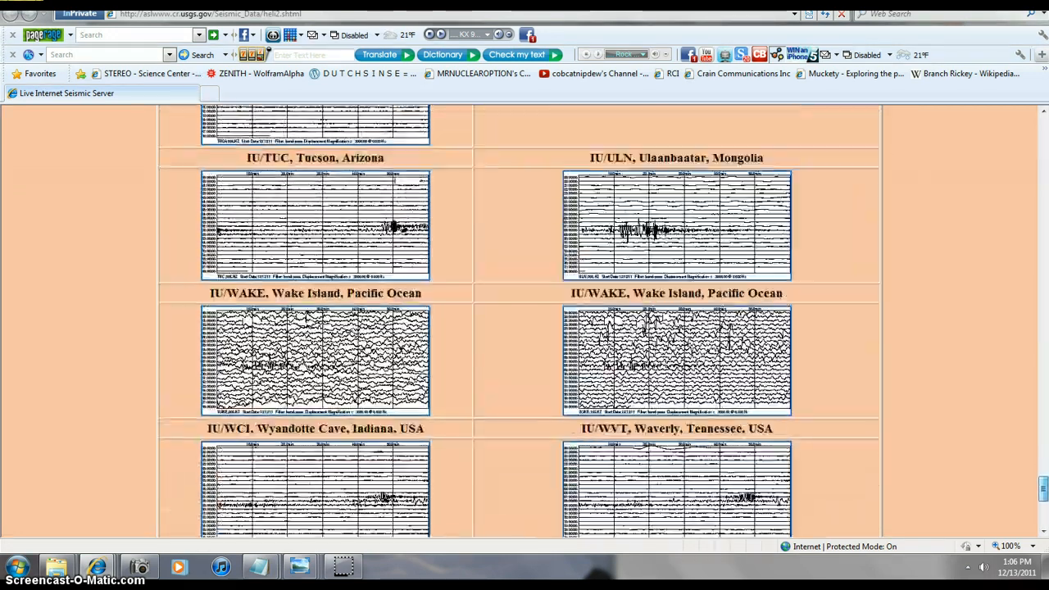
{"action": "scroll", "scroll_direction": "down", "scroll_amount": 3}
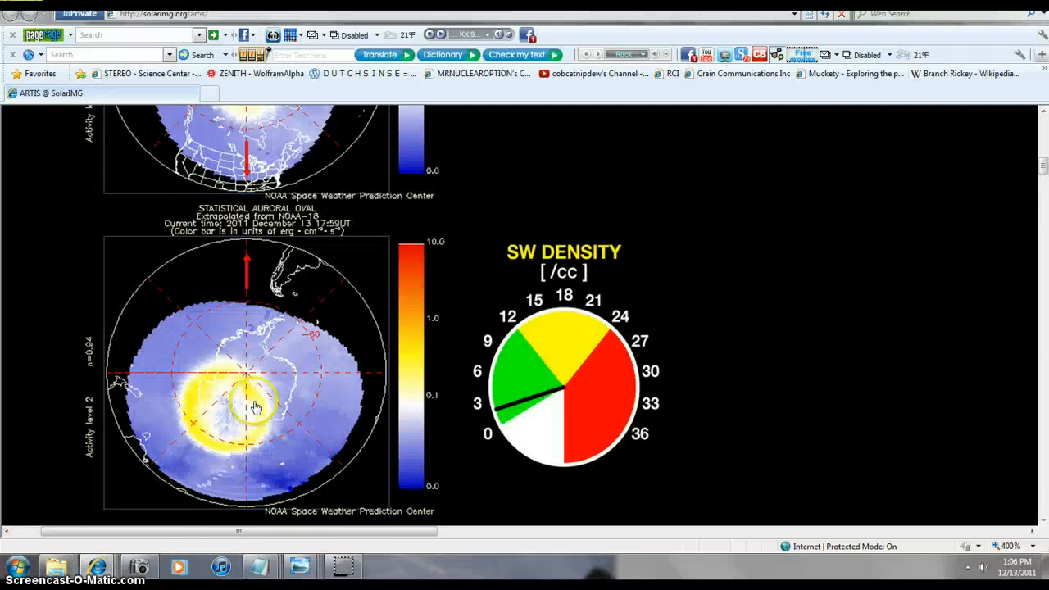
{"action": "mouse_move", "coordinate": [229, 426]}
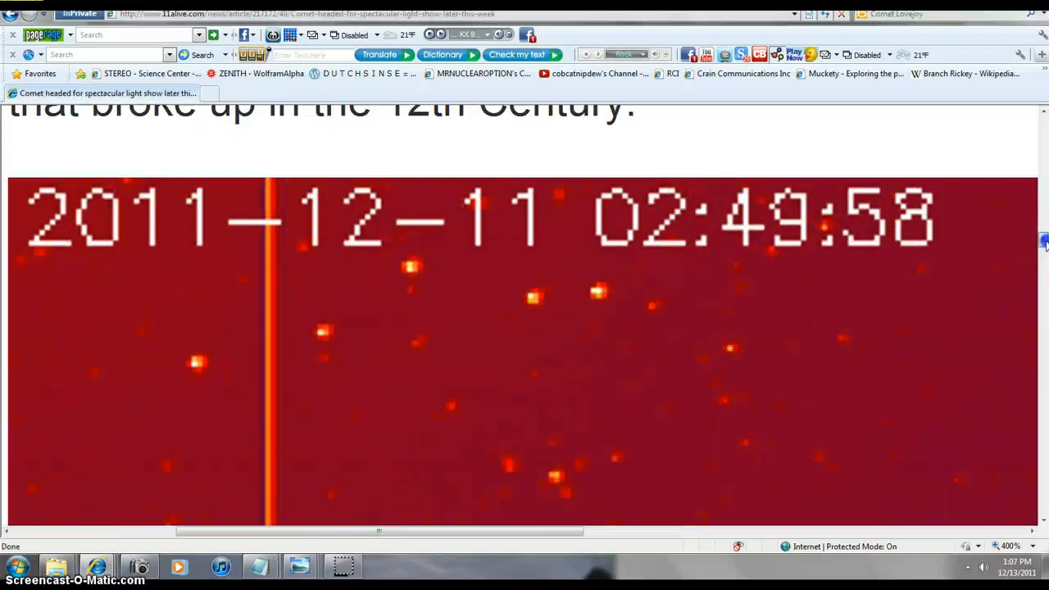
- Scroll up and down the Comet Lovejoy article's time-stamped SOHO satellite frames
{"action": "scroll", "scroll_direction": "down", "scroll_amount": 3}
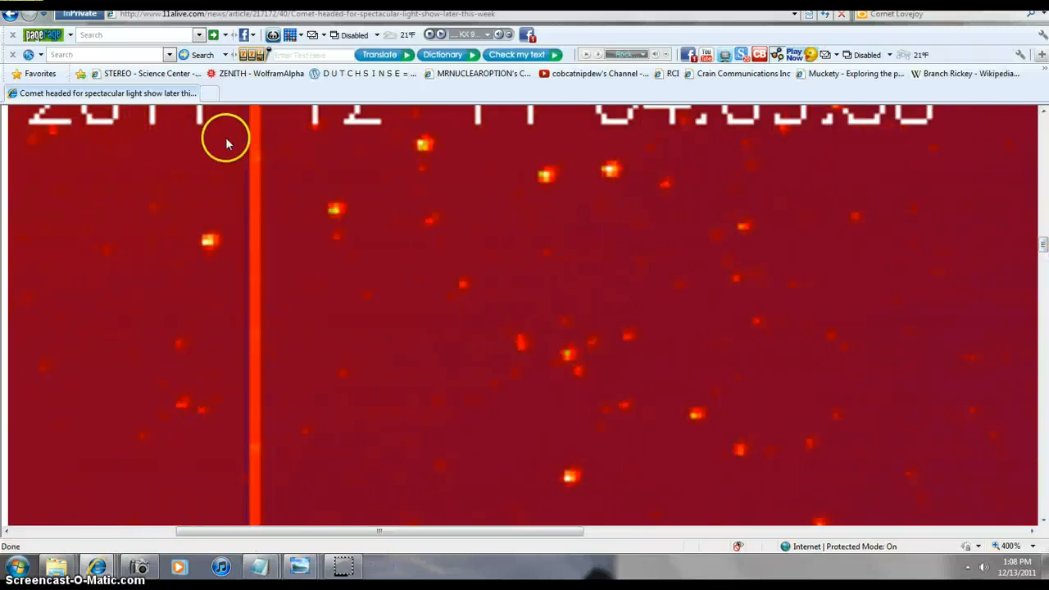
{"action": "mouse_move", "coordinate": [227, 227]}
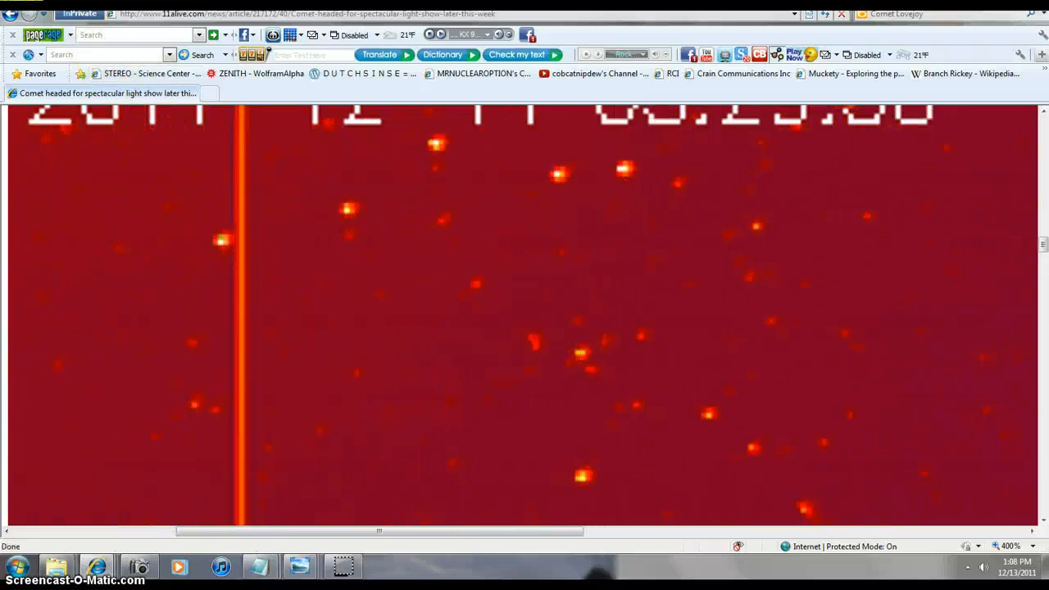
{"action": "scroll", "scroll_direction": "up", "scroll_amount": 3}
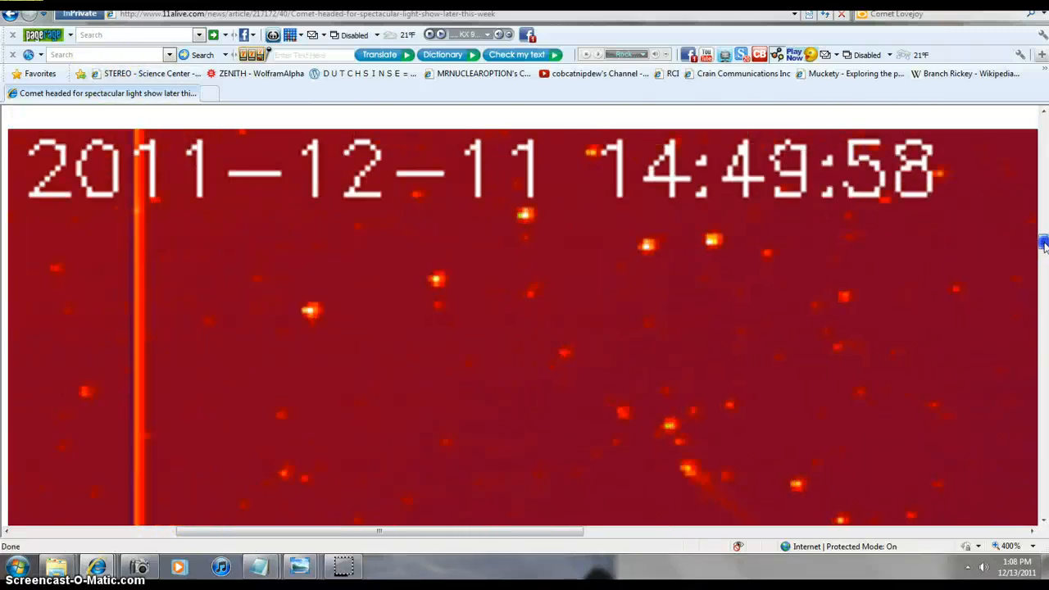
{"action": "scroll", "scroll_direction": "down", "scroll_amount": 3}
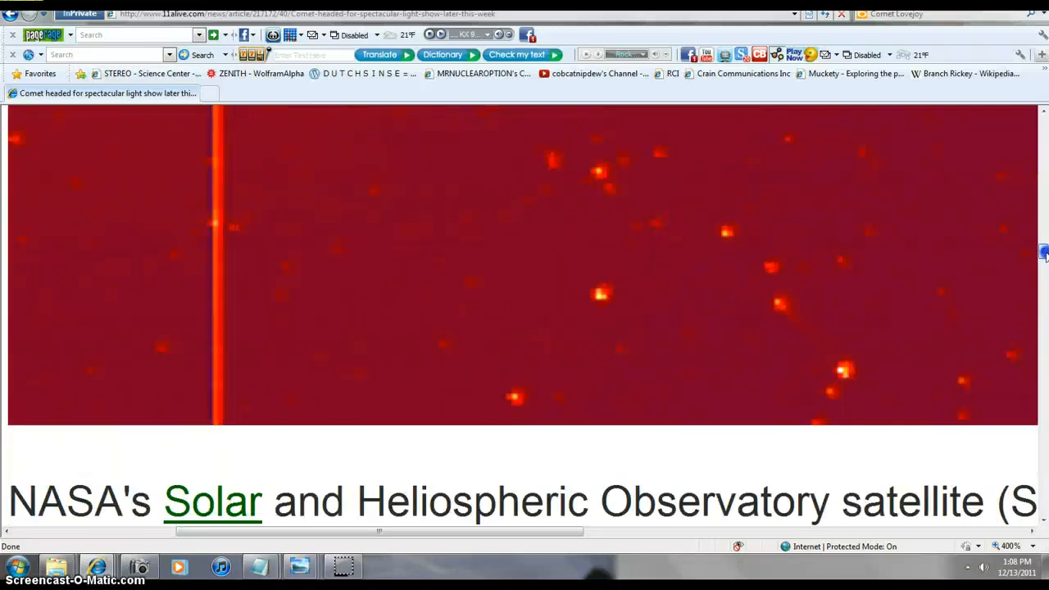
{"action": "scroll", "scroll_direction": "up", "scroll_amount": 3}
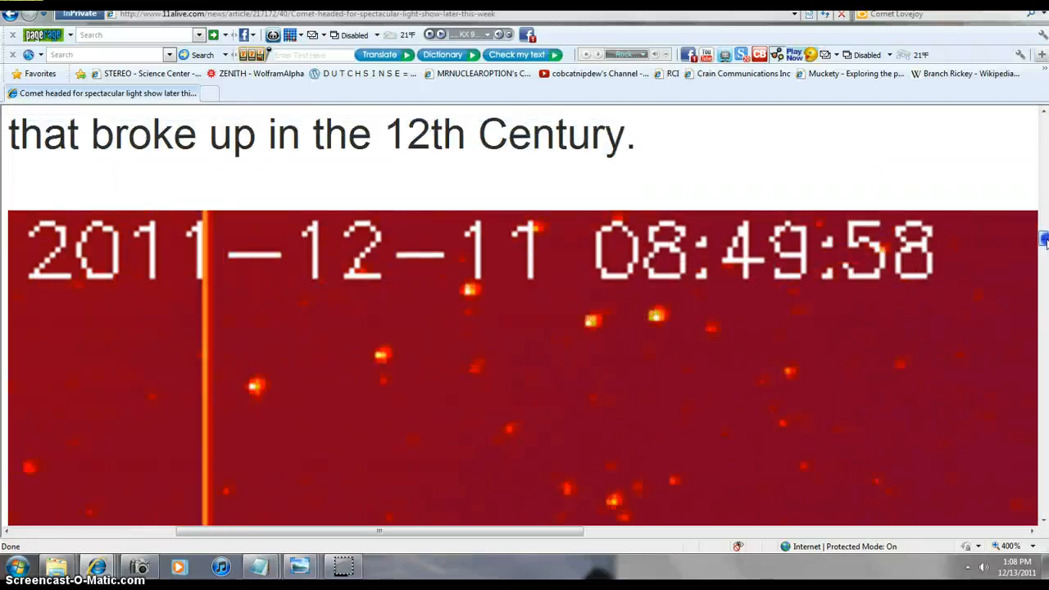
{"action": "scroll", "scroll_direction": "up", "scroll_amount": 3}
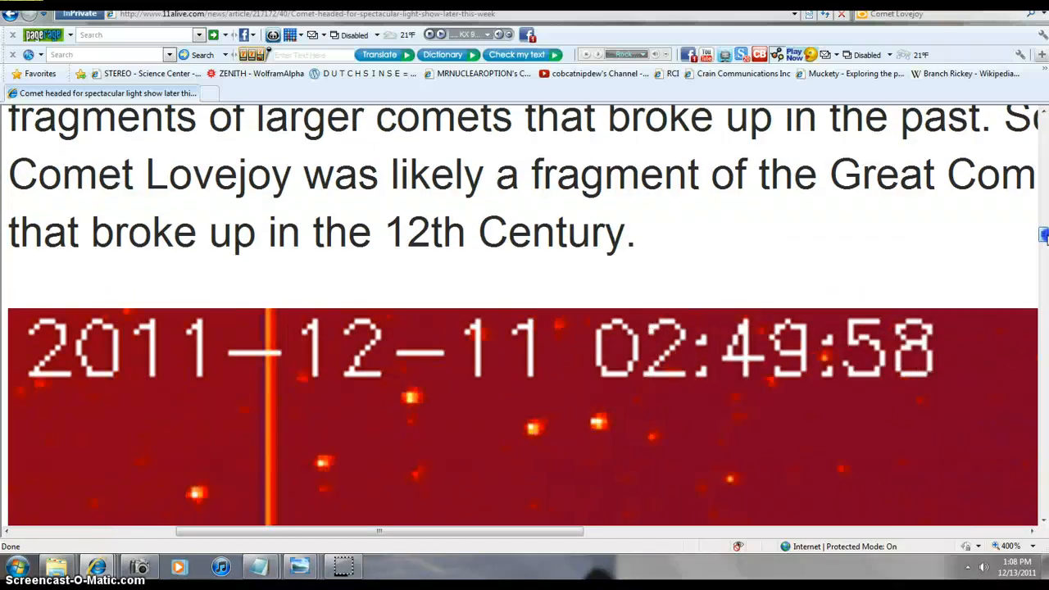
{"action": "scroll", "scroll_direction": "down", "scroll_amount": 3}
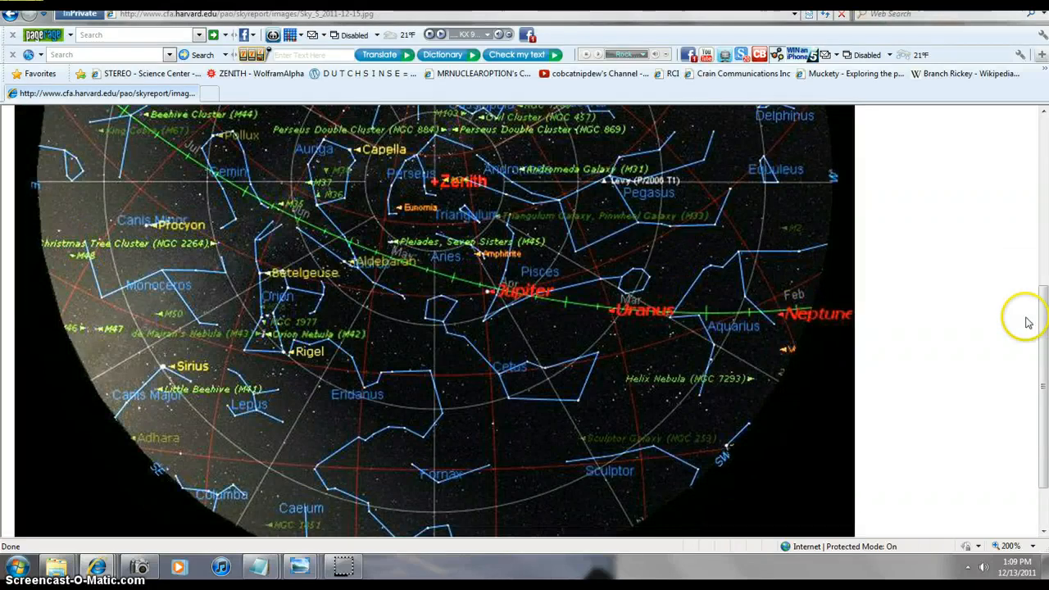
{"action": "mouse_move", "coordinate": [983, 315]}
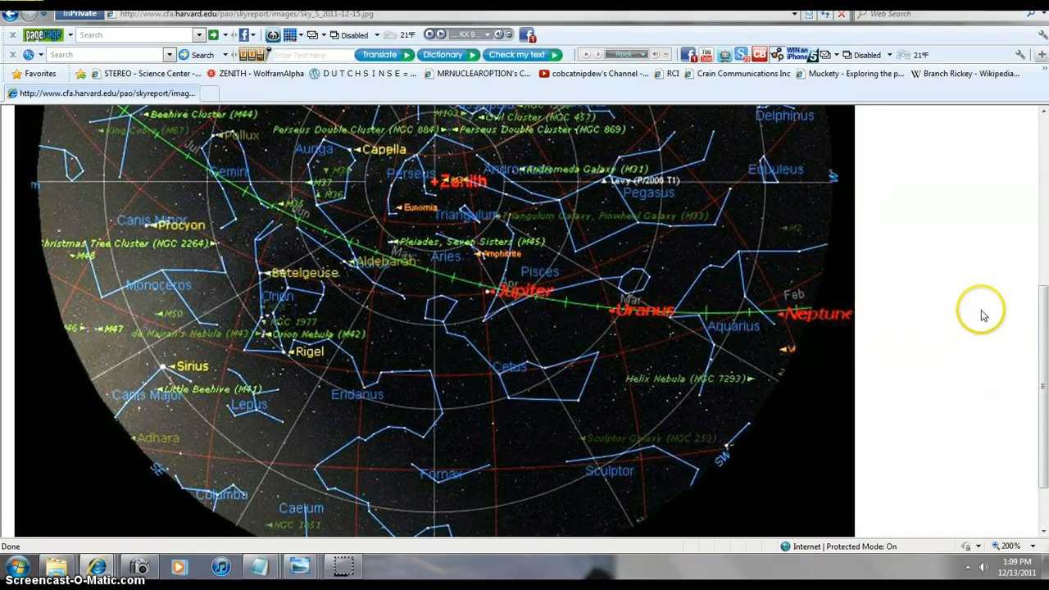
{"action": "mouse_move", "coordinate": [984, 315]}
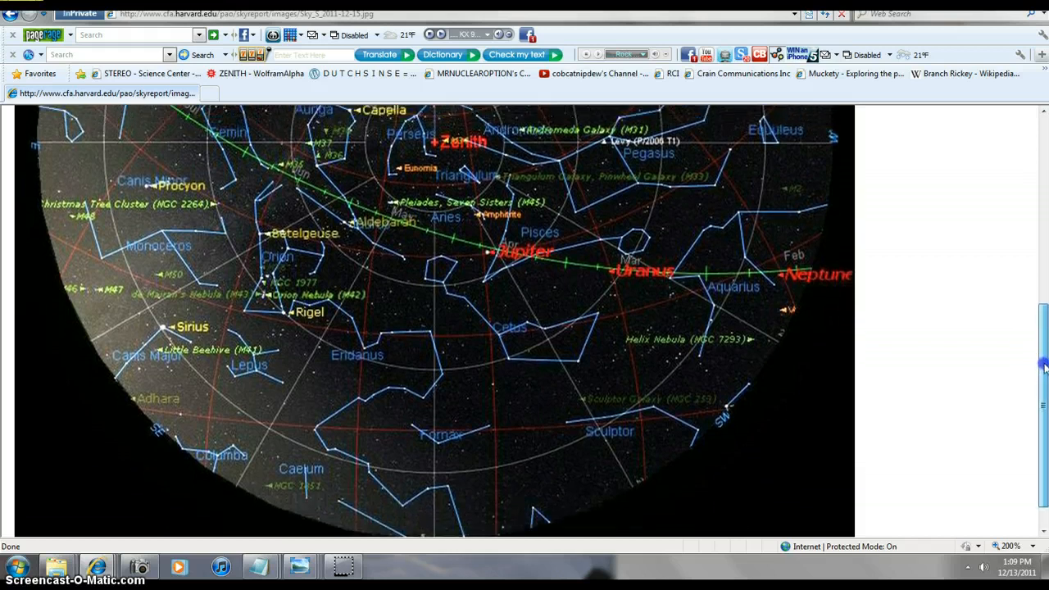
- Scroll the Harvard sky chart up to the North Celestial Pole, Cassiopeia and Andromeda
{"action": "scroll", "scroll_direction": "up", "scroll_amount": 3}
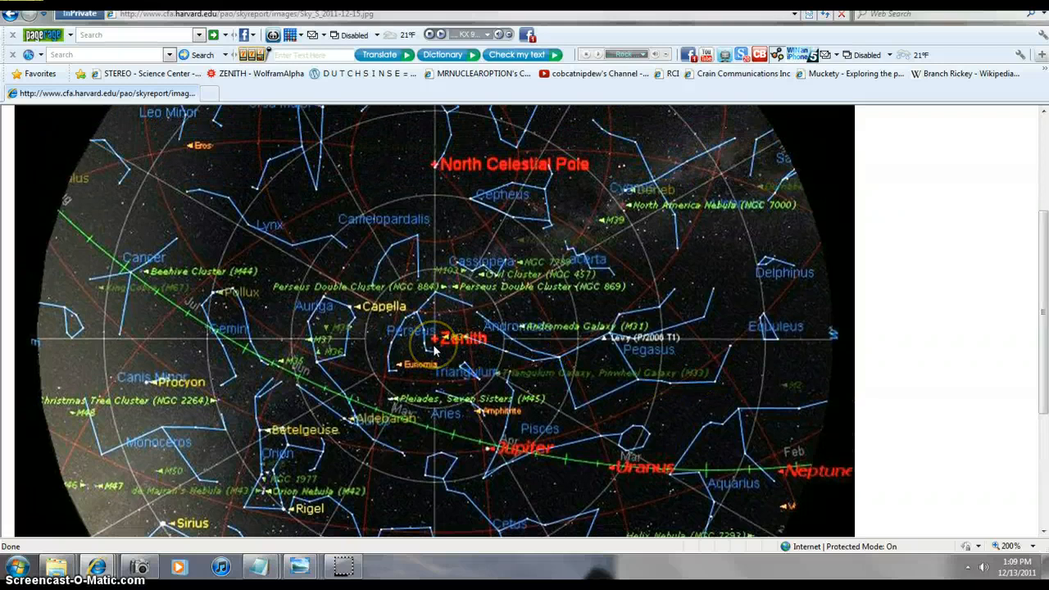
{"action": "mouse_move", "coordinate": [452, 518]}
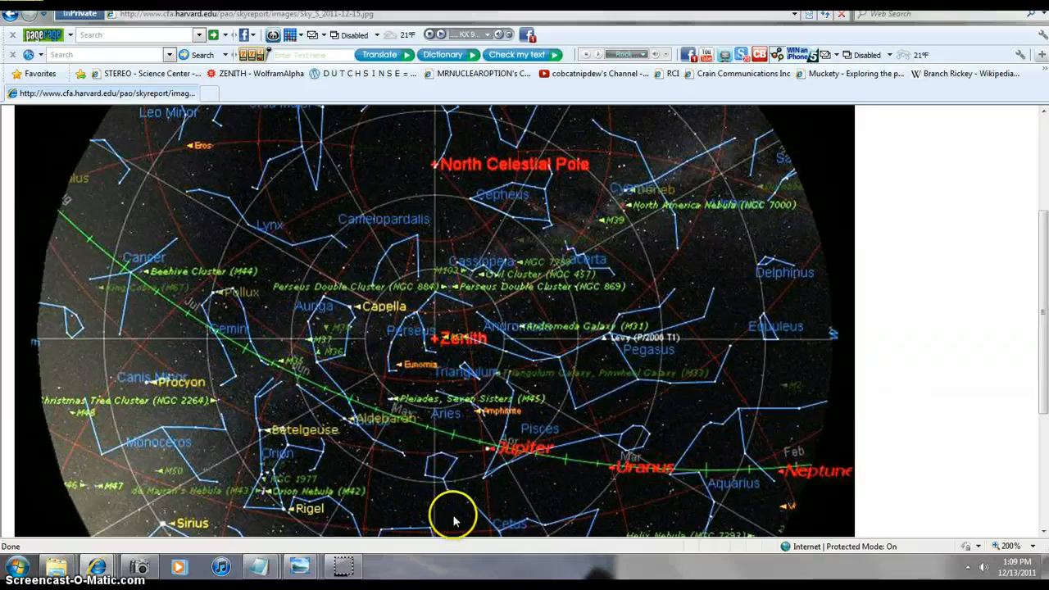
{"action": "mouse_move", "coordinate": [852, 483]}
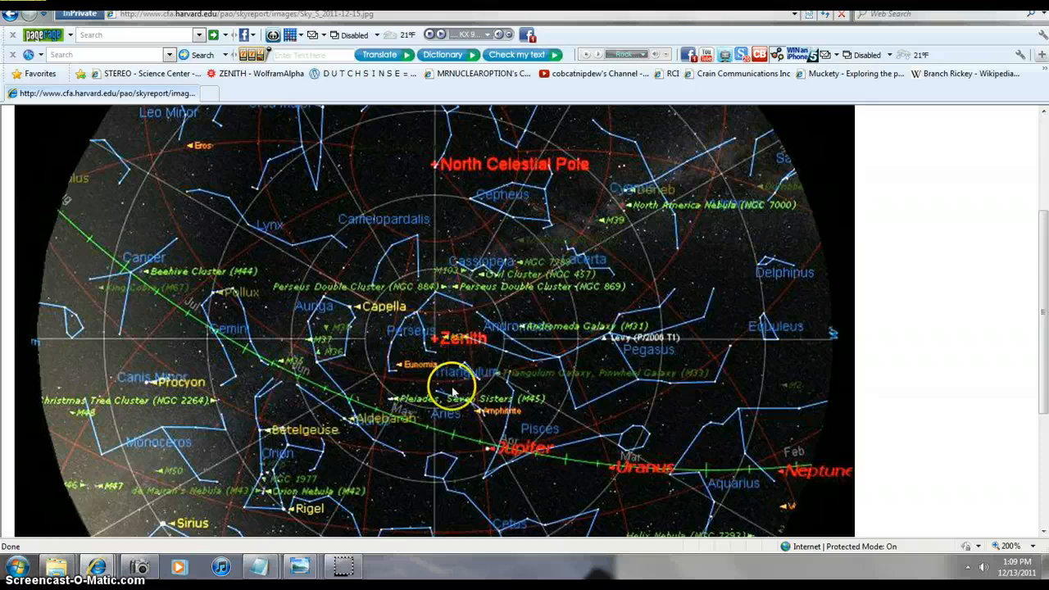
{"action": "mouse_move", "coordinate": [449, 373]}
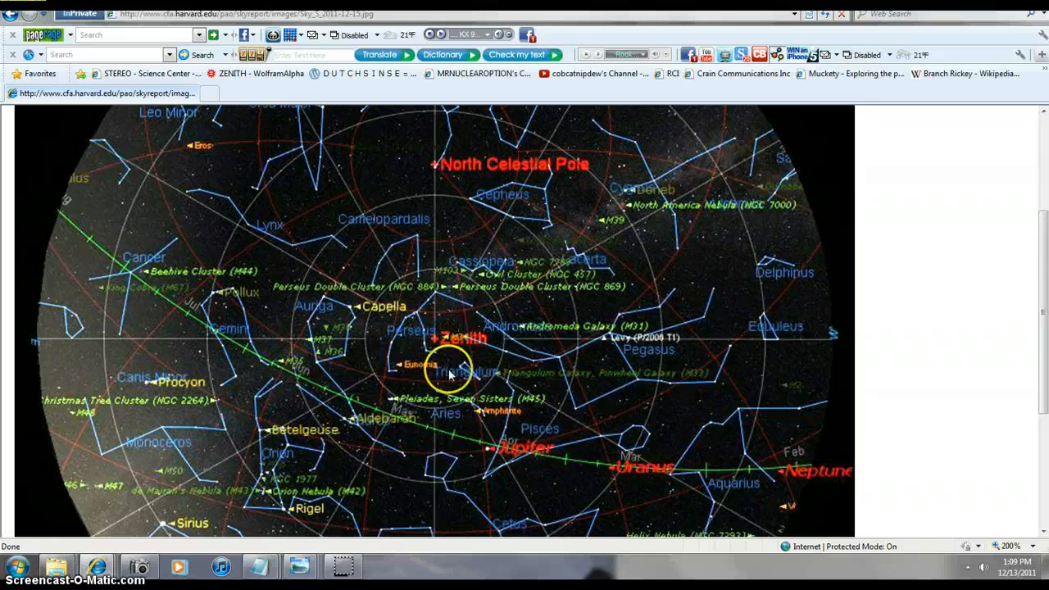
{"action": "mouse_move", "coordinate": [450, 352]}
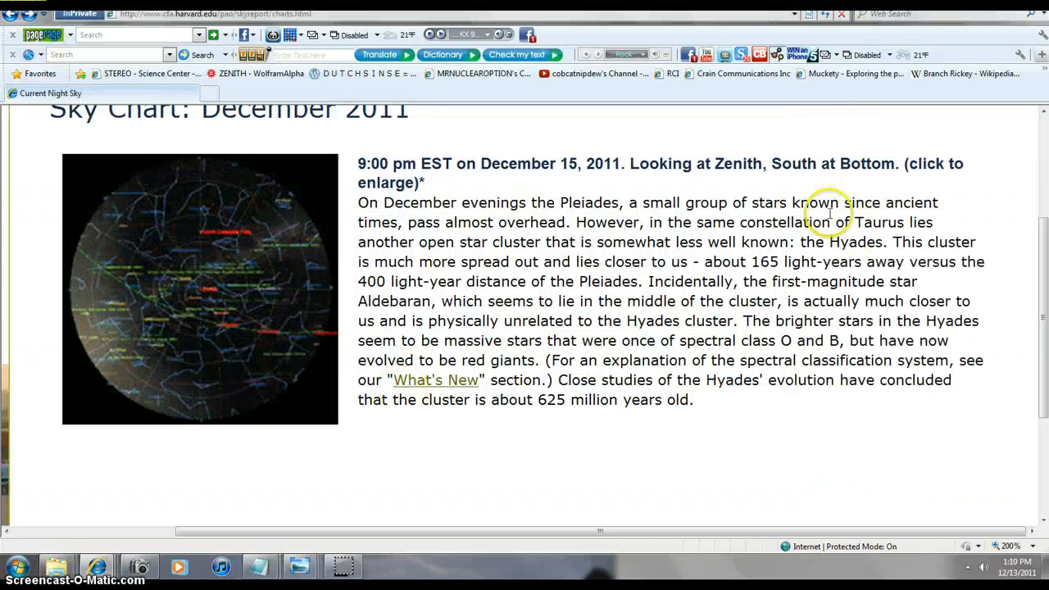
{"action": "mouse_move", "coordinate": [623, 164]}
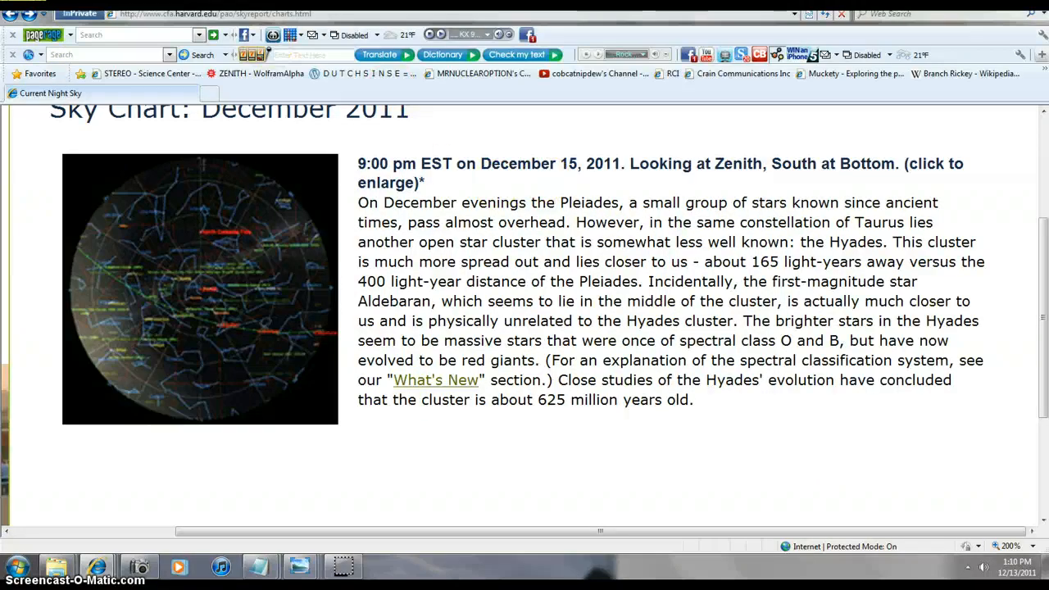
- Enlarge the December 15 sky chart thumbnail
{"action": "left_click", "coordinate": [200, 288]}
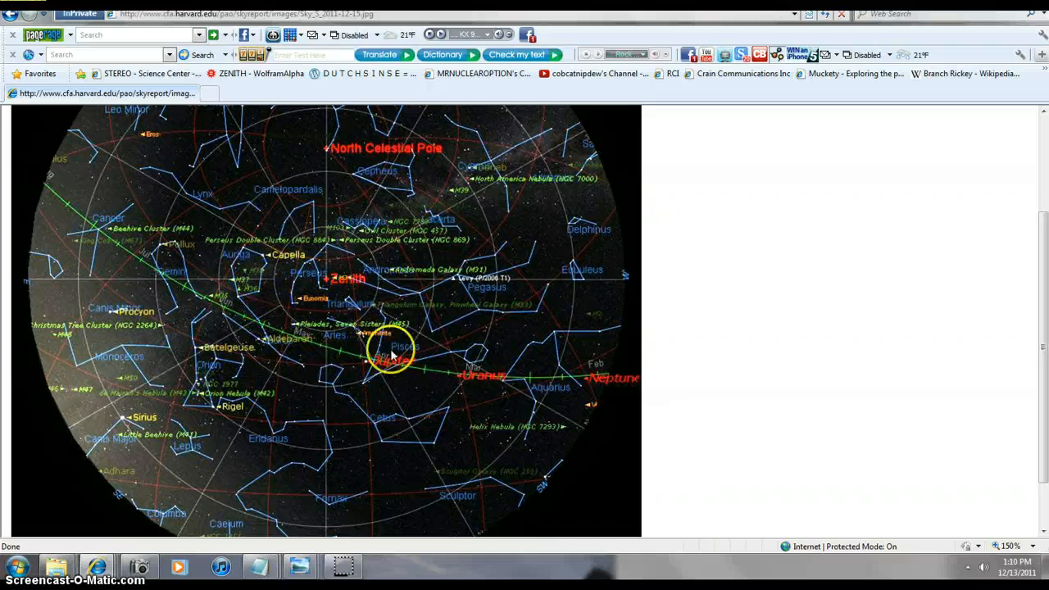
{"action": "mouse_move", "coordinate": [495, 373]}
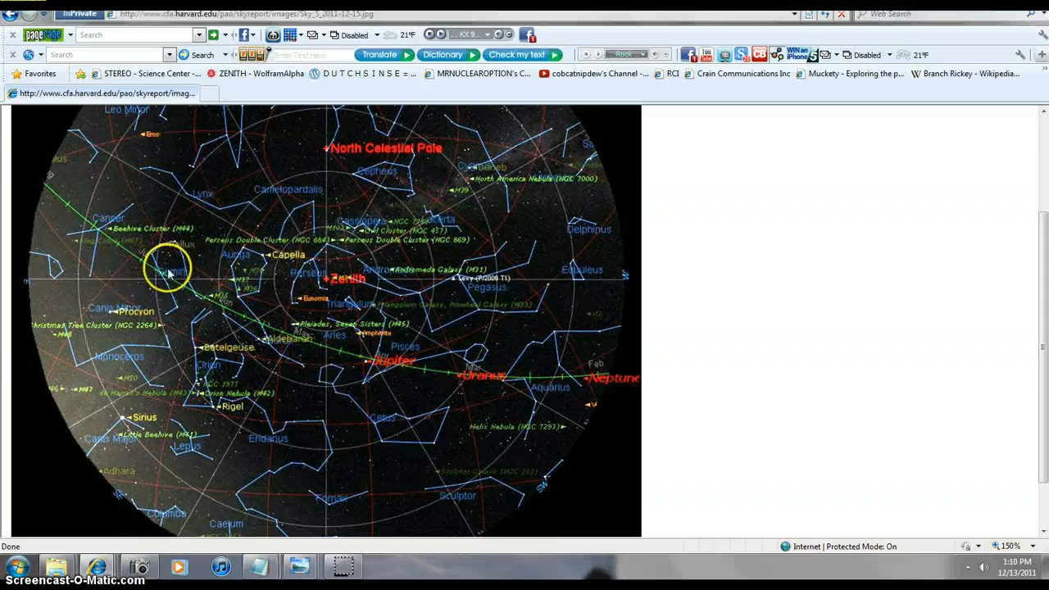
{"action": "mouse_move", "coordinate": [128, 270]}
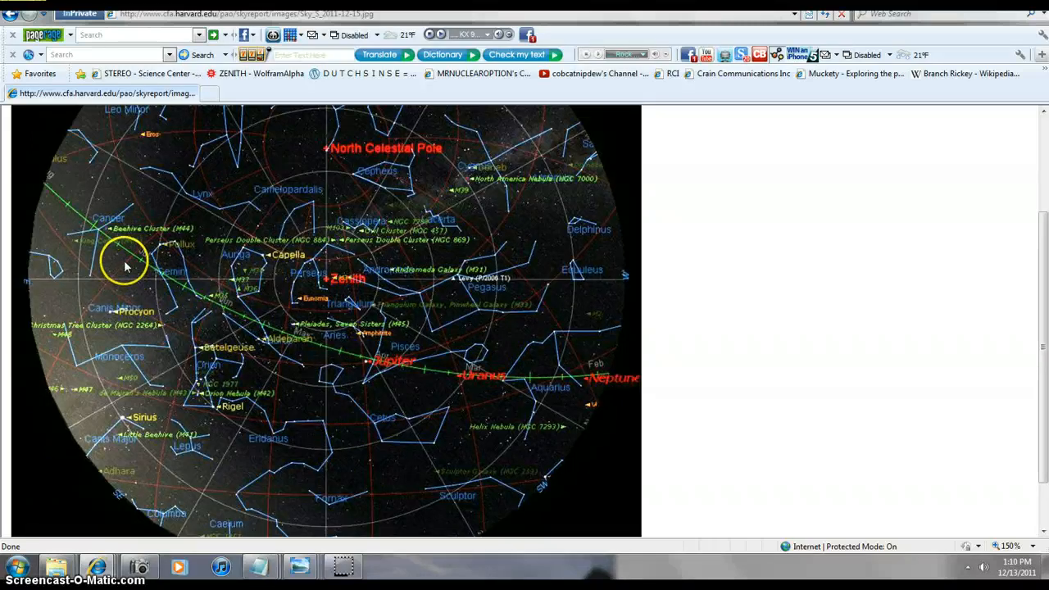
{"action": "mouse_move", "coordinate": [413, 472]}
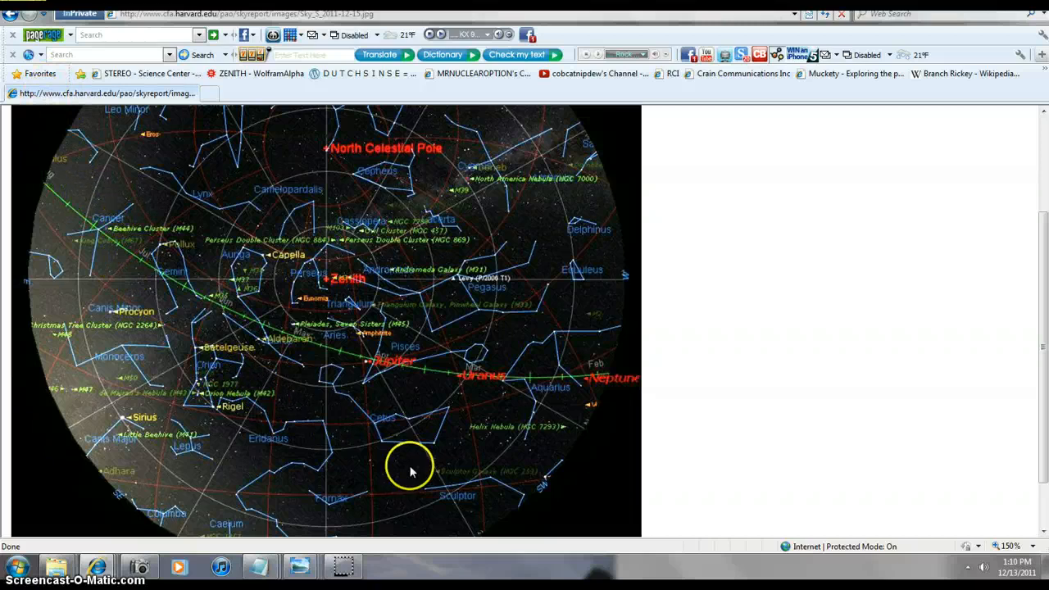
{"action": "mouse_move", "coordinate": [105, 162]}
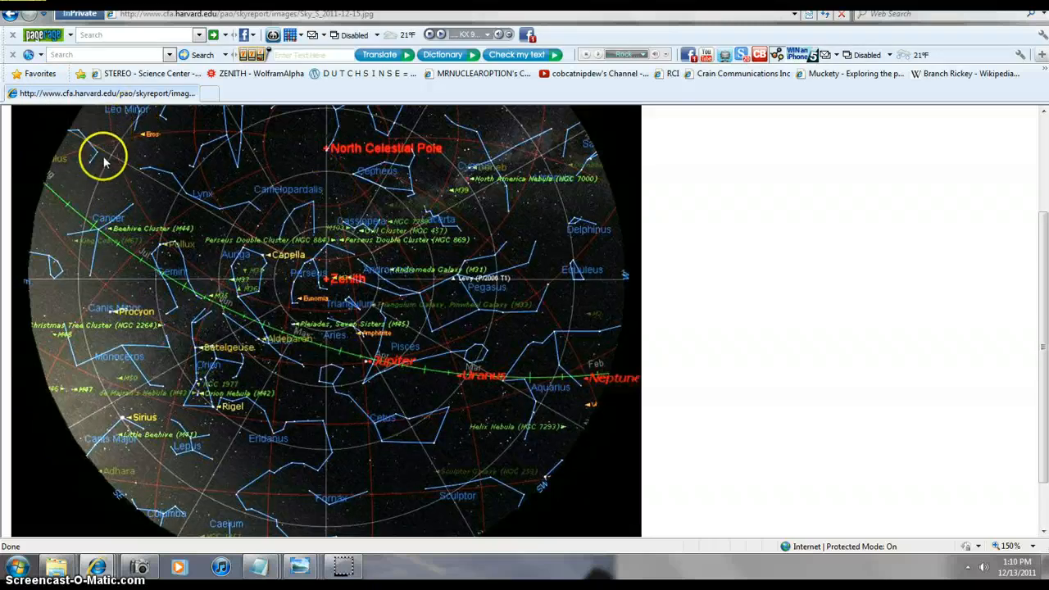
{"action": "mouse_move", "coordinate": [649, 375]}
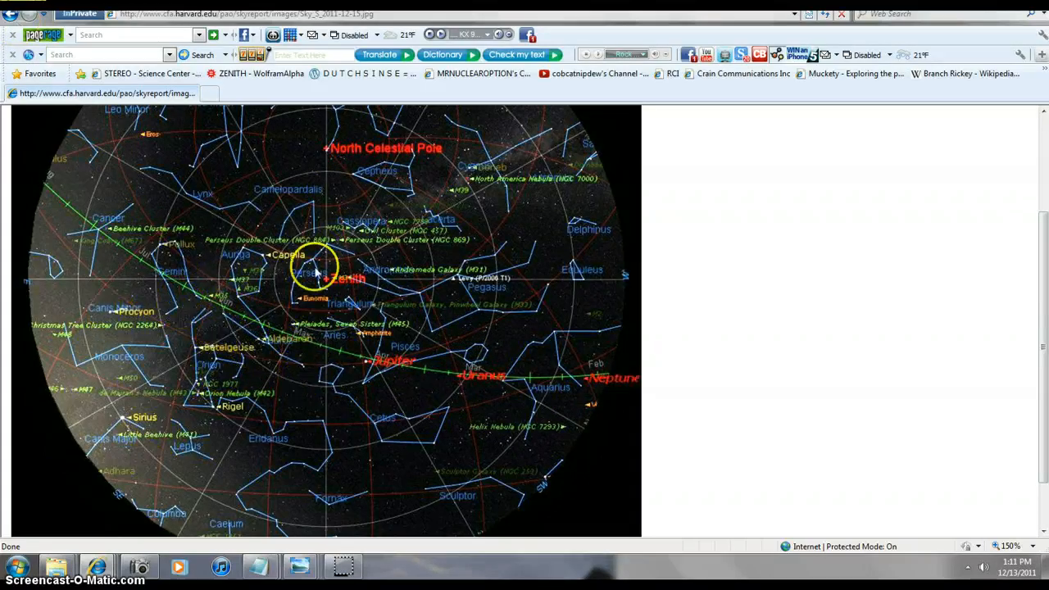
{"action": "mouse_move", "coordinate": [335, 134]}
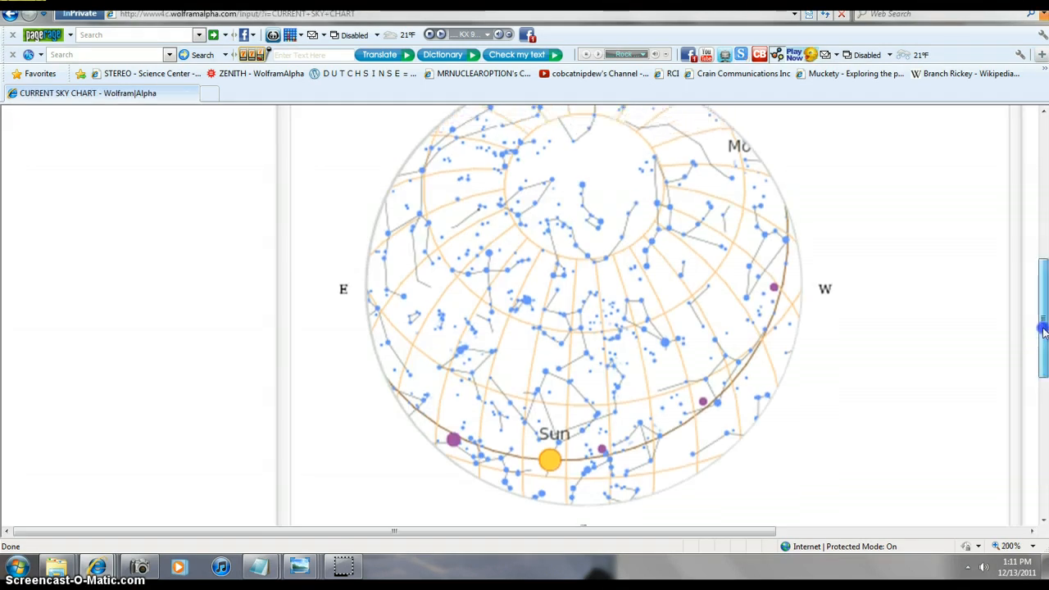
- Scroll the Wolfram|Alpha zenith results down to the sky chart with the zenith marked in red
{"action": "scroll", "scroll_direction": "down", "scroll_amount": 3}
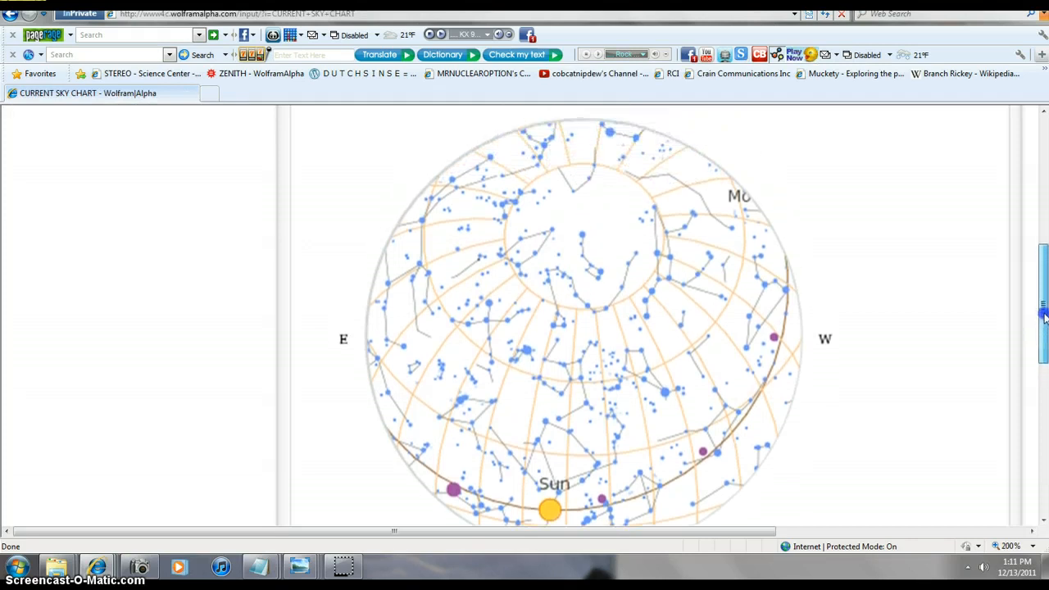
{"action": "scroll", "scroll_direction": "down", "scroll_amount": 3}
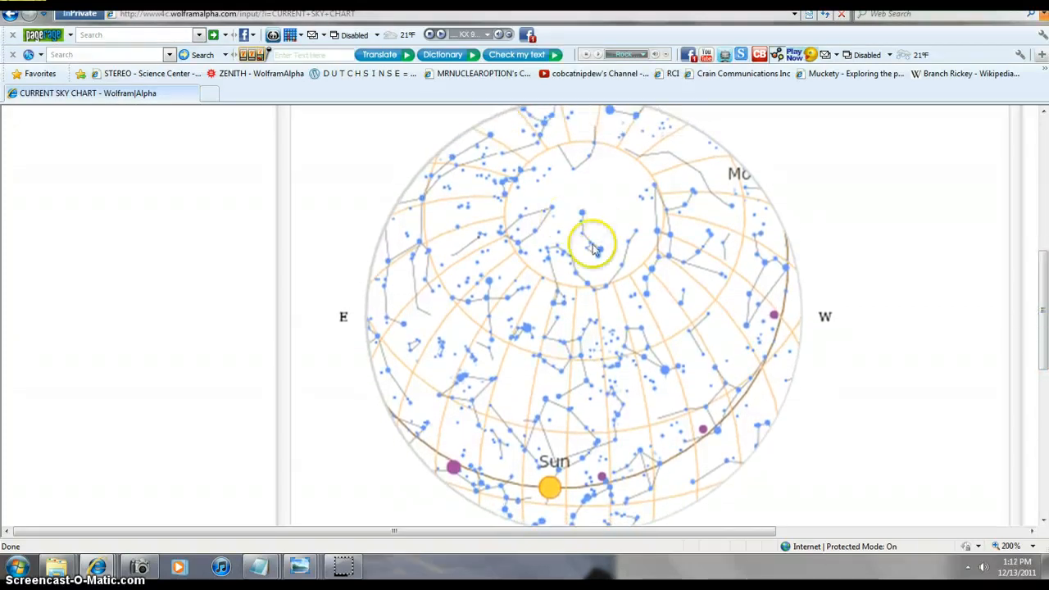
{"action": "mouse_move", "coordinate": [582, 230]}
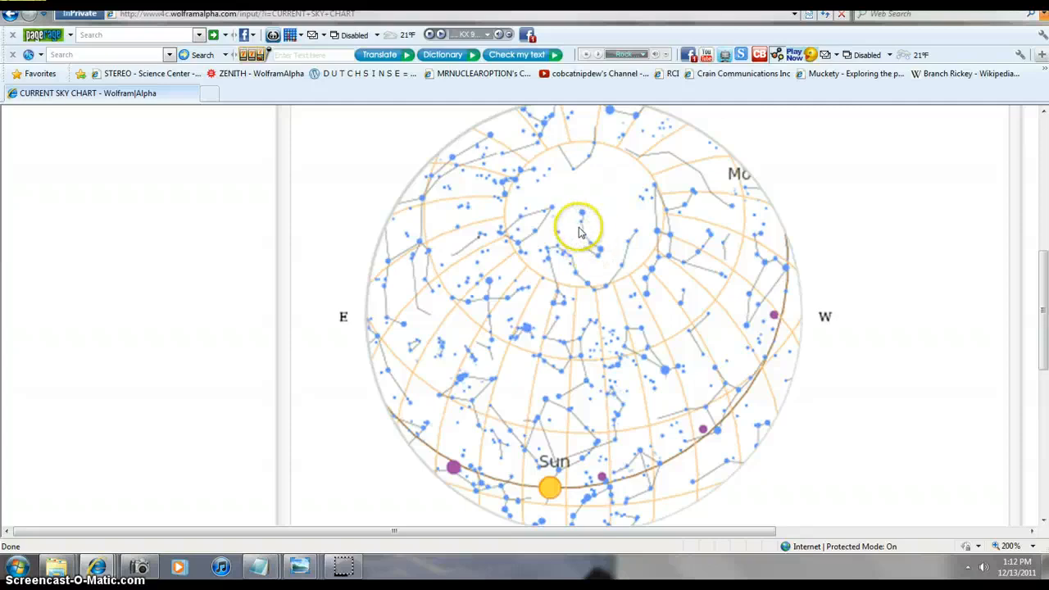
{"action": "mouse_move", "coordinate": [646, 423]}
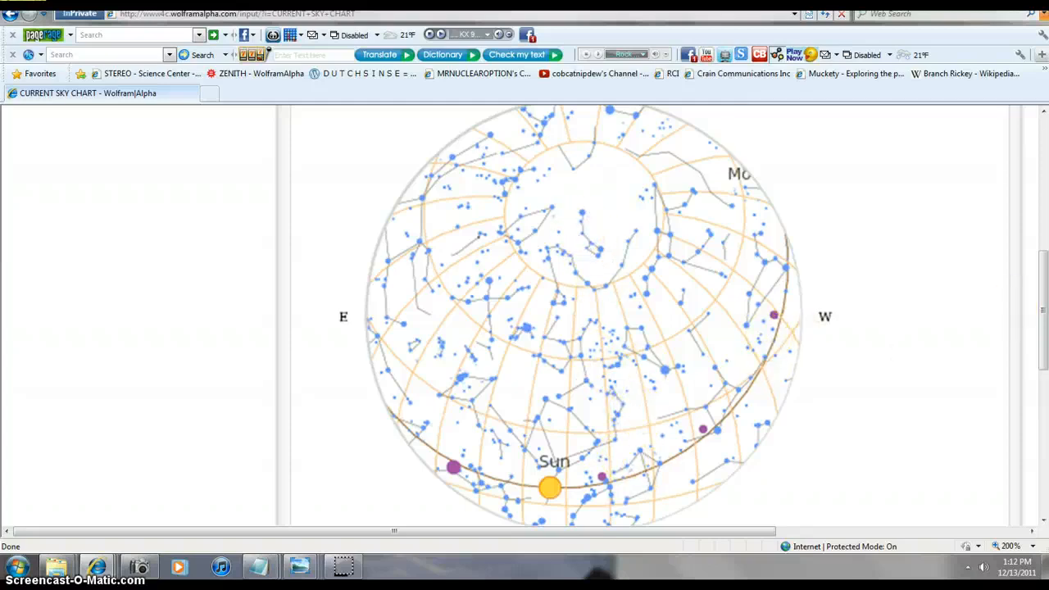
{"action": "scroll", "scroll_direction": "down", "scroll_amount": 3}
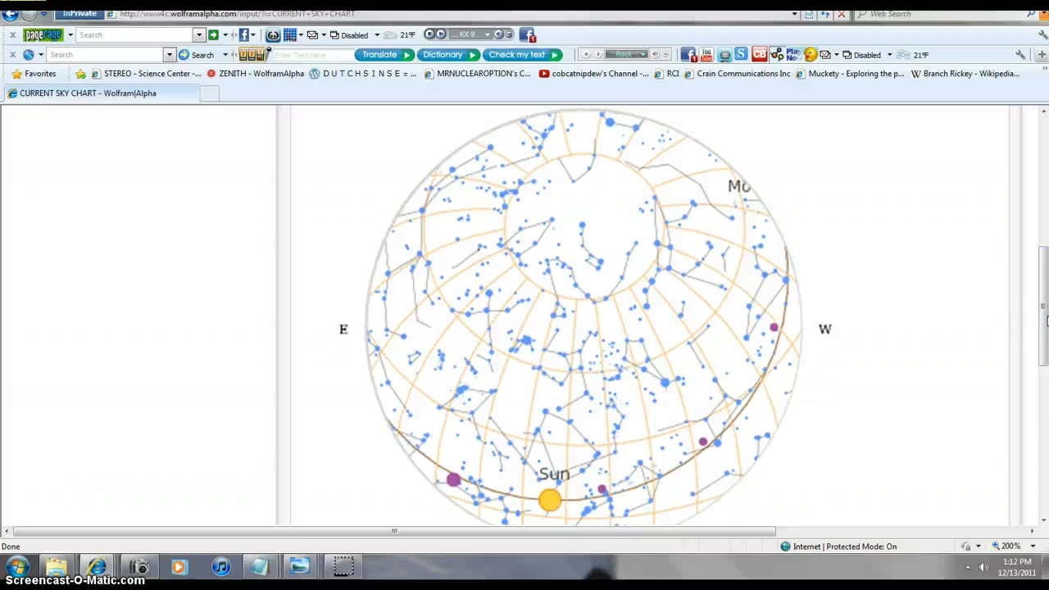
{"action": "mouse_move", "coordinate": [893, 347]}
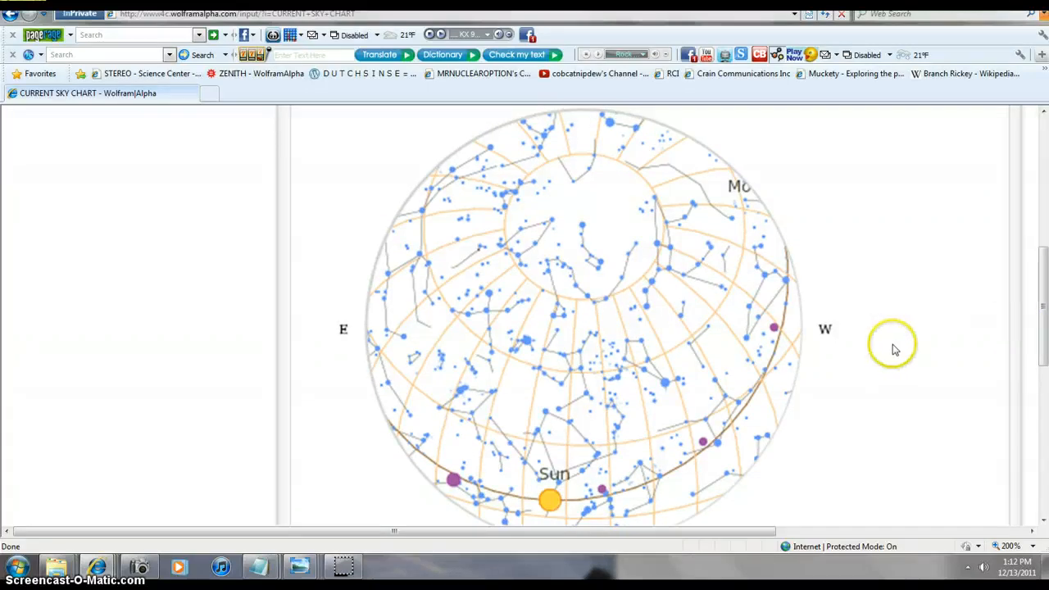
{"action": "mouse_move", "coordinate": [869, 356]}
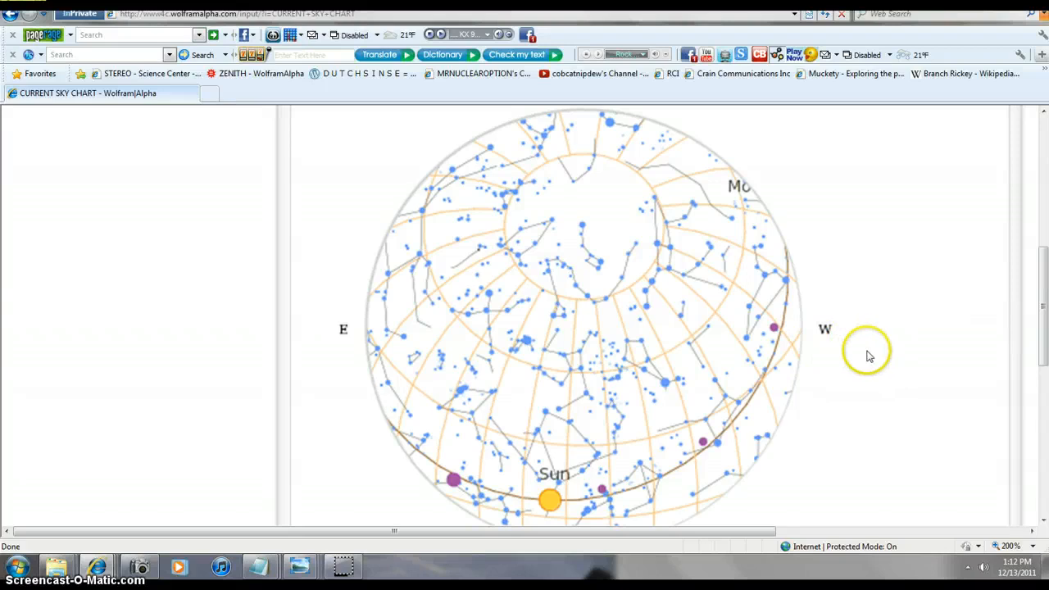
{"action": "mouse_move", "coordinate": [747, 344]}
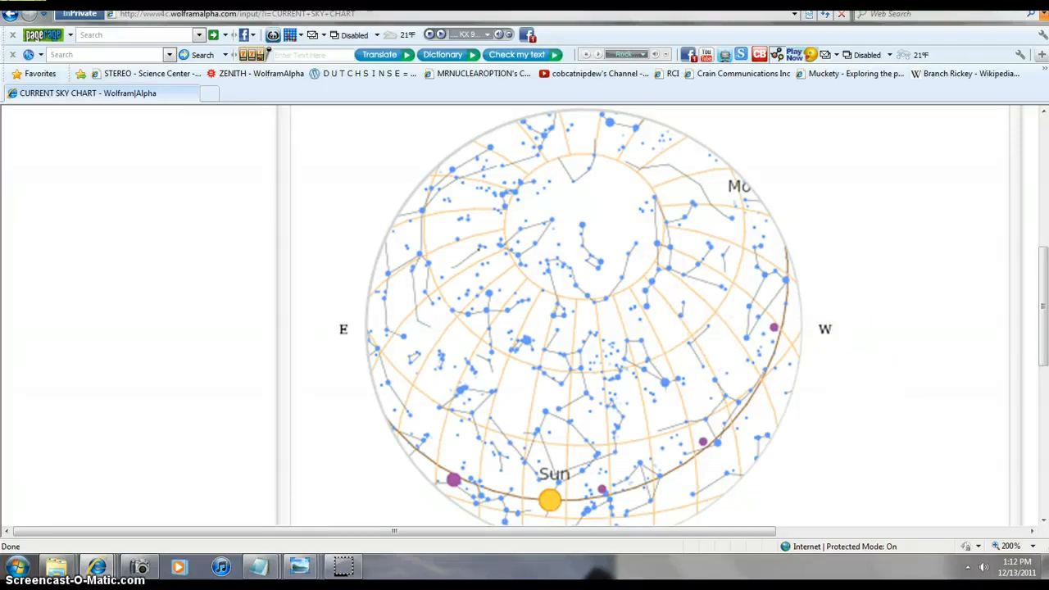
{"action": "mouse_move", "coordinate": [888, 468]}
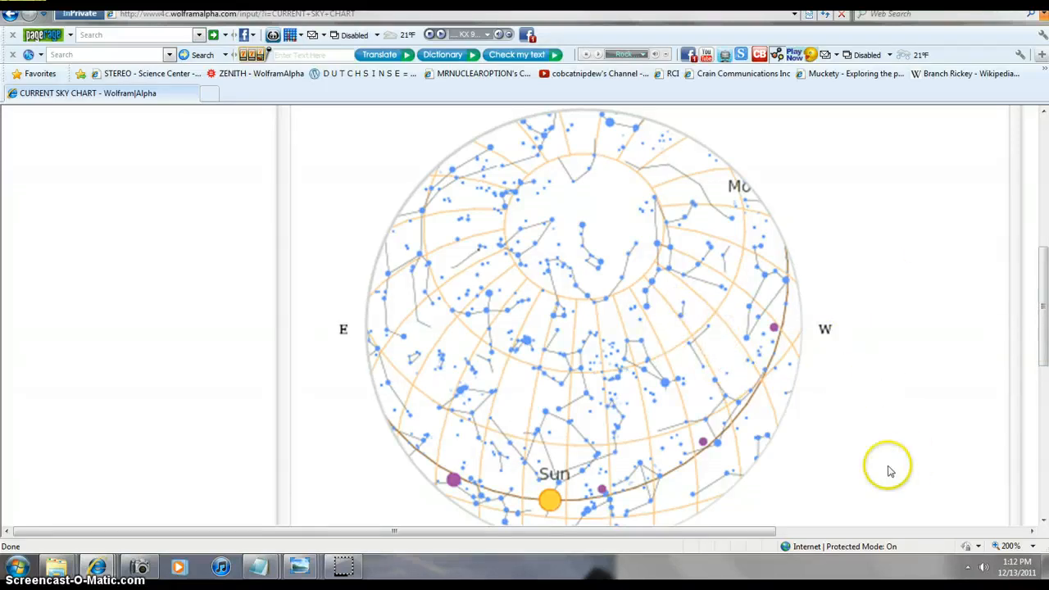
{"action": "mouse_move", "coordinate": [593, 482]}
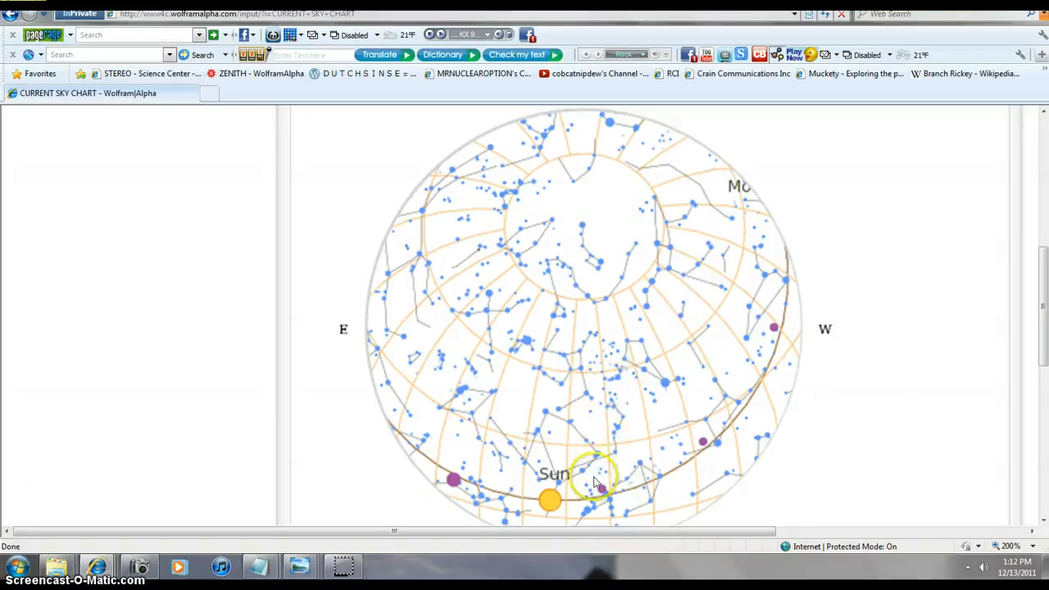
{"action": "scroll", "scroll_direction": "down", "scroll_amount": 3}
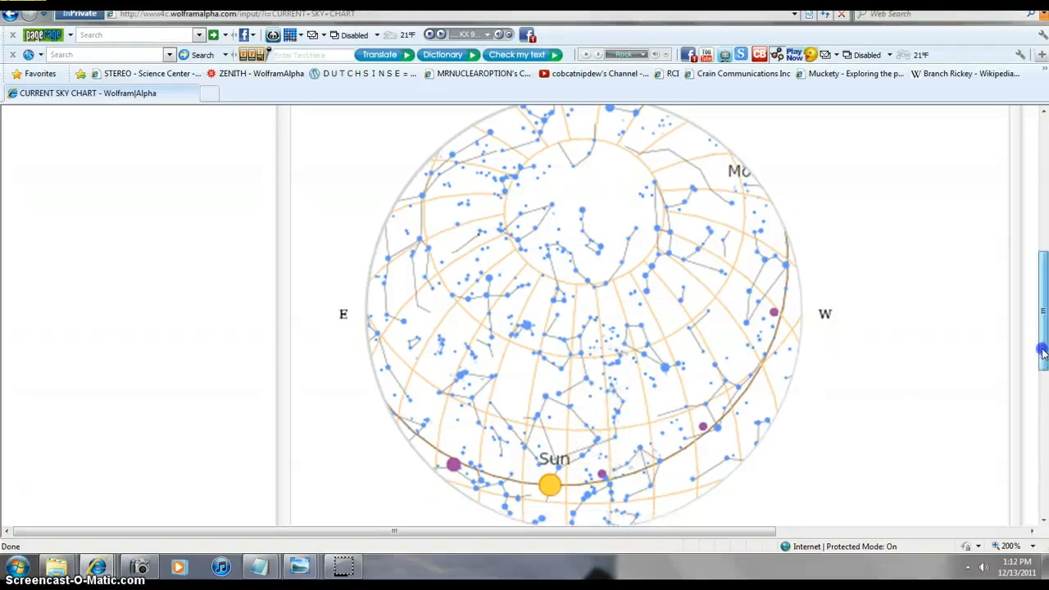
{"action": "scroll", "scroll_direction": "down", "scroll_amount": 3}
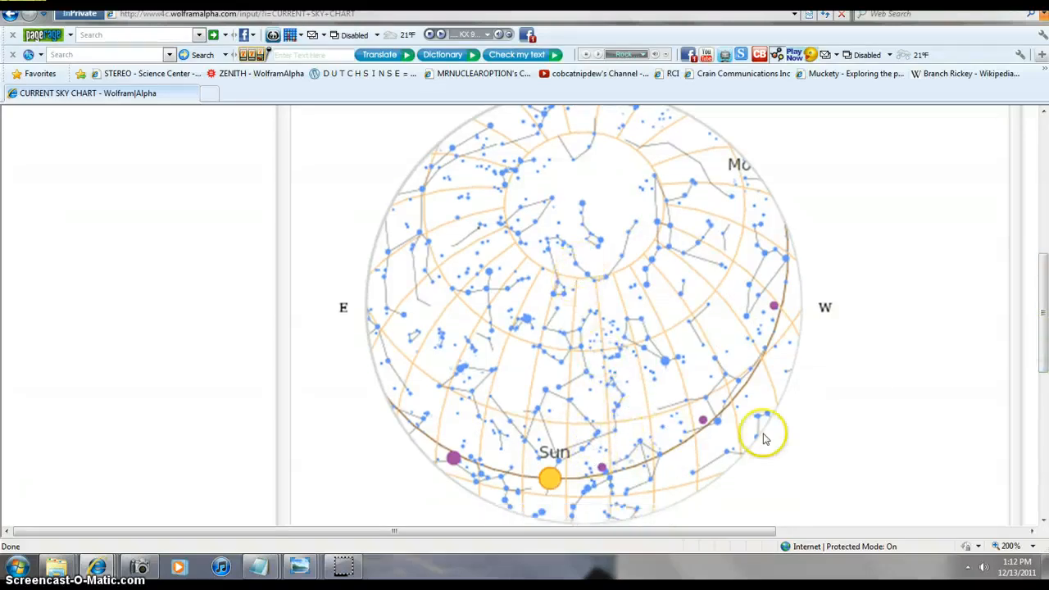
{"action": "mouse_move", "coordinate": [1041, 328]}
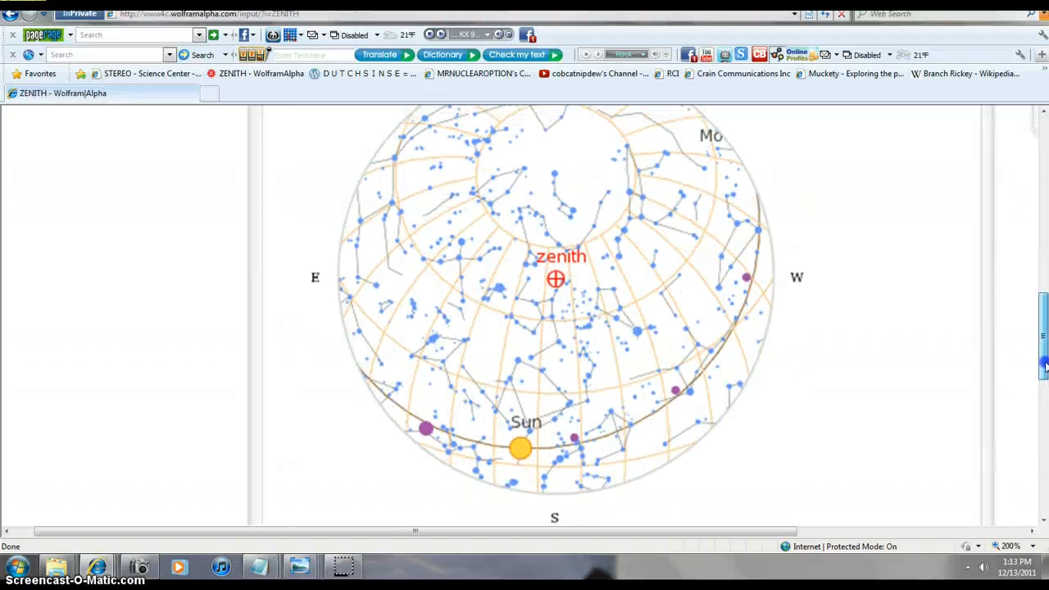
{"action": "scroll", "scroll_direction": "up", "scroll_amount": 3}
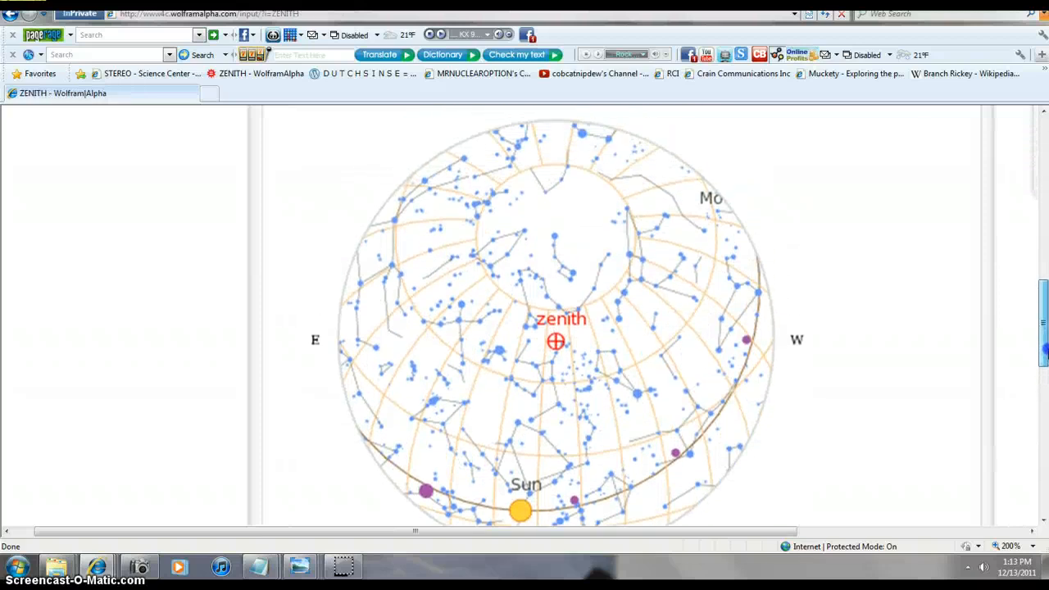
{"action": "scroll", "scroll_direction": "up", "scroll_amount": 3}
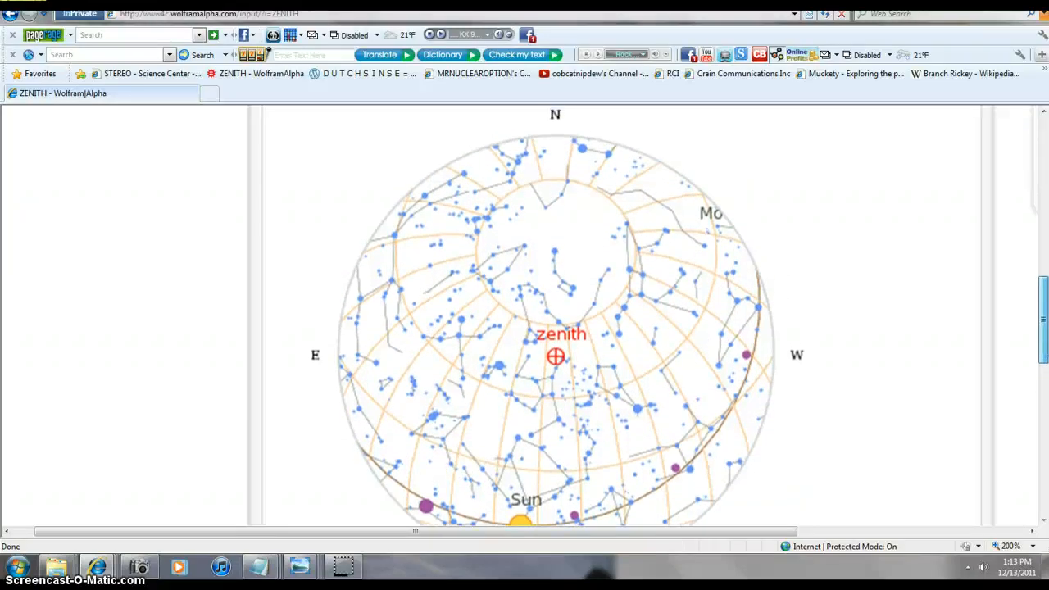
{"action": "scroll", "scroll_direction": "down", "scroll_amount": 3}
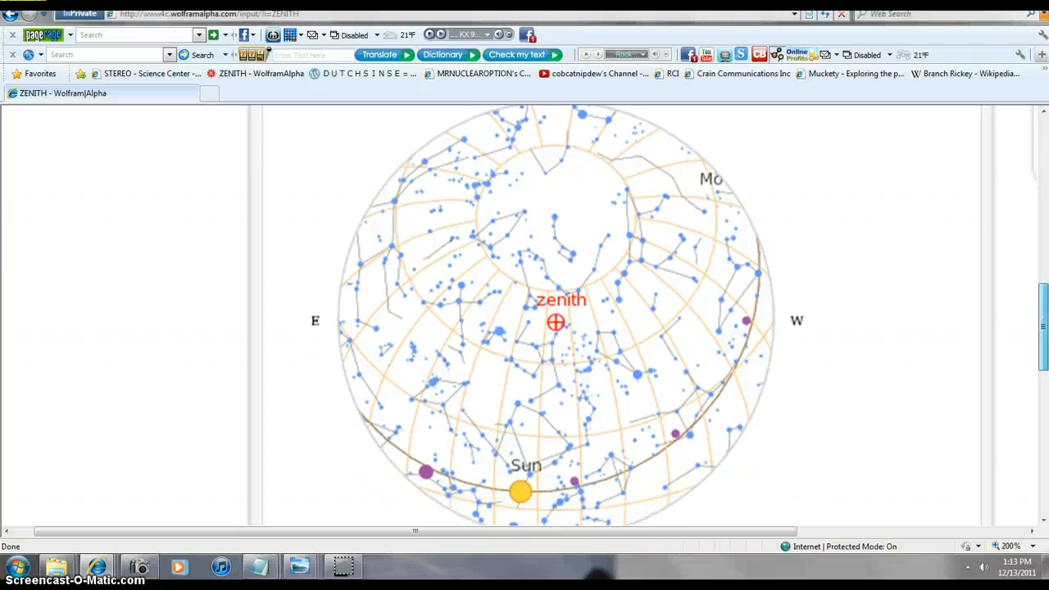
{"action": "scroll", "scroll_direction": "down", "scroll_amount": 3}
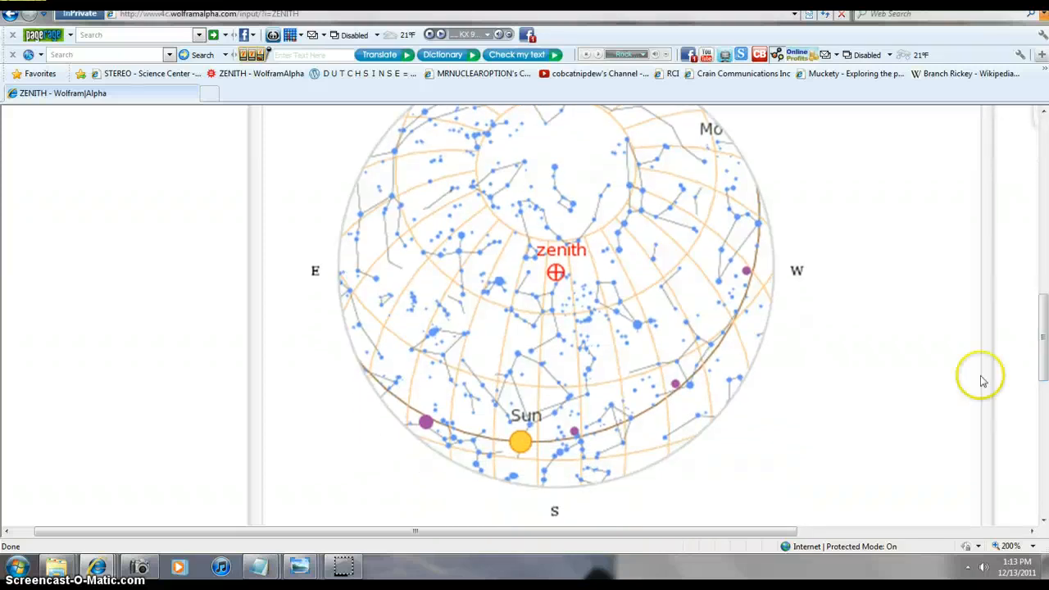
{"action": "mouse_move", "coordinate": [560, 508]}
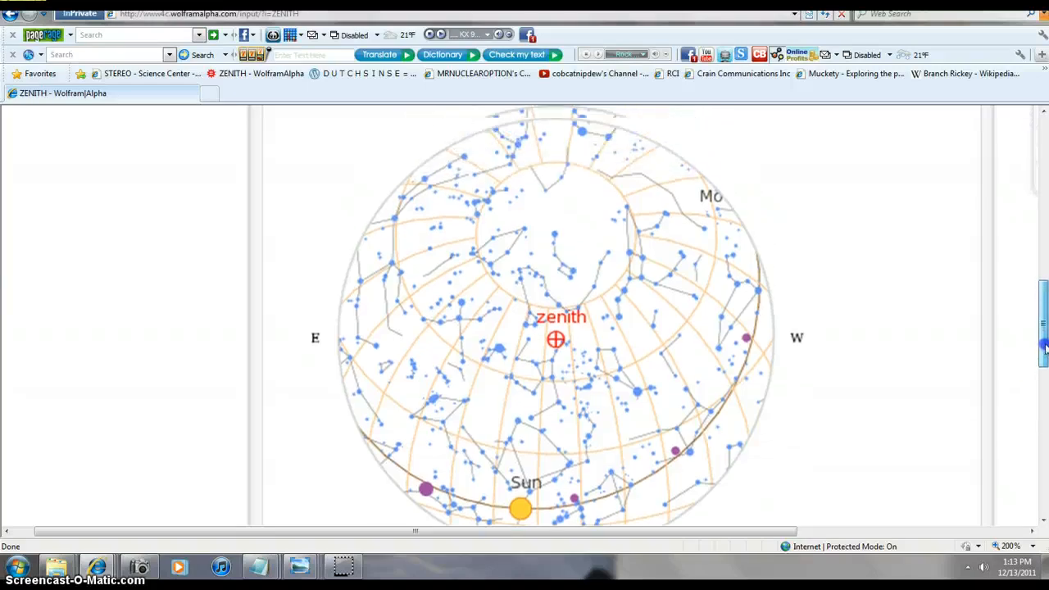
{"action": "scroll", "scroll_direction": "down", "scroll_amount": 3}
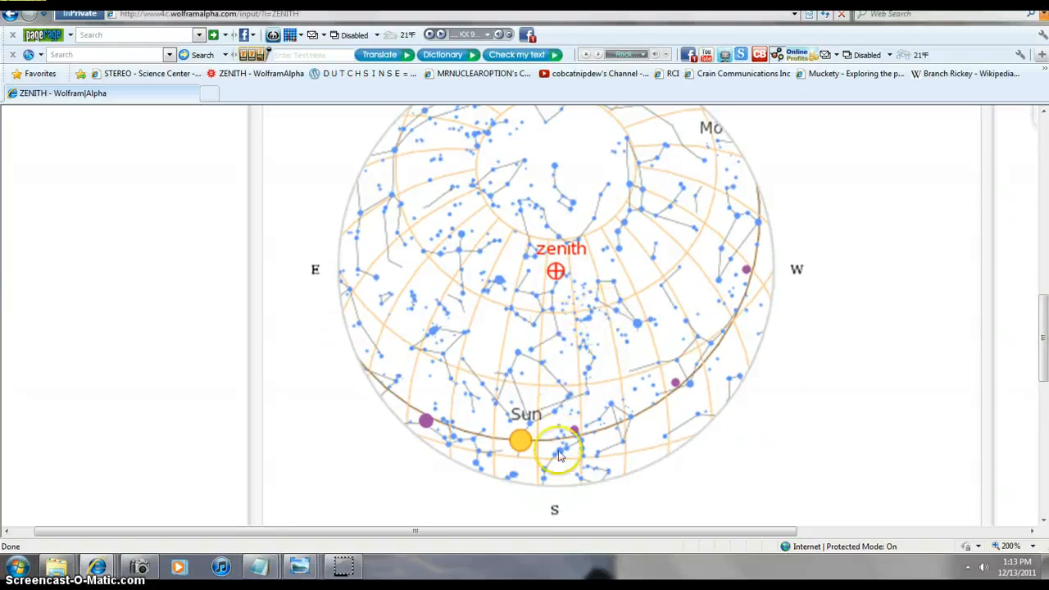
{"action": "mouse_move", "coordinate": [1045, 343]}
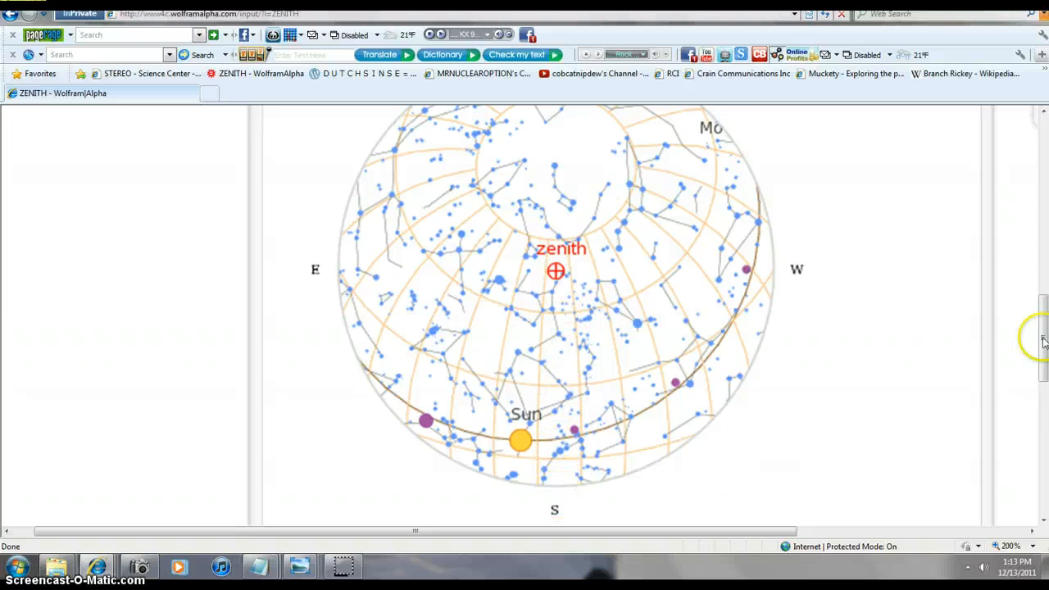
{"action": "mouse_move", "coordinate": [604, 325]}
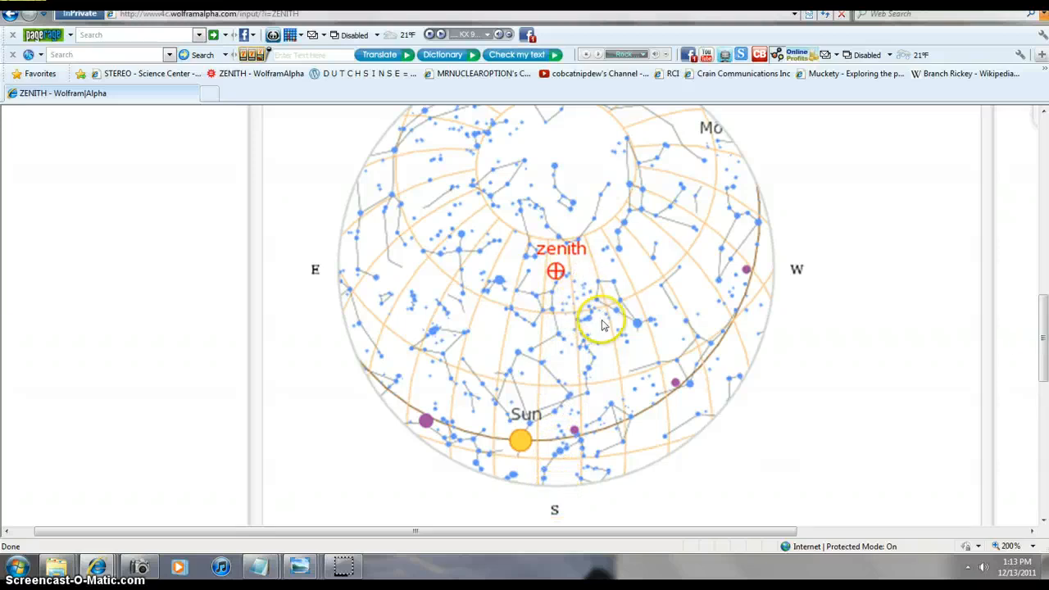
{"action": "mouse_move", "coordinate": [30, 20]}
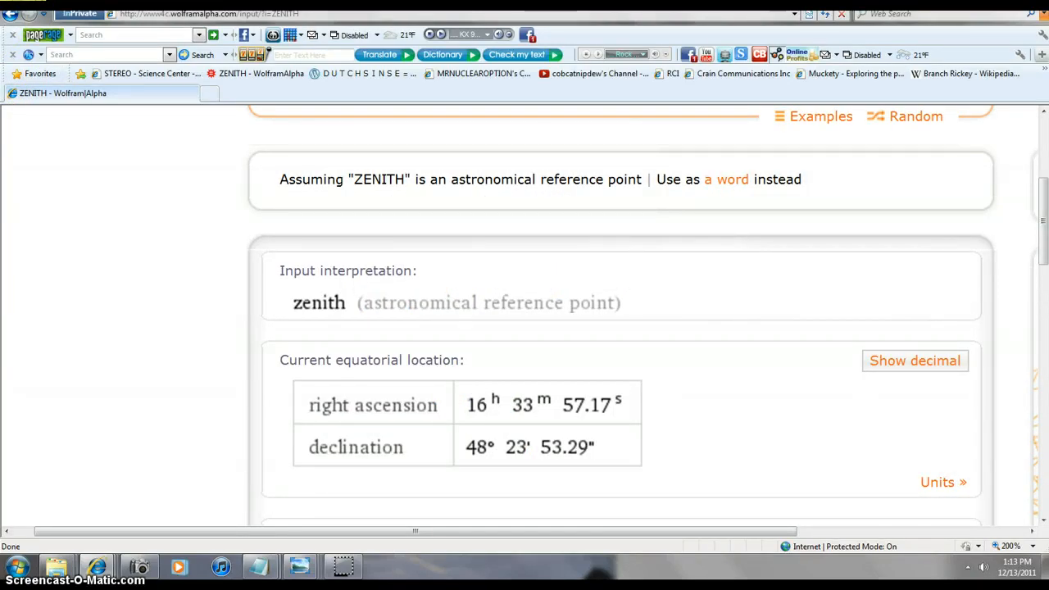
{"action": "scroll", "scroll_direction": "down", "scroll_amount": 3}
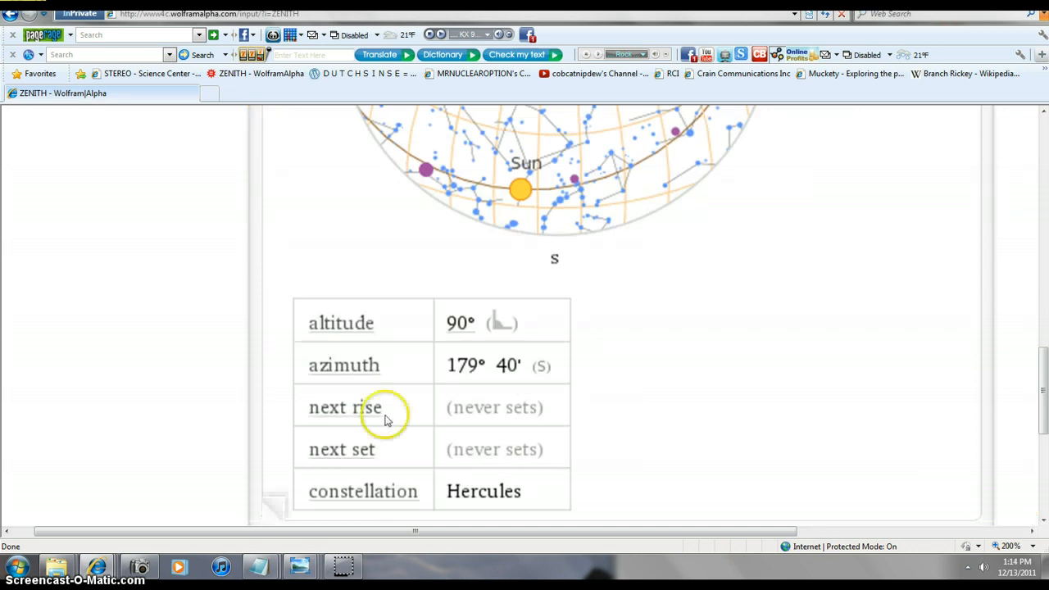
{"action": "mouse_move", "coordinate": [580, 482]}
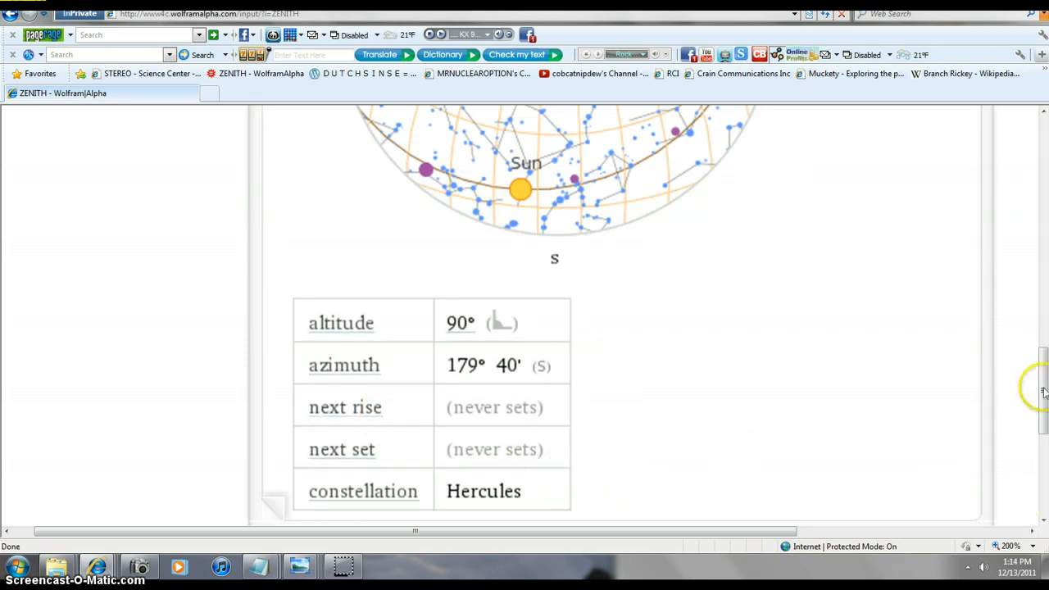
- Scroll the Neumayer 24 Hour Movie page to bring the station webcam view into place
{"action": "scroll", "scroll_direction": "up", "scroll_amount": 3}
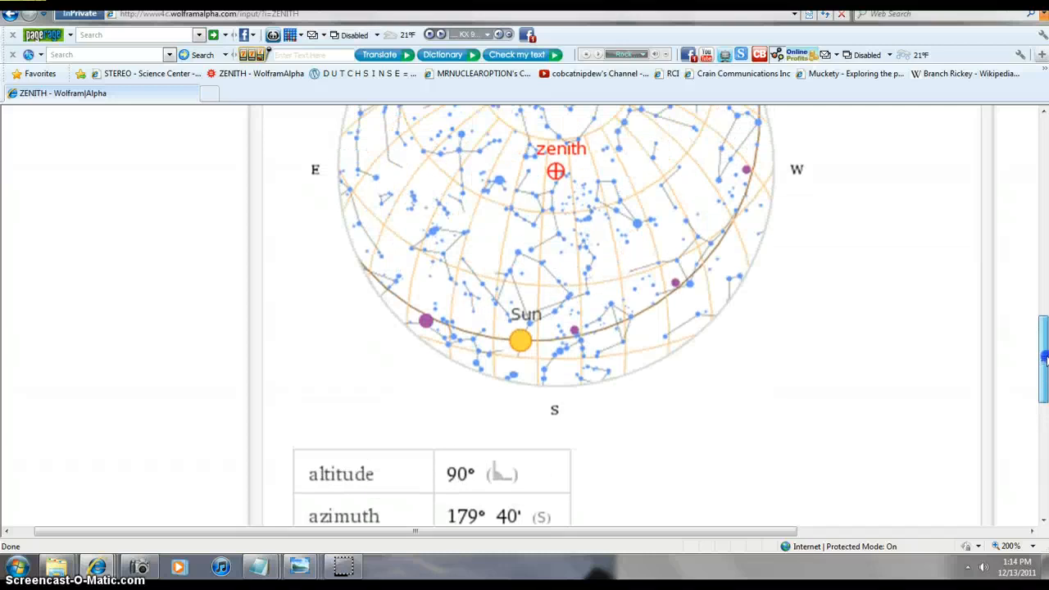
{"action": "scroll", "scroll_direction": "down", "scroll_amount": 3}
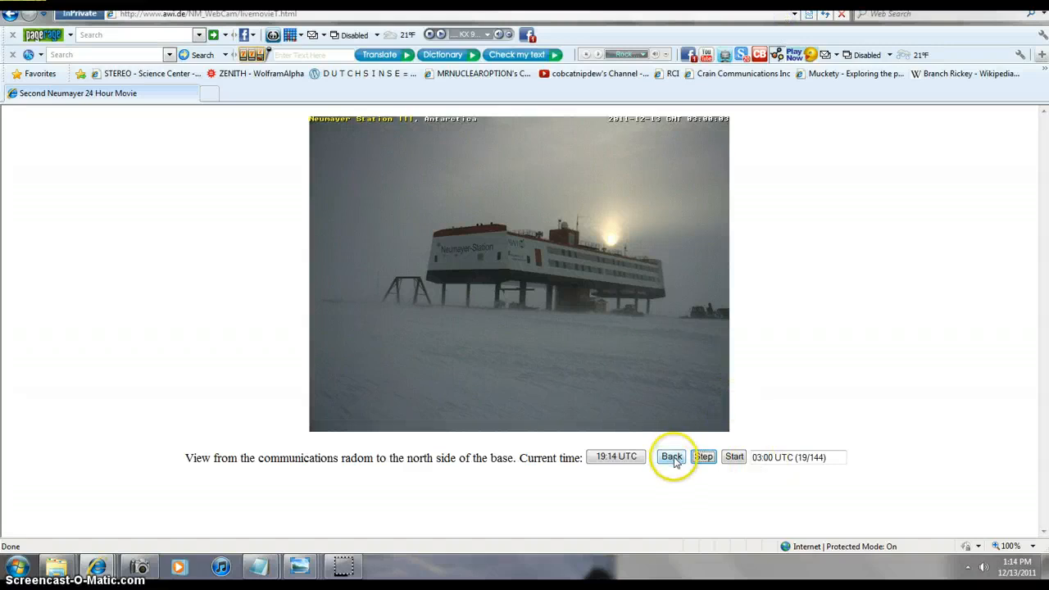
- Step the webcam movie back toward the earliest frames near midnight UTC
{"action": "left_click", "coordinate": [672, 455]}
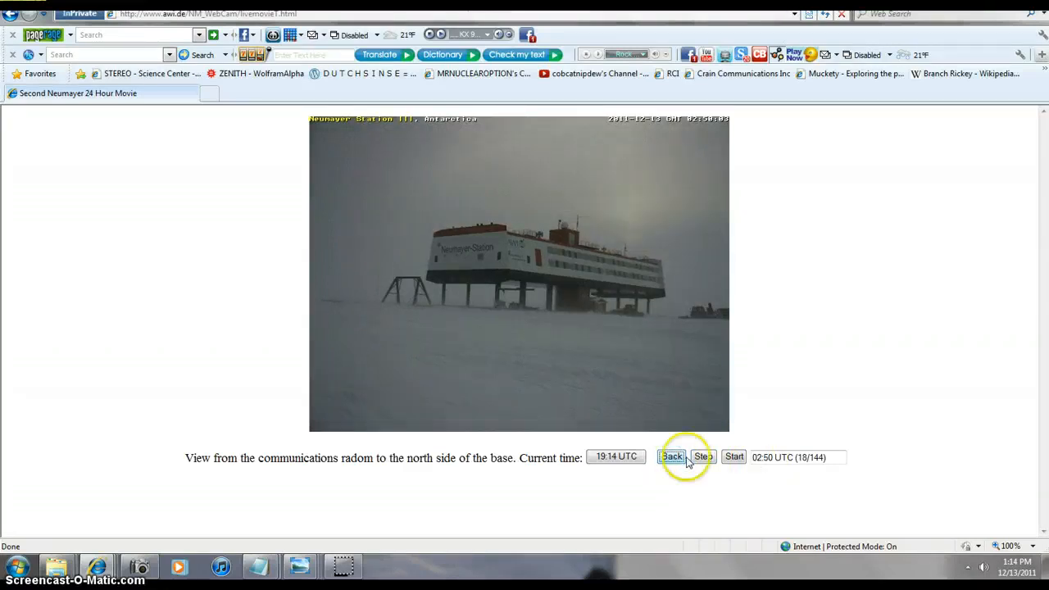
{"action": "left_click", "coordinate": [672, 455]}
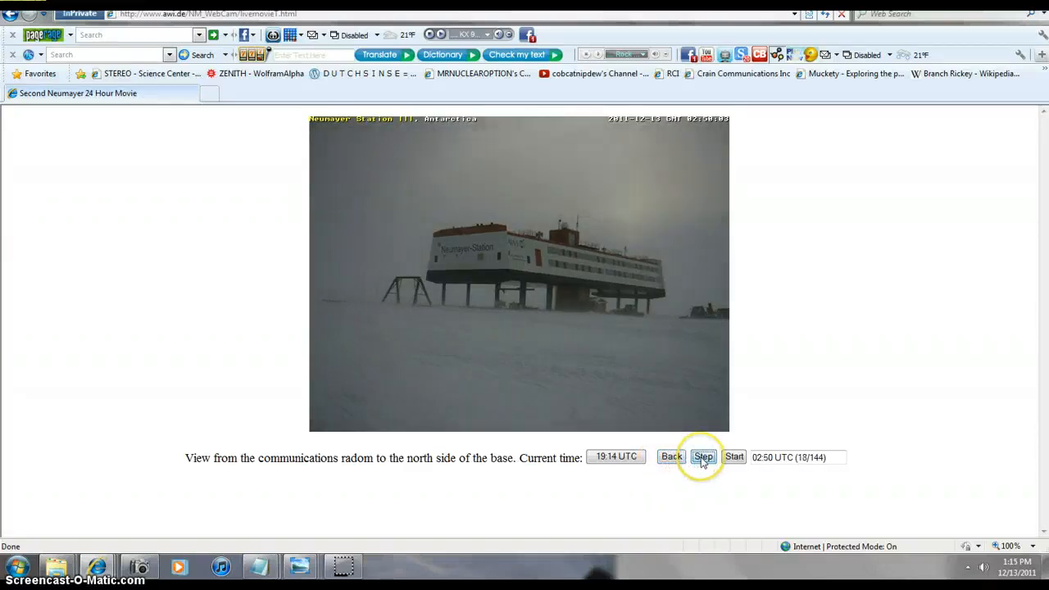
{"action": "left_click", "coordinate": [703, 456]}
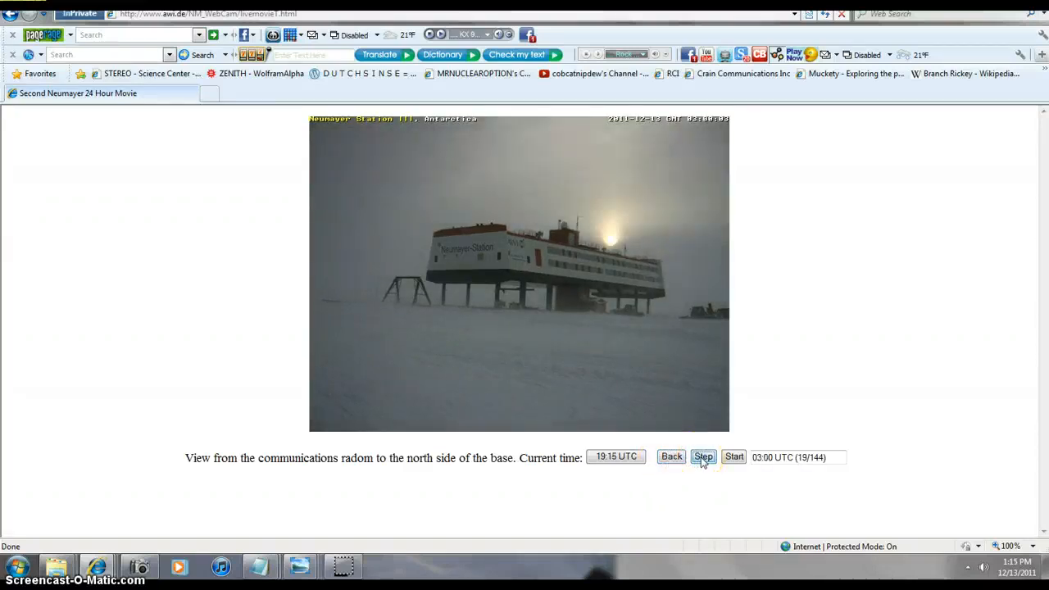
{"action": "left_click", "coordinate": [703, 455]}
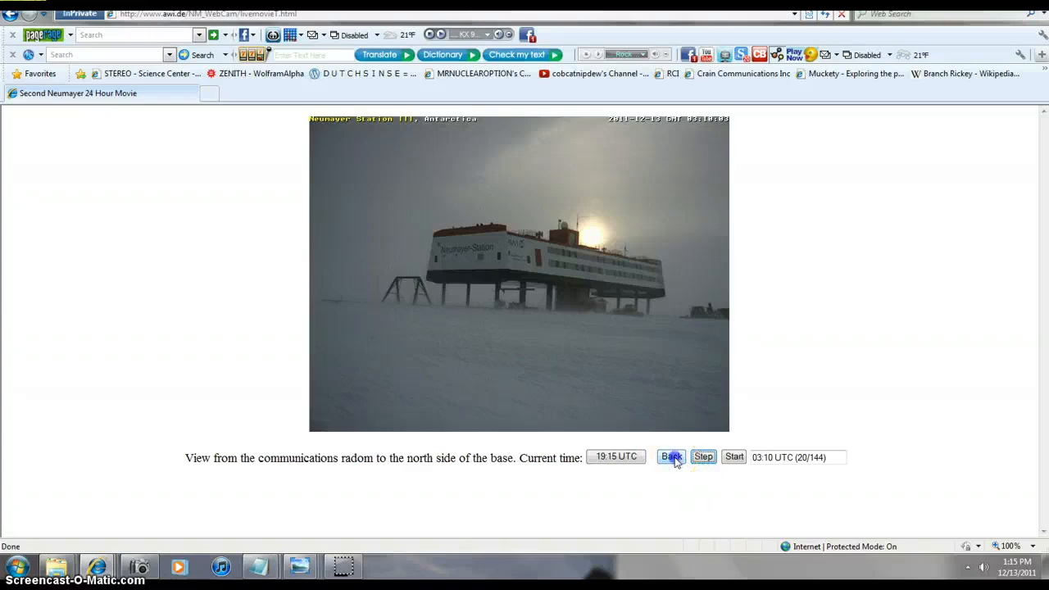
{"action": "left_click", "coordinate": [672, 456]}
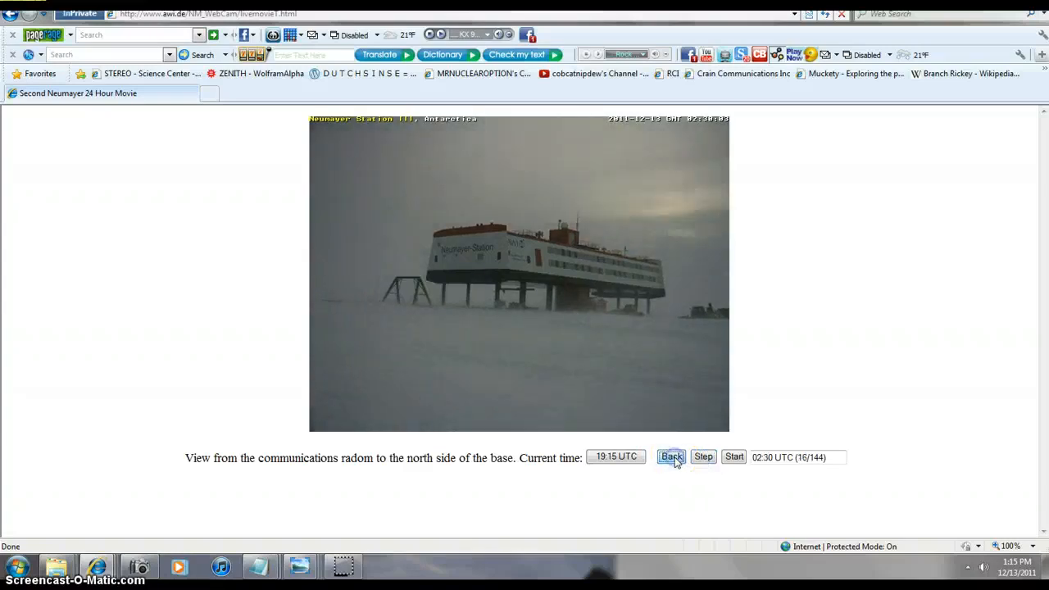
{"action": "left_click", "coordinate": [672, 456]}
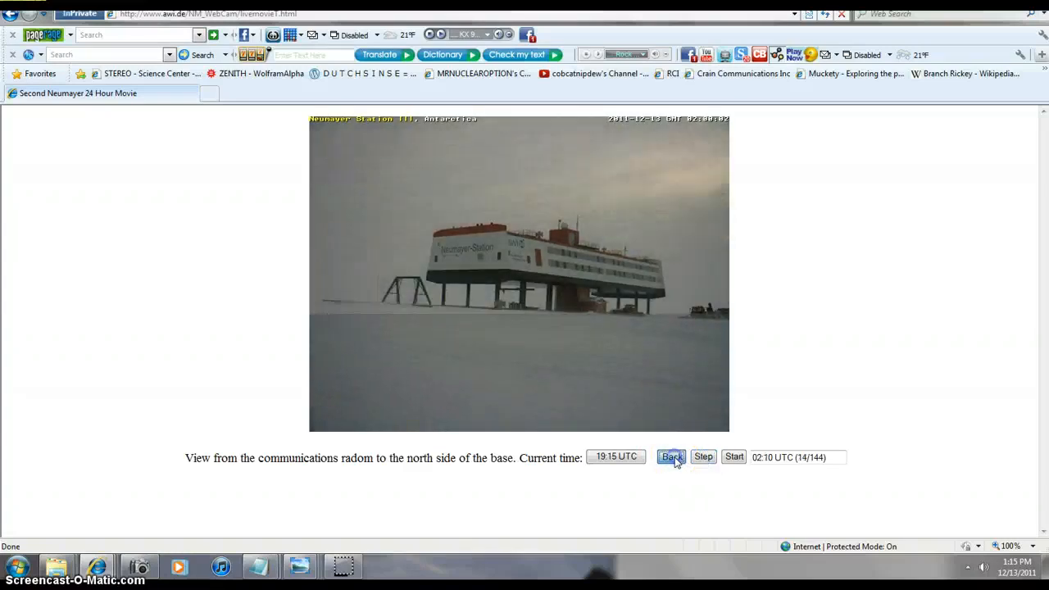
{"action": "left_click", "coordinate": [672, 455]}
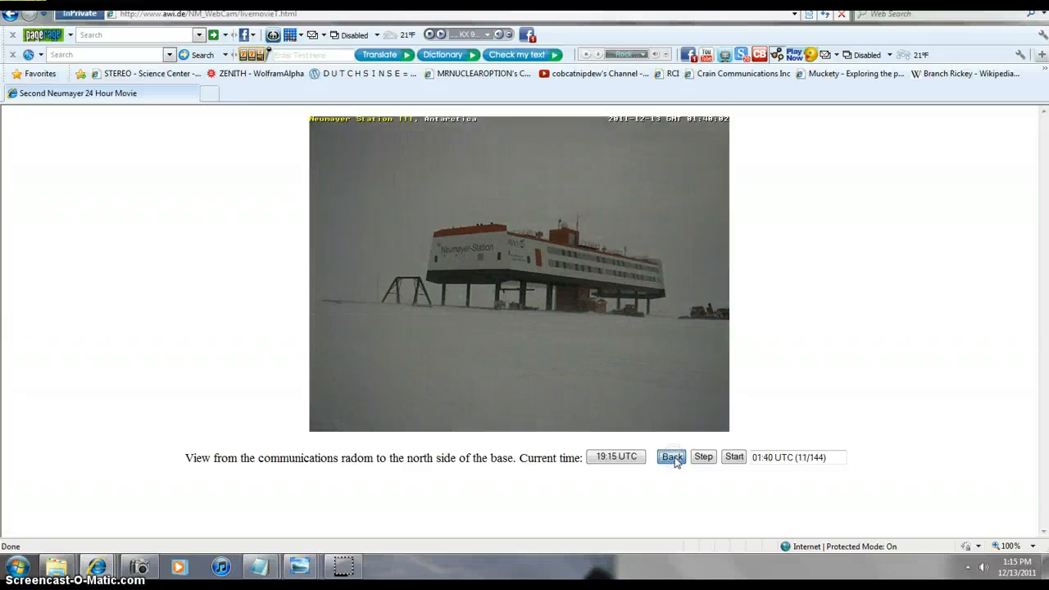
{"action": "left_click", "coordinate": [672, 455]}
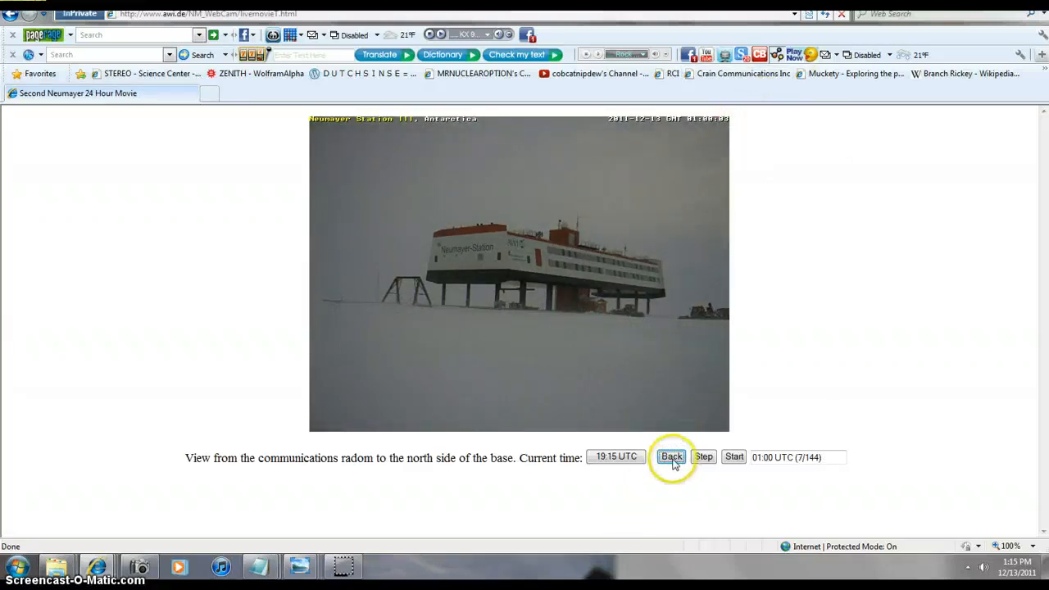
{"action": "left_click", "coordinate": [672, 456]}
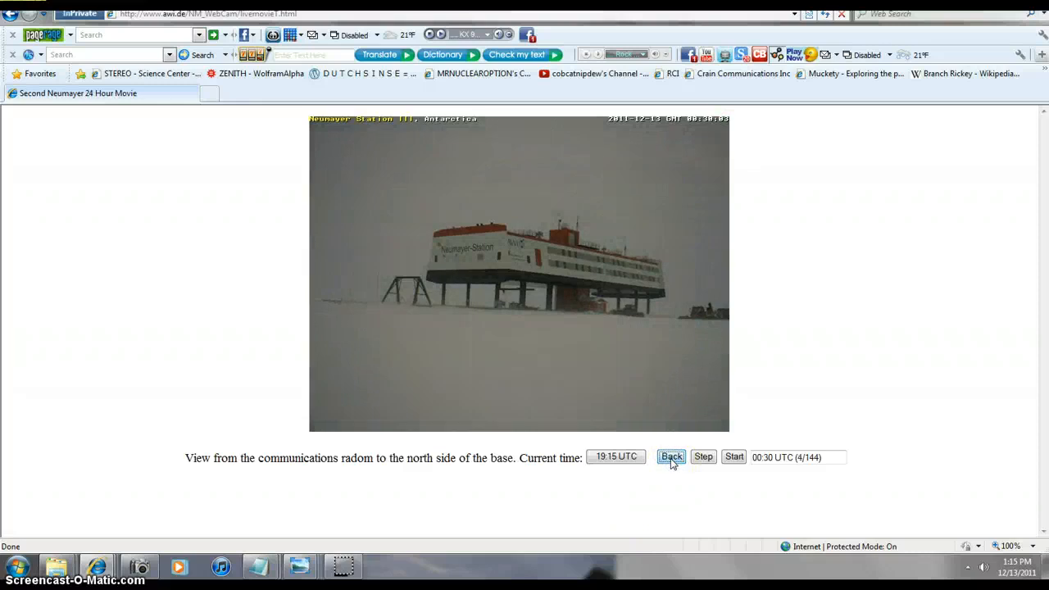
{"action": "left_click", "coordinate": [670, 455]}
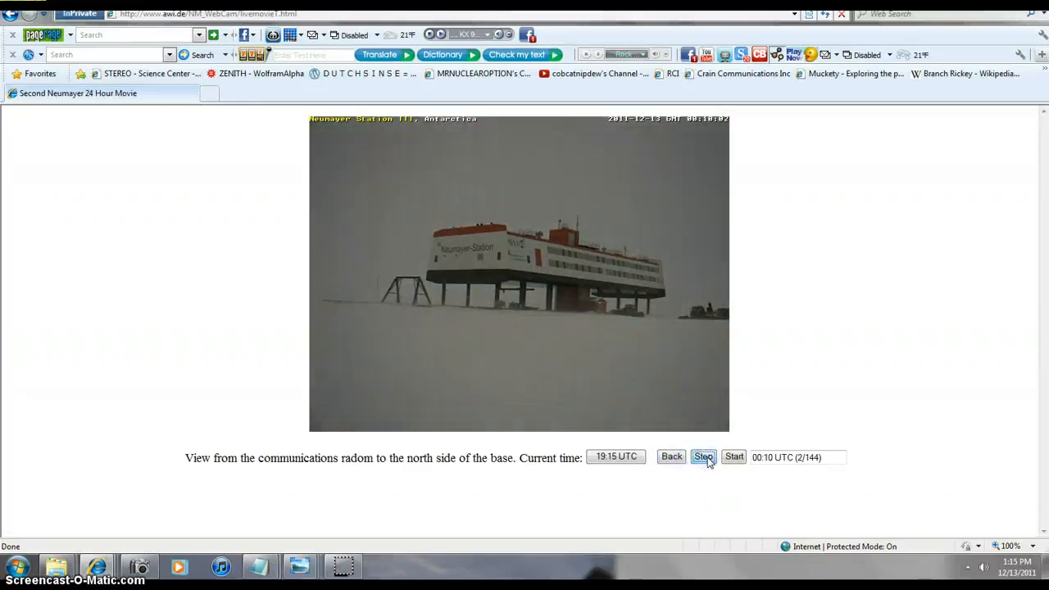
- Step the webcam movie forward frame by frame to about 03:30 UTC, frame 22 of 144
{"action": "left_click", "coordinate": [703, 456]}
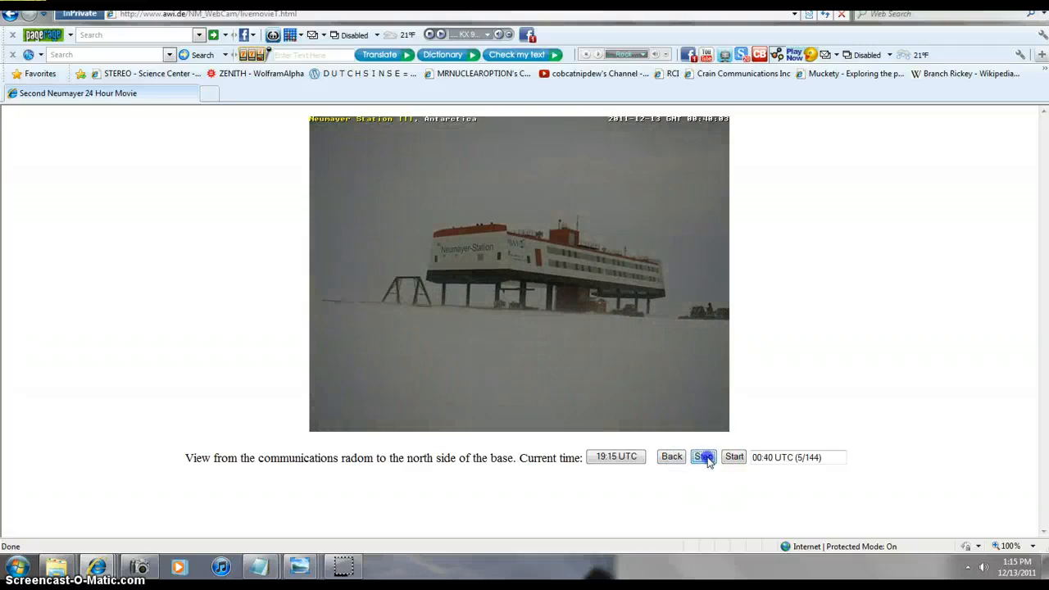
{"action": "left_click", "coordinate": [703, 455]}
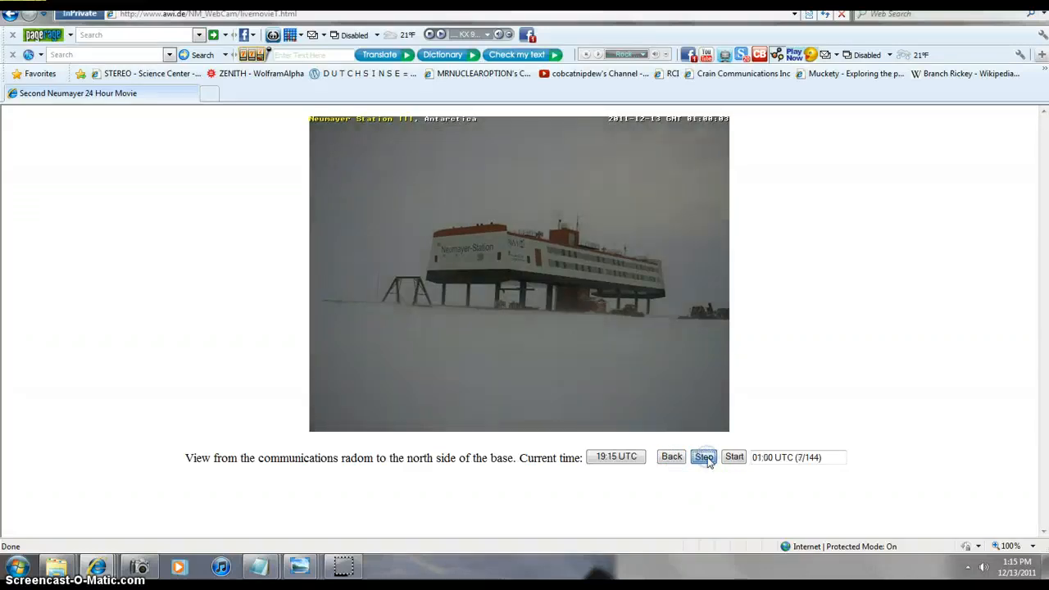
{"action": "left_click", "coordinate": [703, 456]}
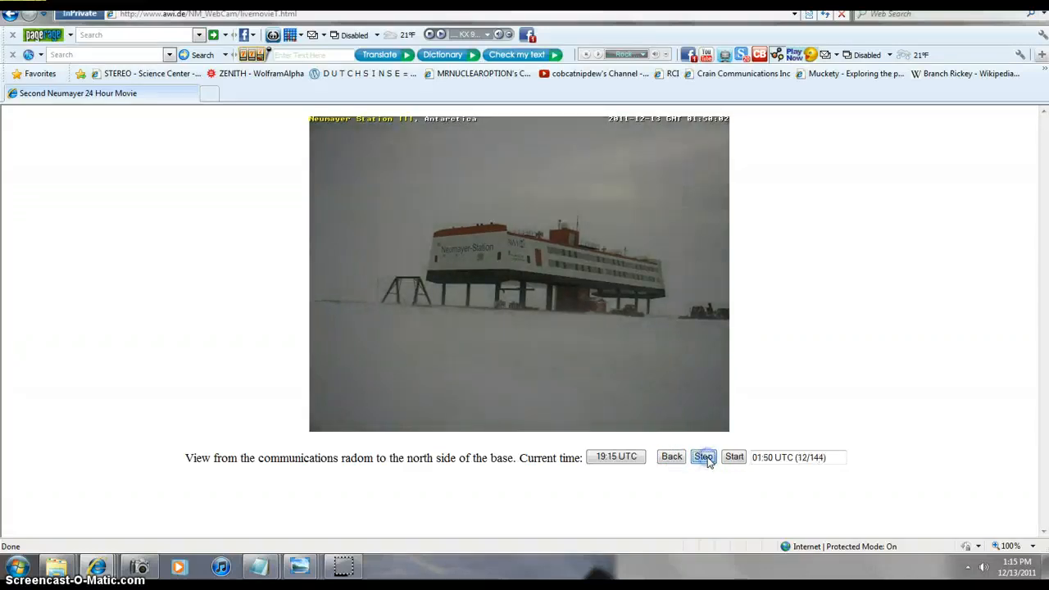
{"action": "left_click", "coordinate": [701, 455]}
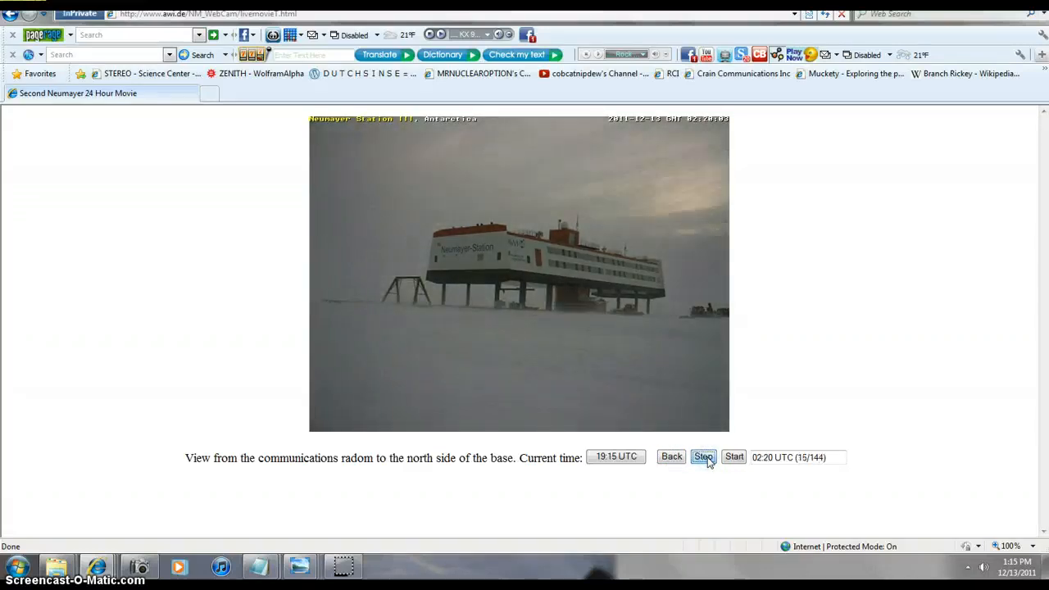
{"action": "left_click", "coordinate": [702, 455]}
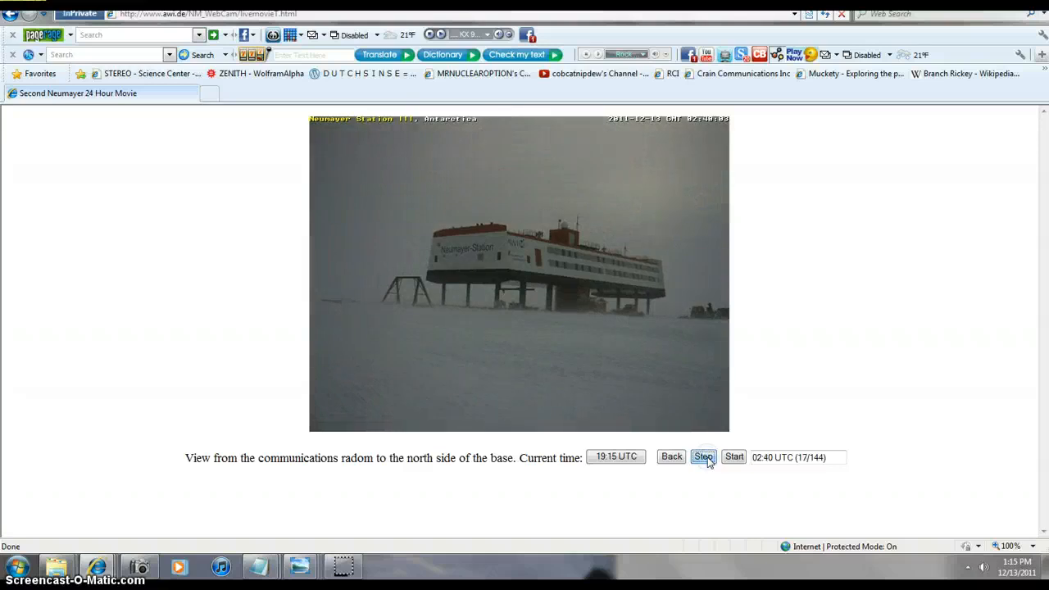
{"action": "left_click", "coordinate": [702, 455]}
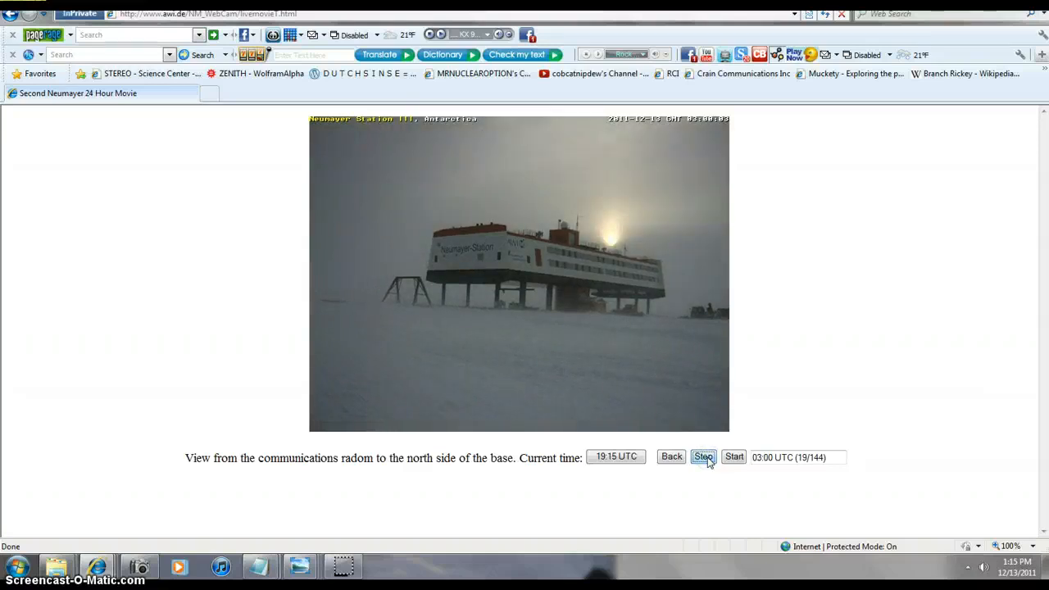
{"action": "left_click", "coordinate": [703, 455]}
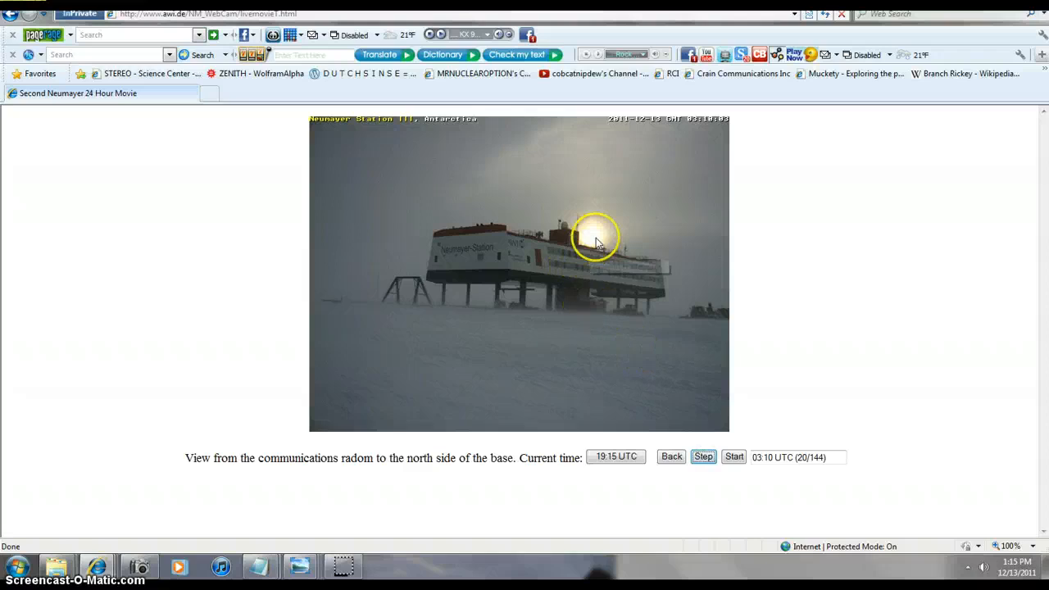
{"action": "left_click", "coordinate": [703, 456]}
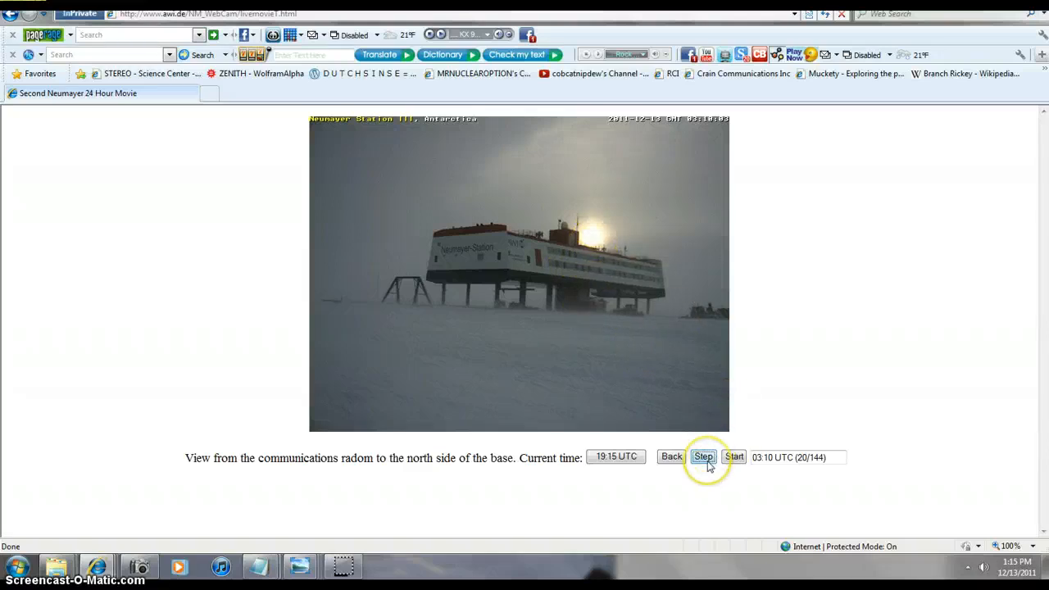
{"action": "left_click", "coordinate": [703, 455]}
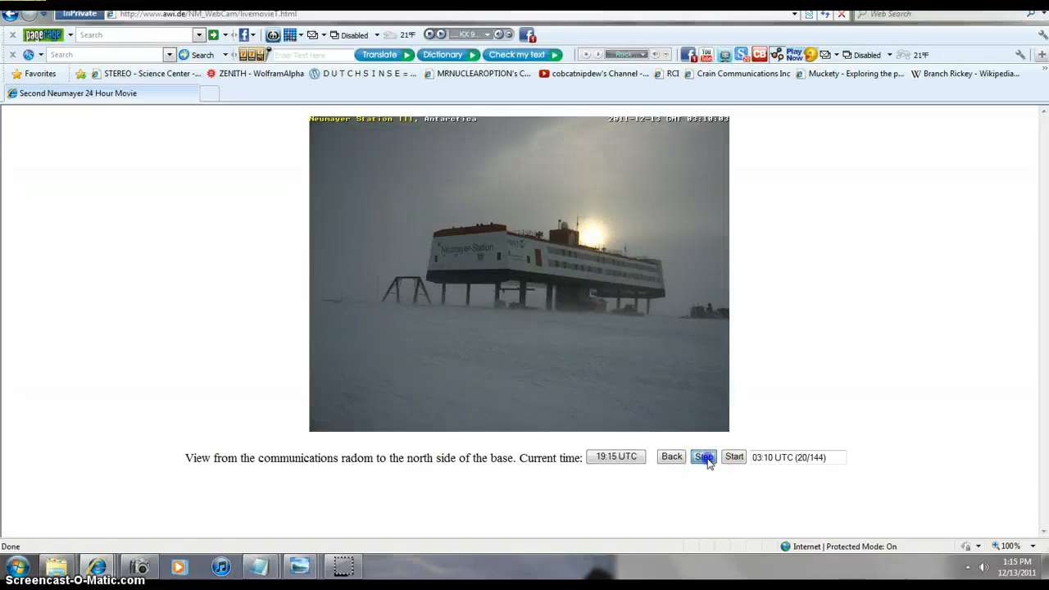
{"action": "left_click", "coordinate": [703, 456]}
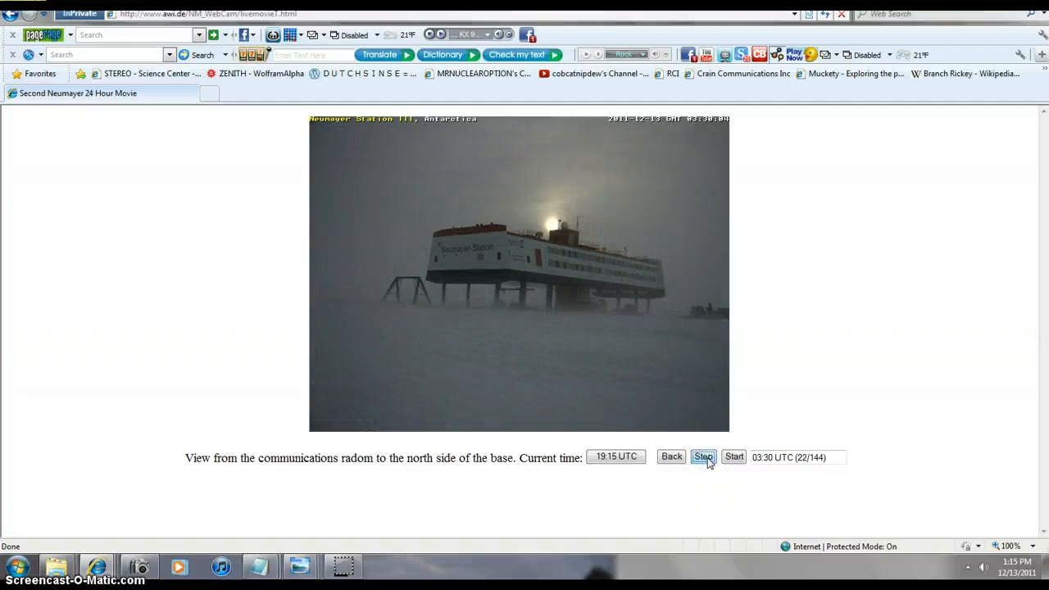
{"action": "left_click", "coordinate": [703, 456]}
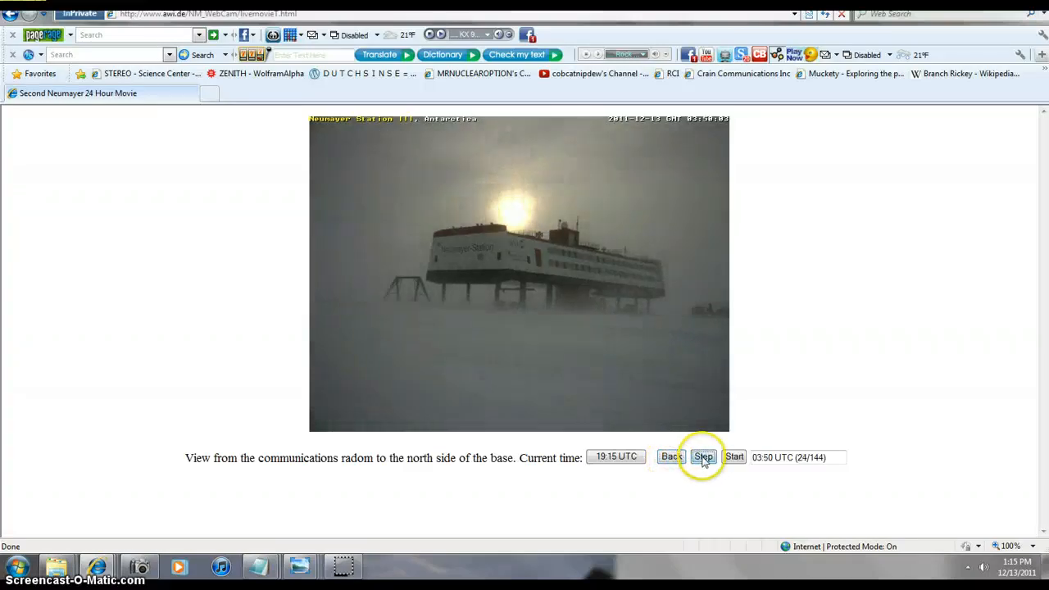
- Advance the webcam movie a few frames, then step back two frames to recheck them
{"action": "left_click", "coordinate": [703, 456]}
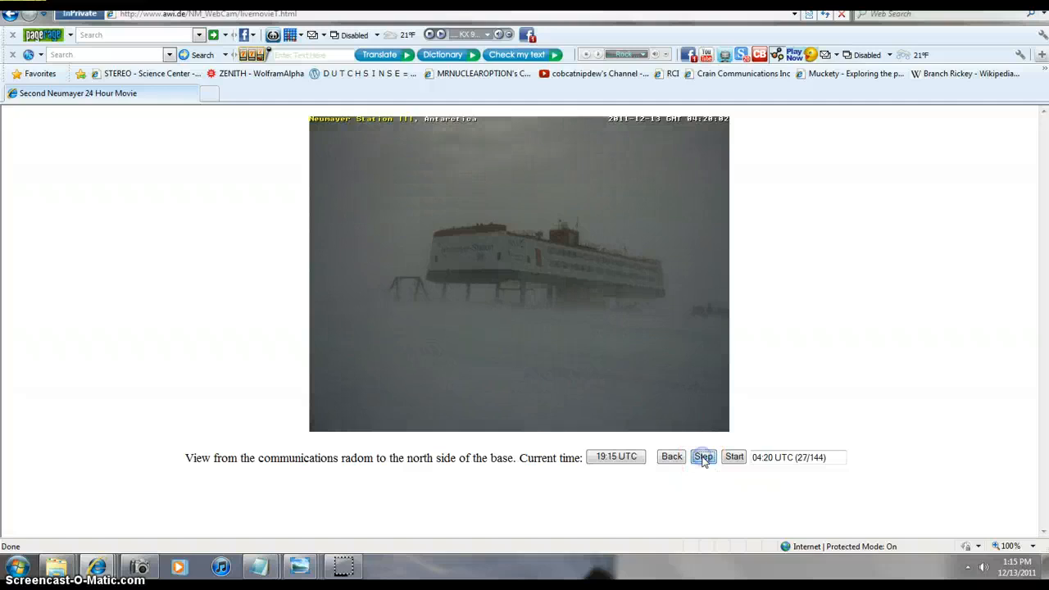
{"action": "left_click", "coordinate": [703, 455]}
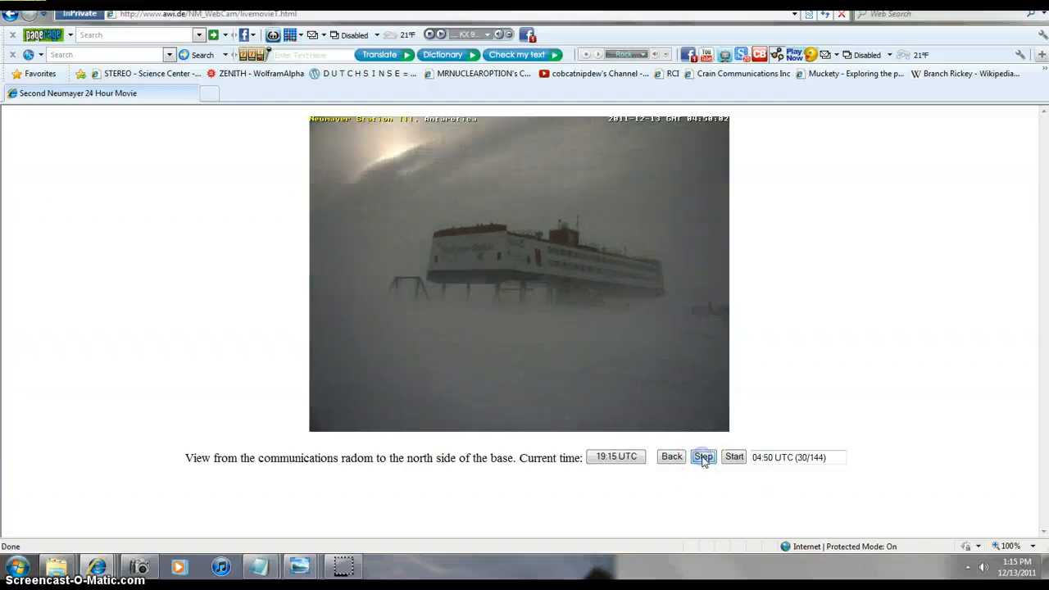
{"action": "left_click", "coordinate": [701, 455]}
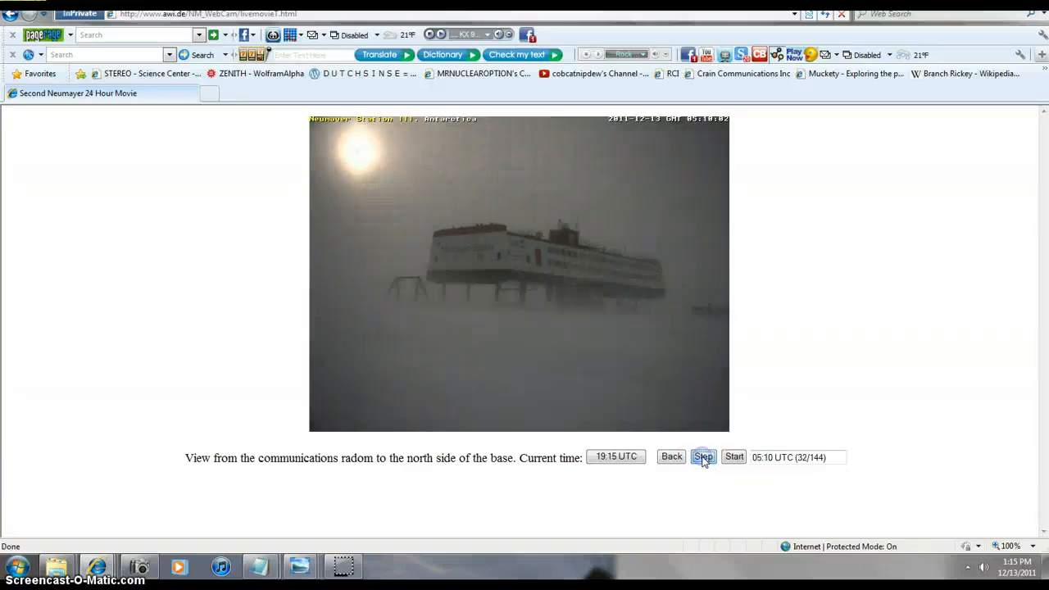
{"action": "left_click", "coordinate": [672, 456]}
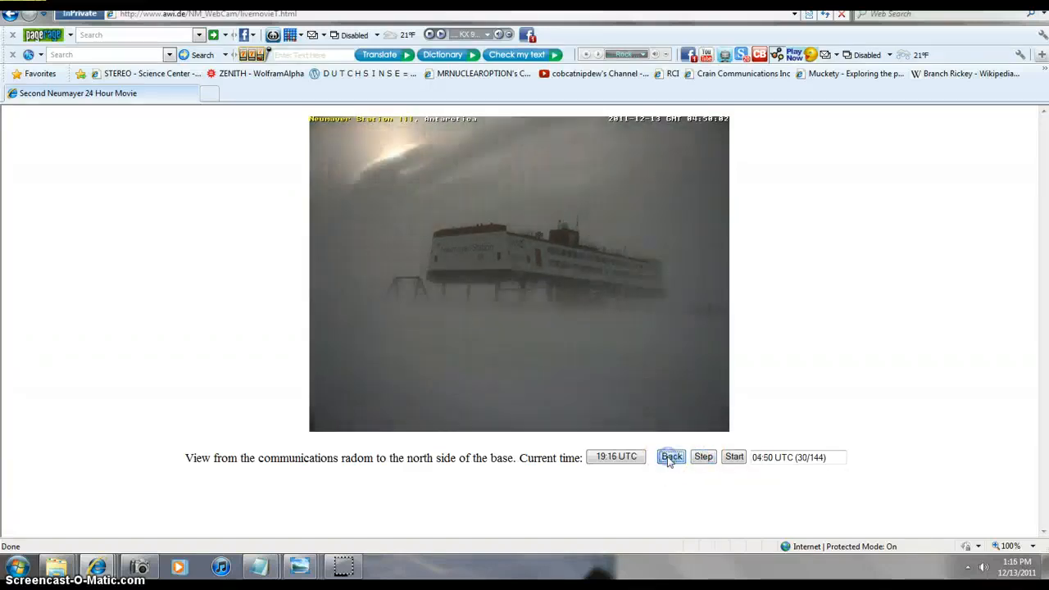
{"action": "left_click", "coordinate": [672, 456]}
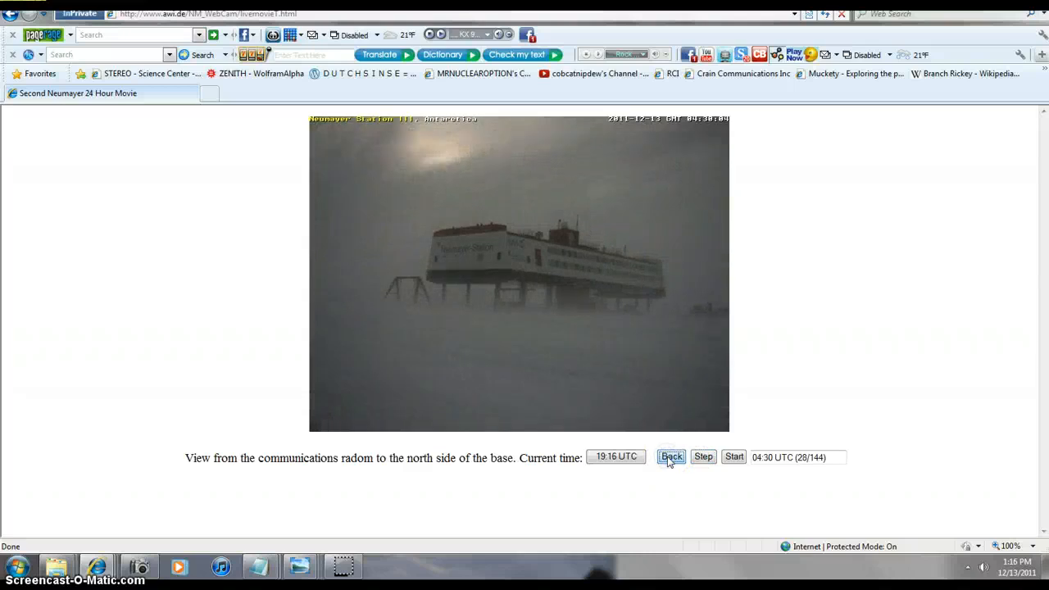
{"action": "left_click", "coordinate": [672, 455]}
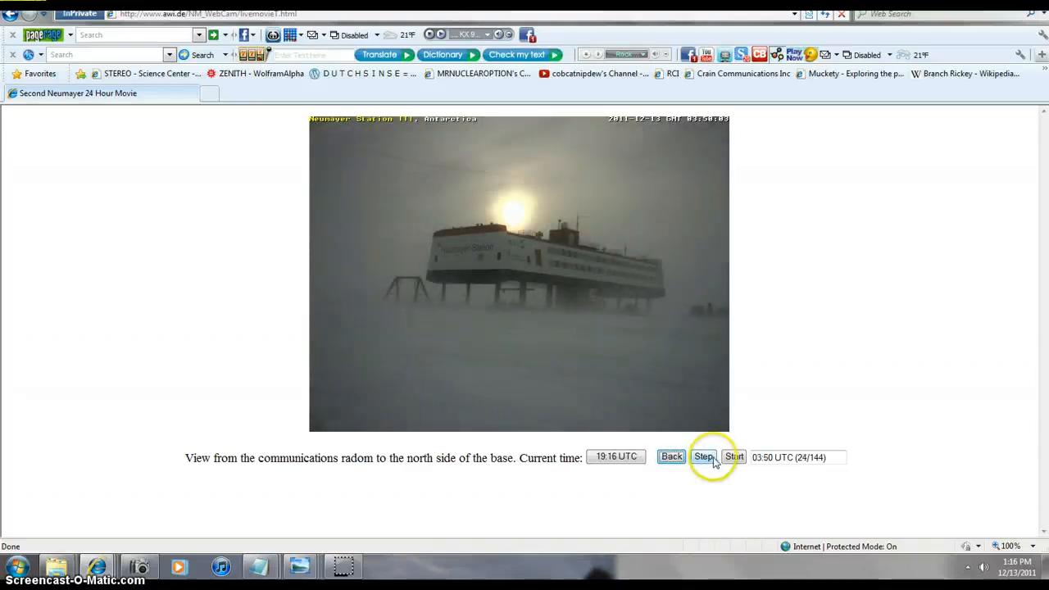
- Keep stepping the webcam movie forward through the sunny 05:00 UTC frames toward 06:40 UTC
{"action": "left_click", "coordinate": [702, 455]}
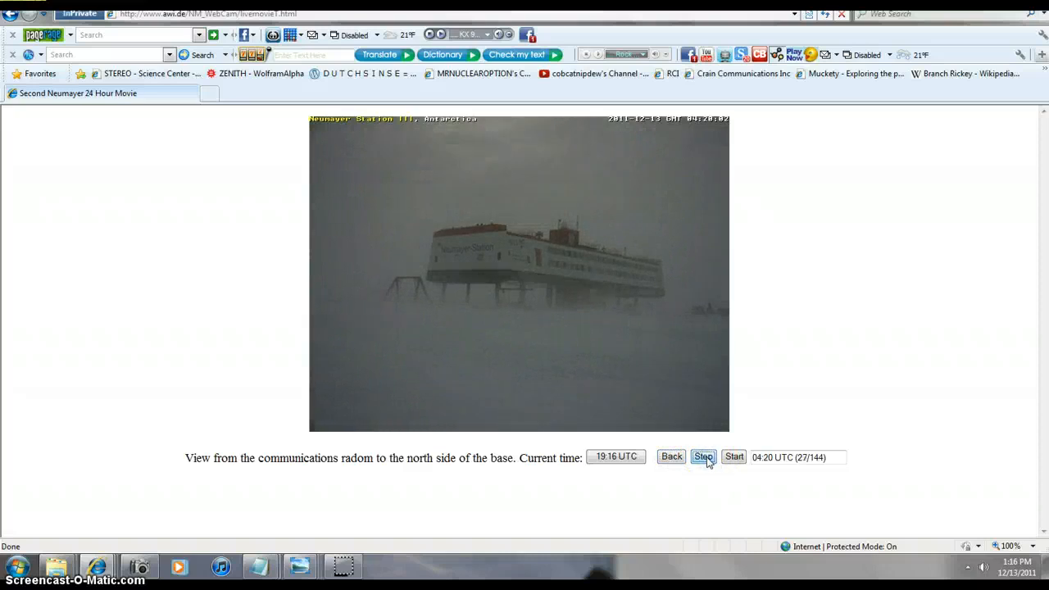
{"action": "left_click", "coordinate": [703, 455]}
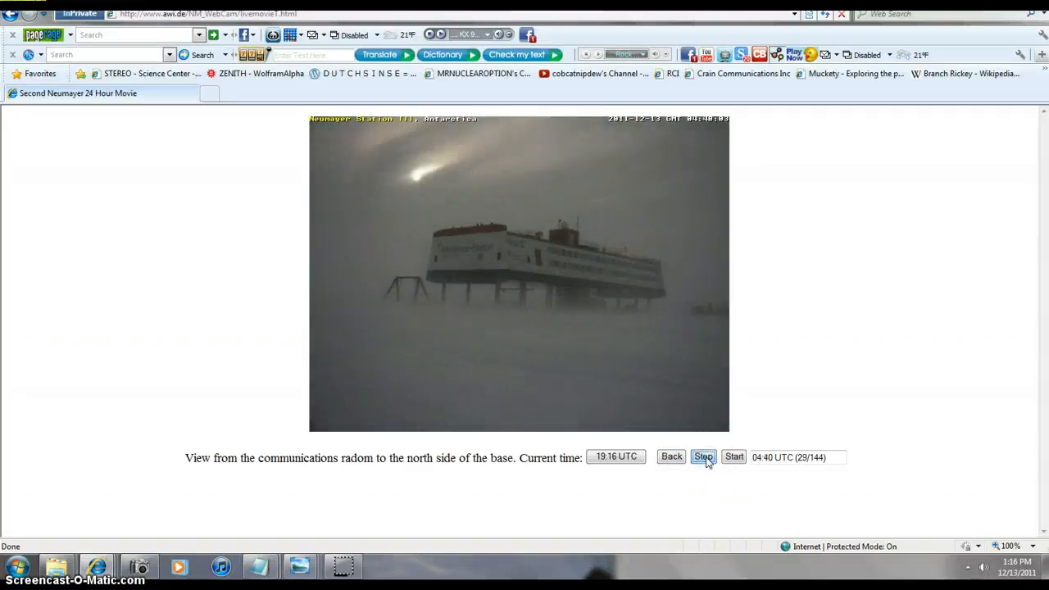
{"action": "left_click", "coordinate": [702, 455]}
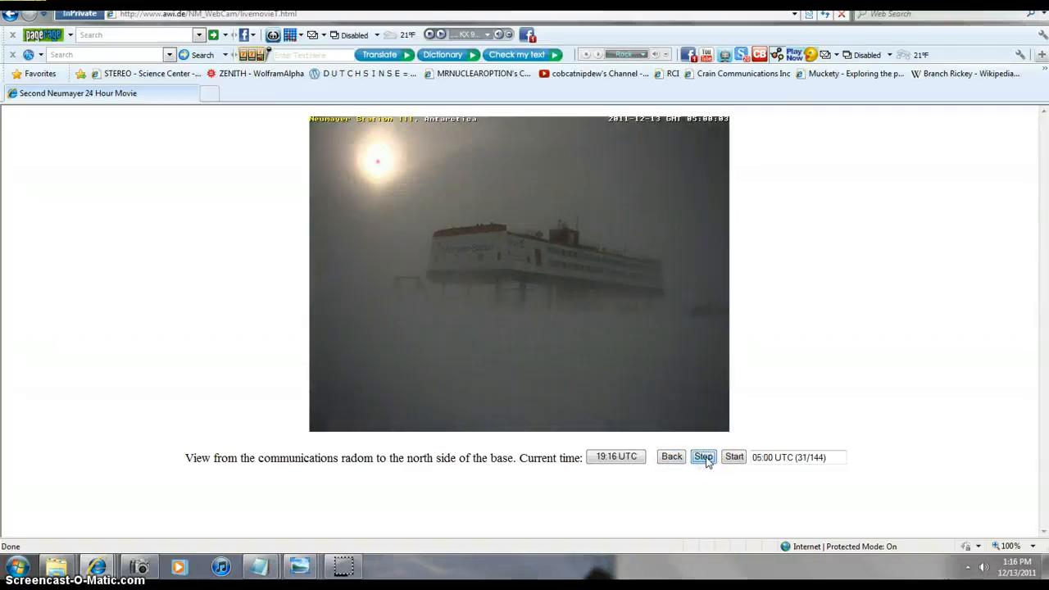
{"action": "left_click", "coordinate": [701, 455]}
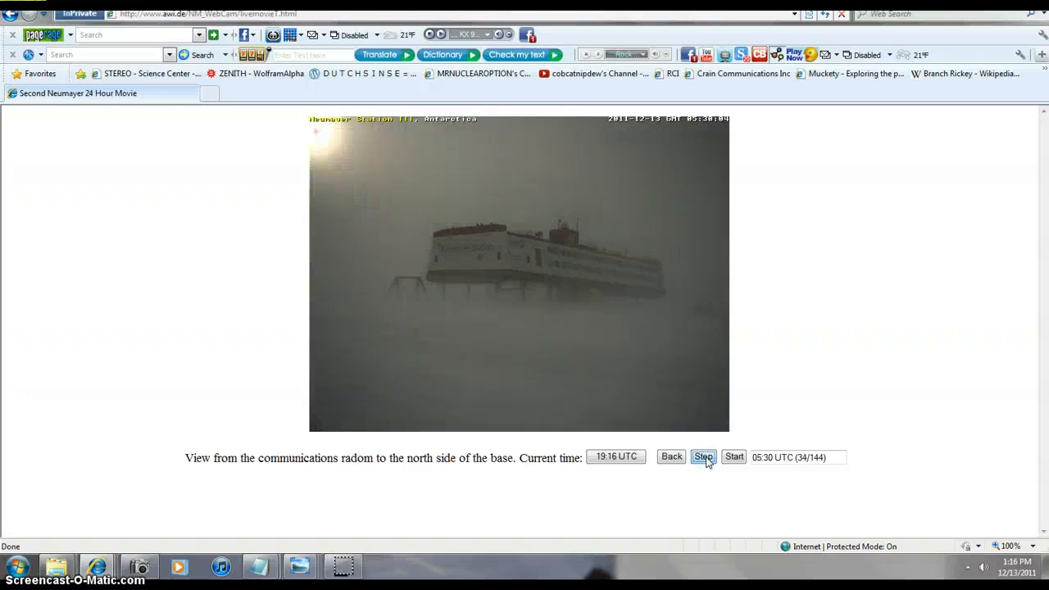
{"action": "left_click", "coordinate": [701, 455]}
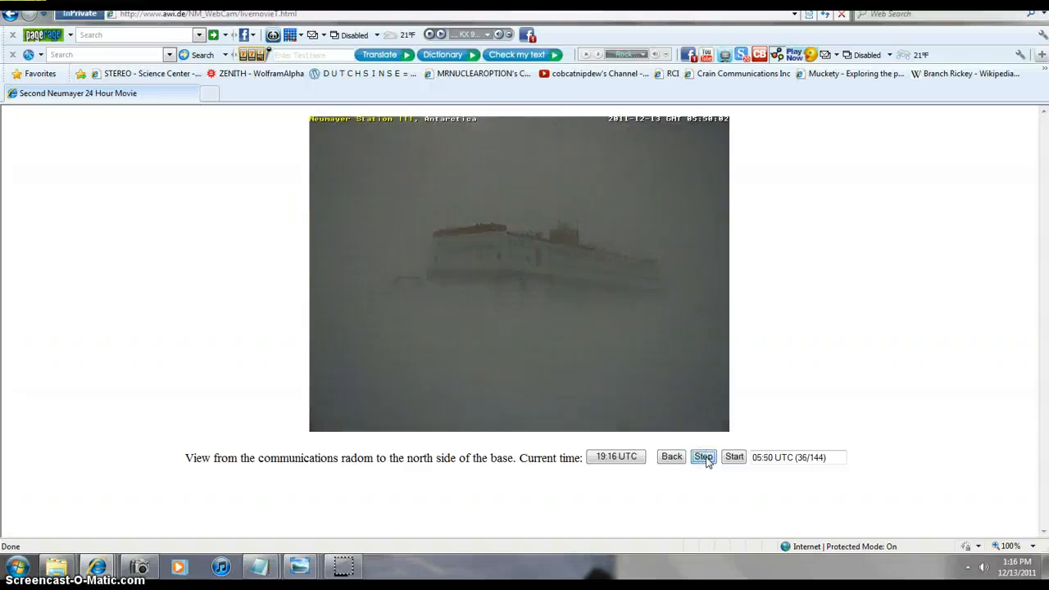
{"action": "left_click", "coordinate": [703, 456]}
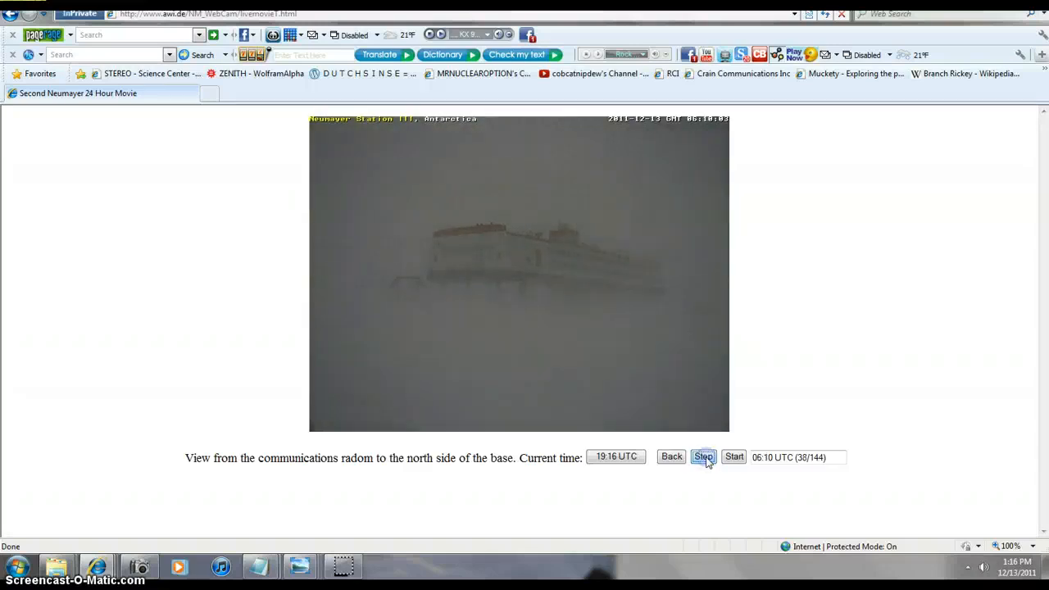
{"action": "left_click", "coordinate": [703, 456]}
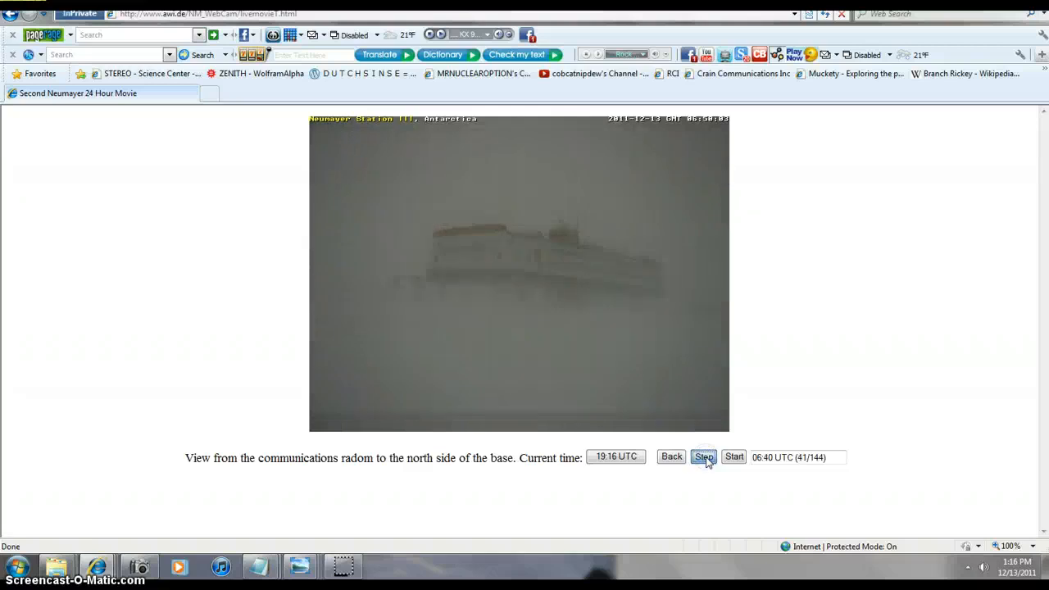
{"action": "left_click", "coordinate": [701, 455]}
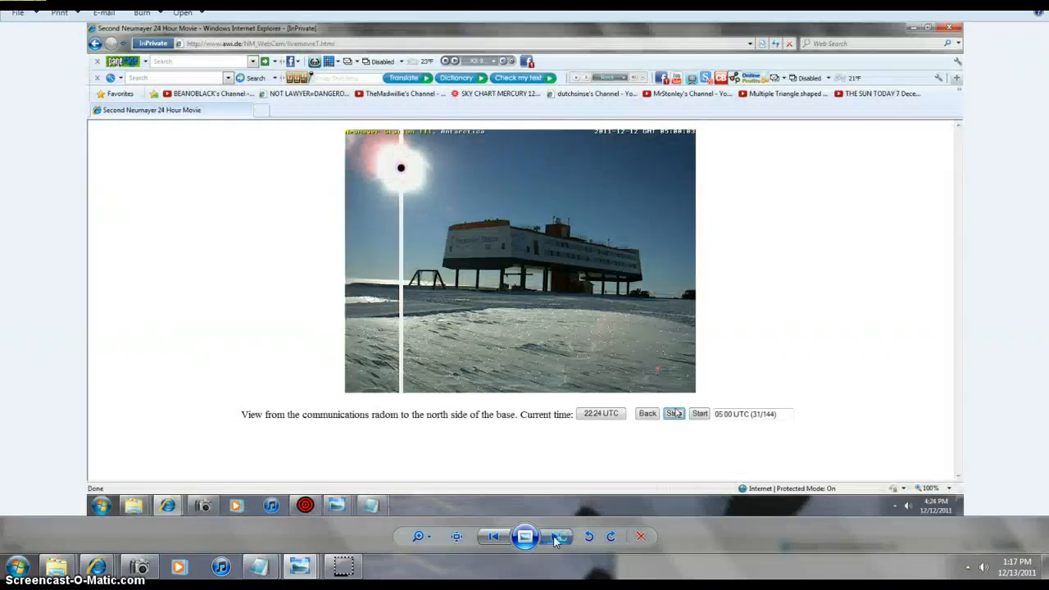
- Move to the next saved webcam capture after the sunny 05:00 UTC frame
{"action": "left_click", "coordinate": [698, 413]}
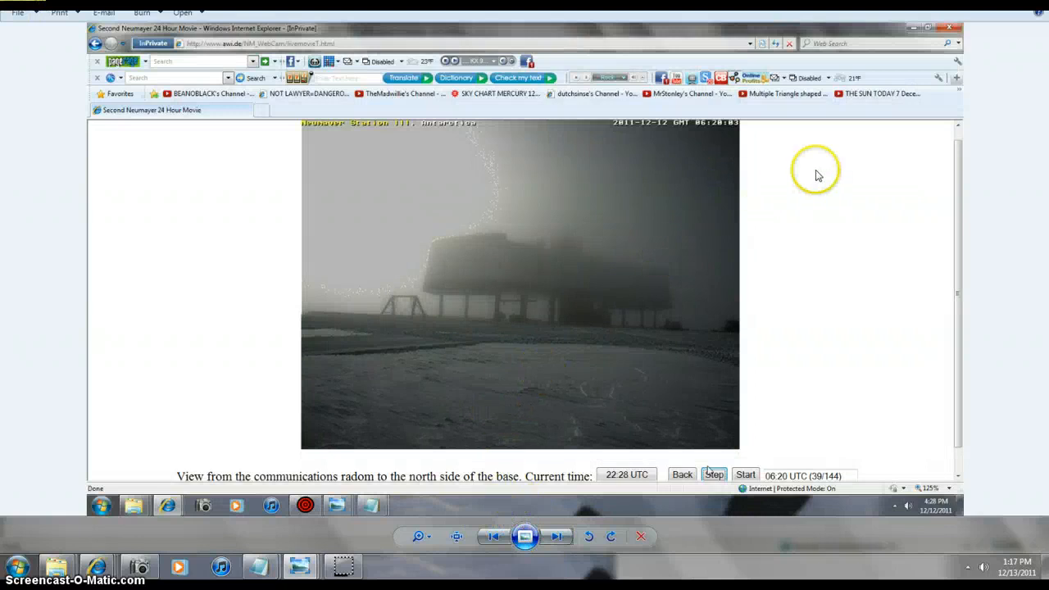
{"action": "mouse_move", "coordinate": [793, 150]}
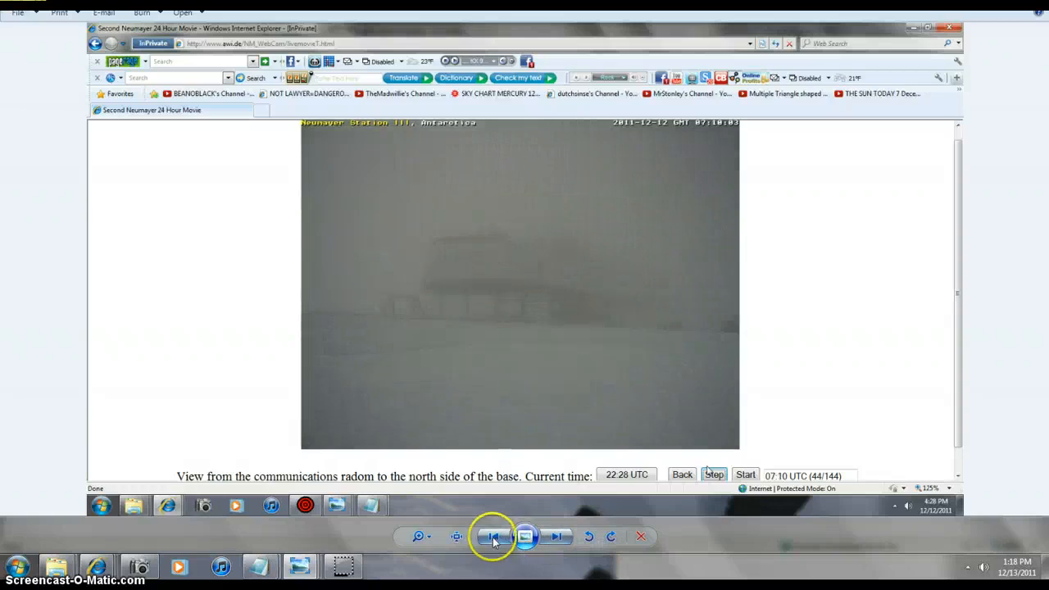
- Go back two saved captures to the clear-sky 06:00 UTC frame, 37 of 144
{"action": "left_click", "coordinate": [682, 475]}
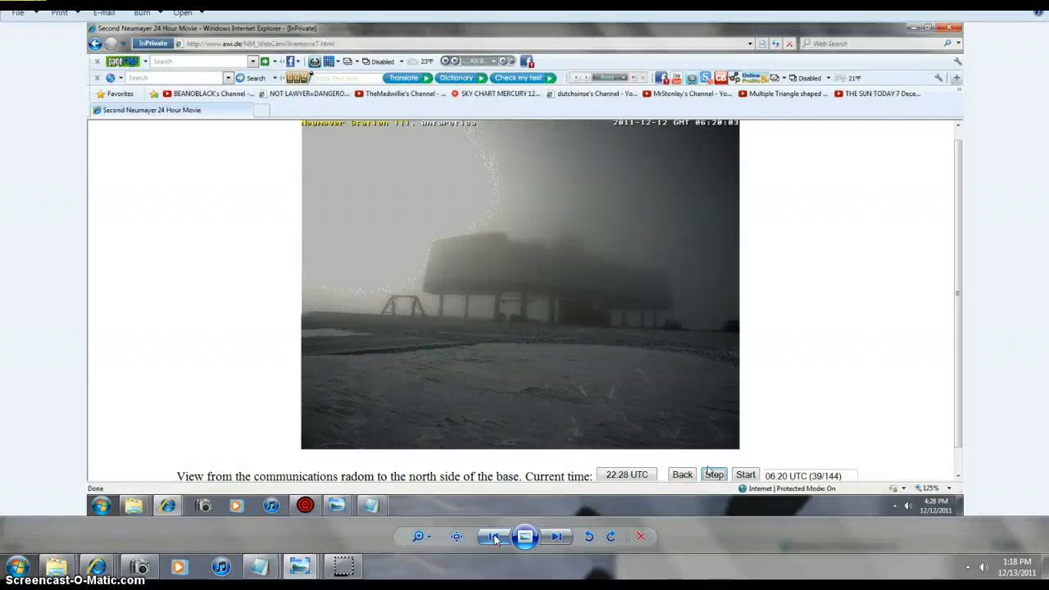
{"action": "left_click", "coordinate": [682, 475]}
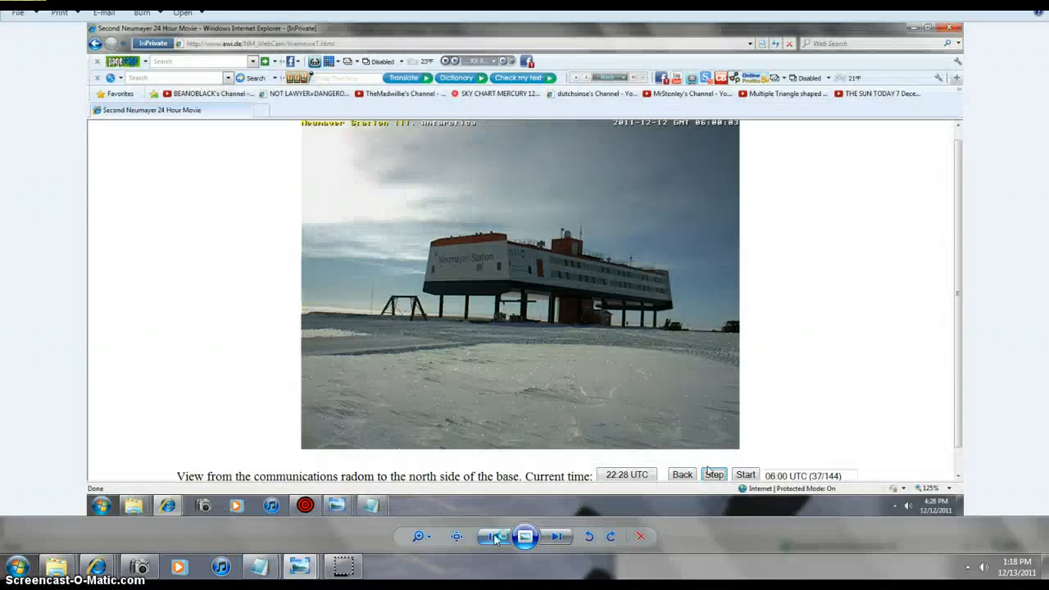